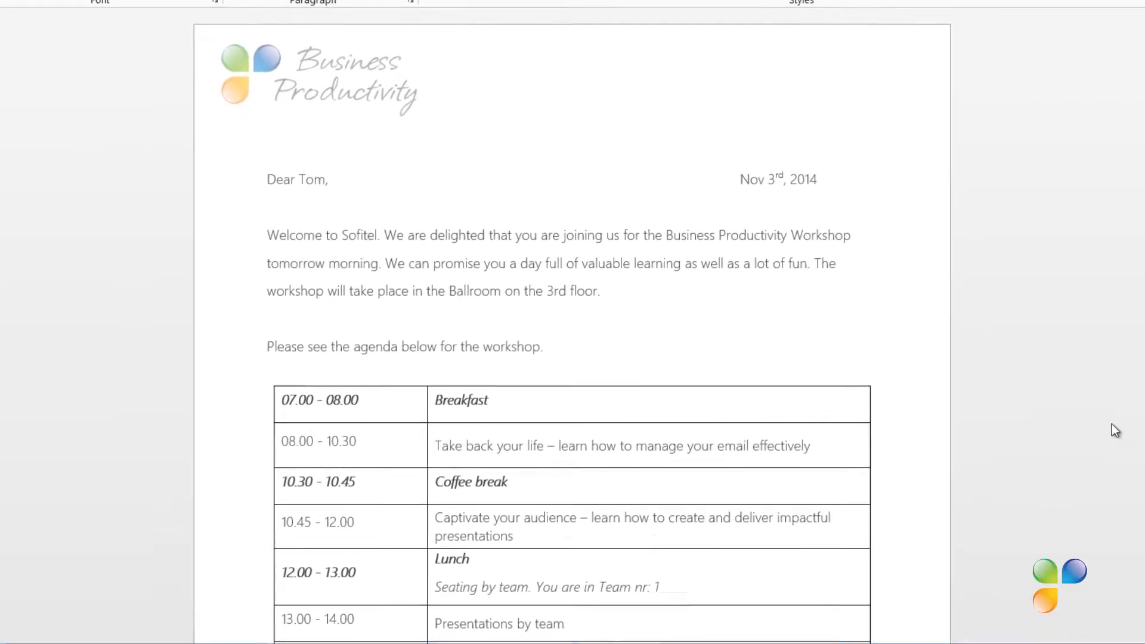
# Scroll through the invitation document and select text in it.
pyautogui.scroll(-3)
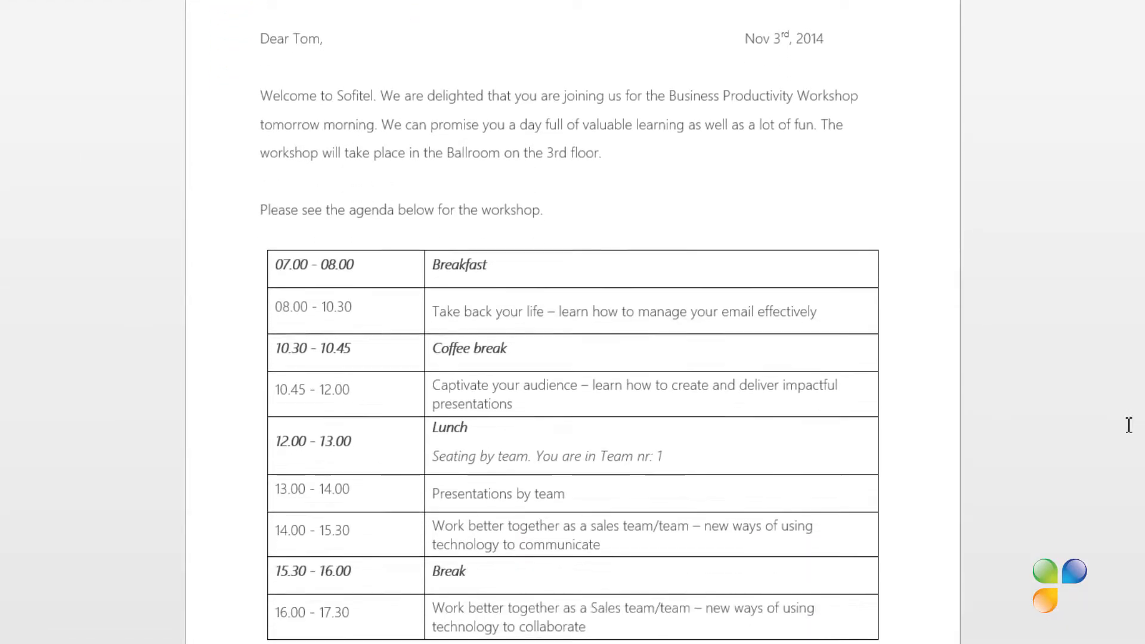
pyautogui.scroll(-3)
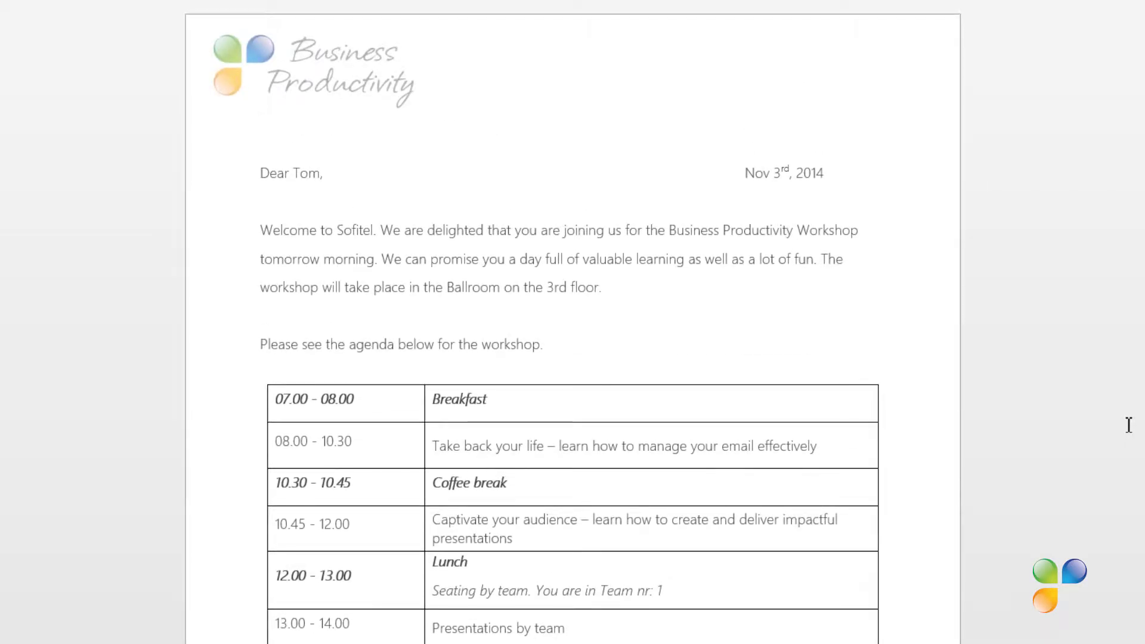
pyautogui.click(261, 120)
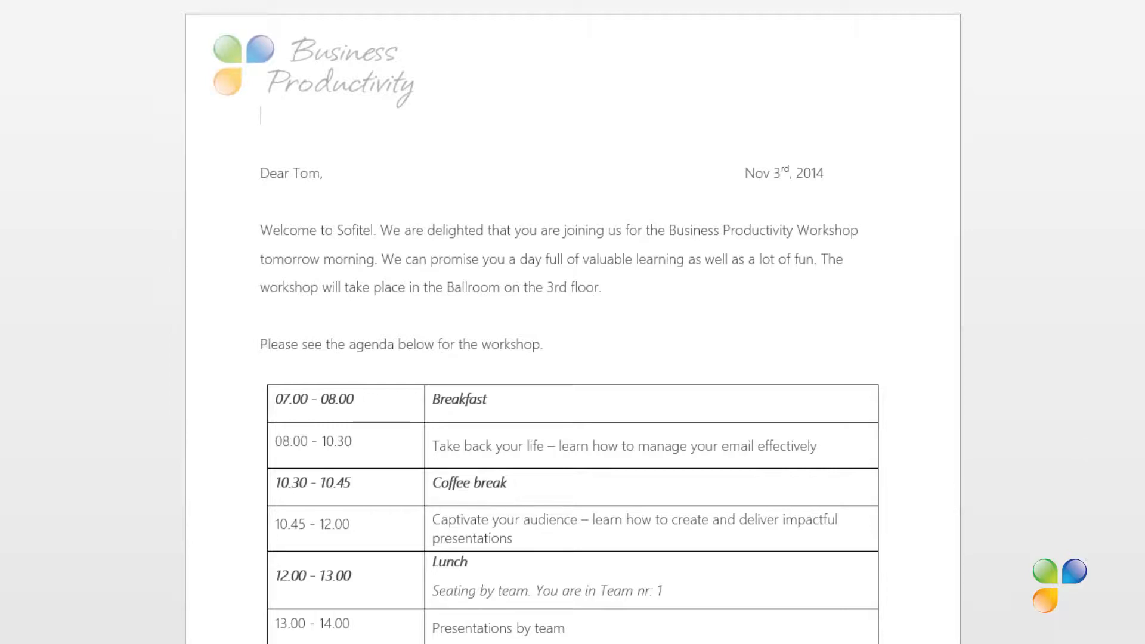
pyautogui.doubleClick(304, 174)
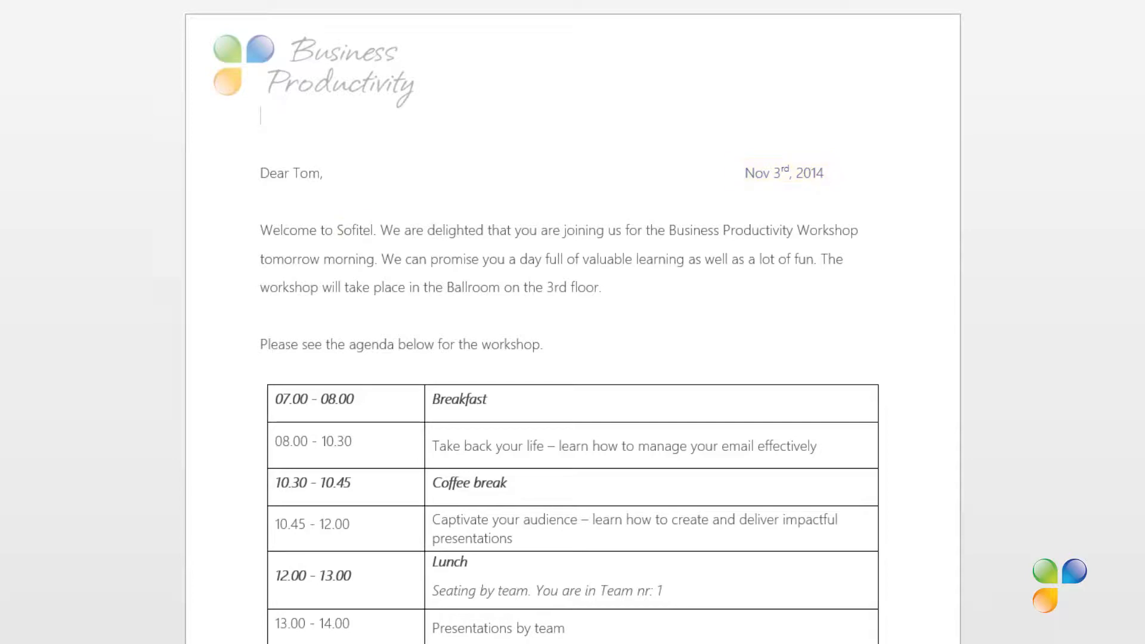
pyautogui.doubleClick(358, 230)
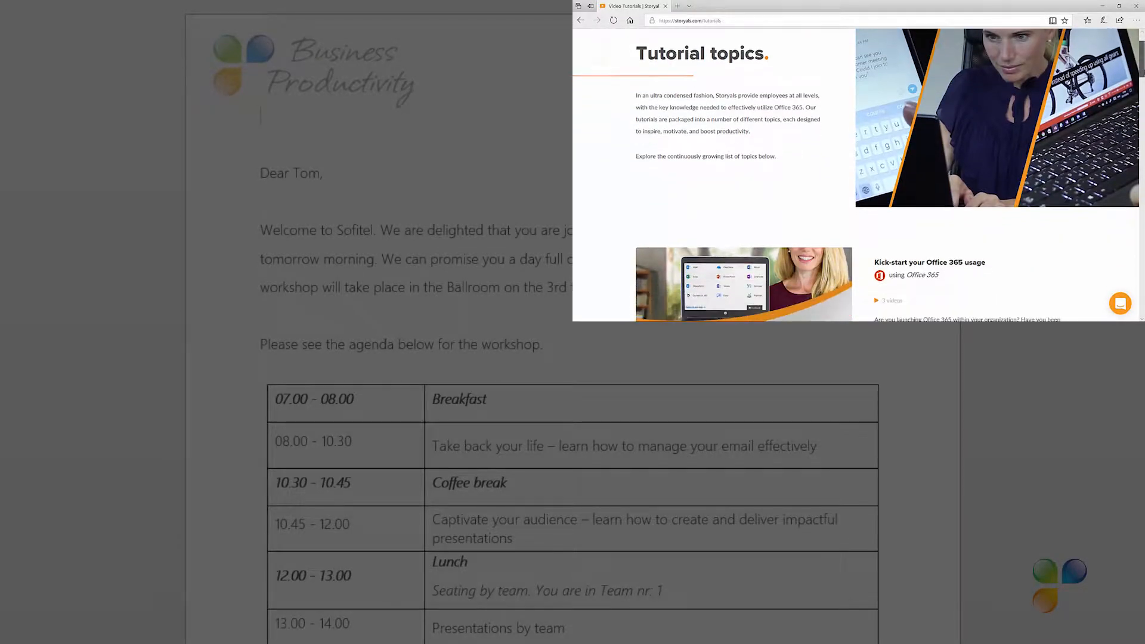
pyautogui.scroll(-3)
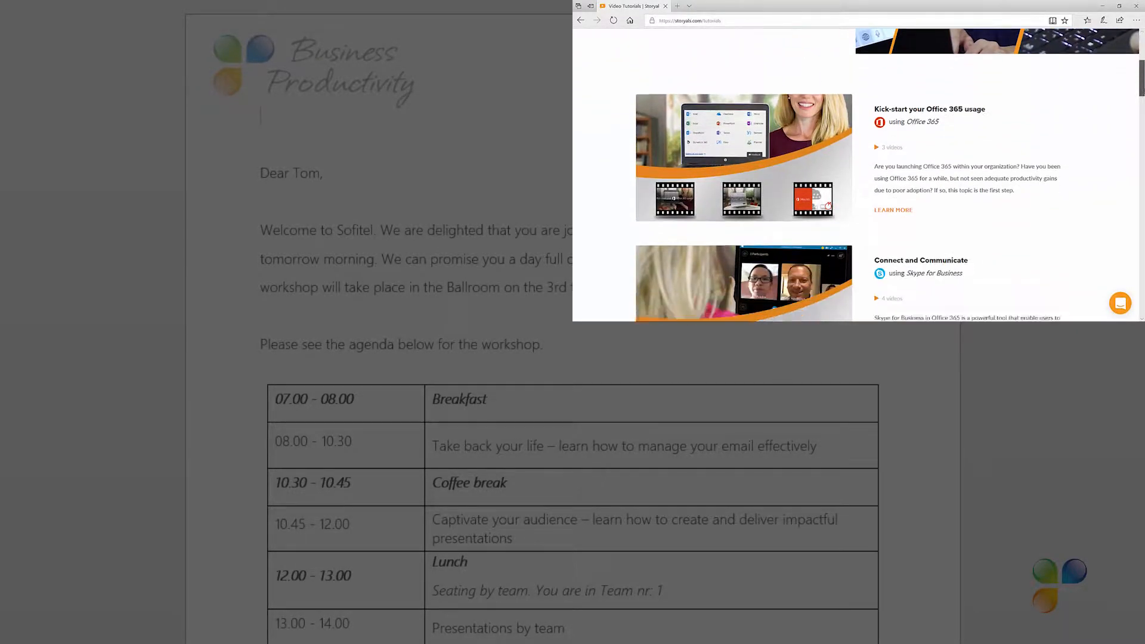
pyautogui.scroll(-3)
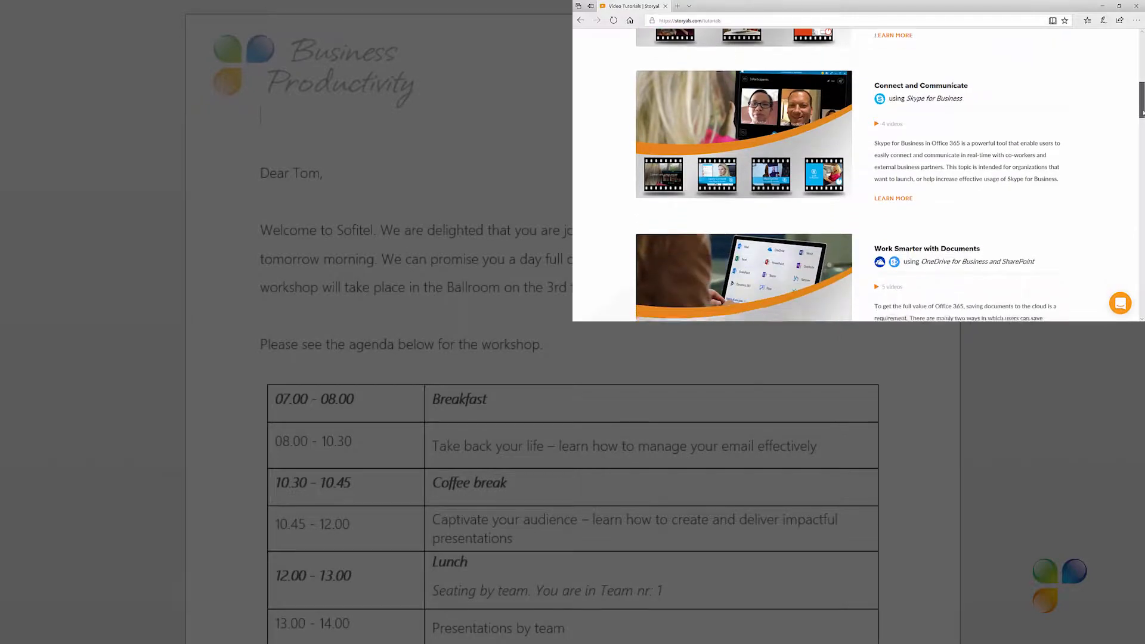
pyautogui.scroll(-3)
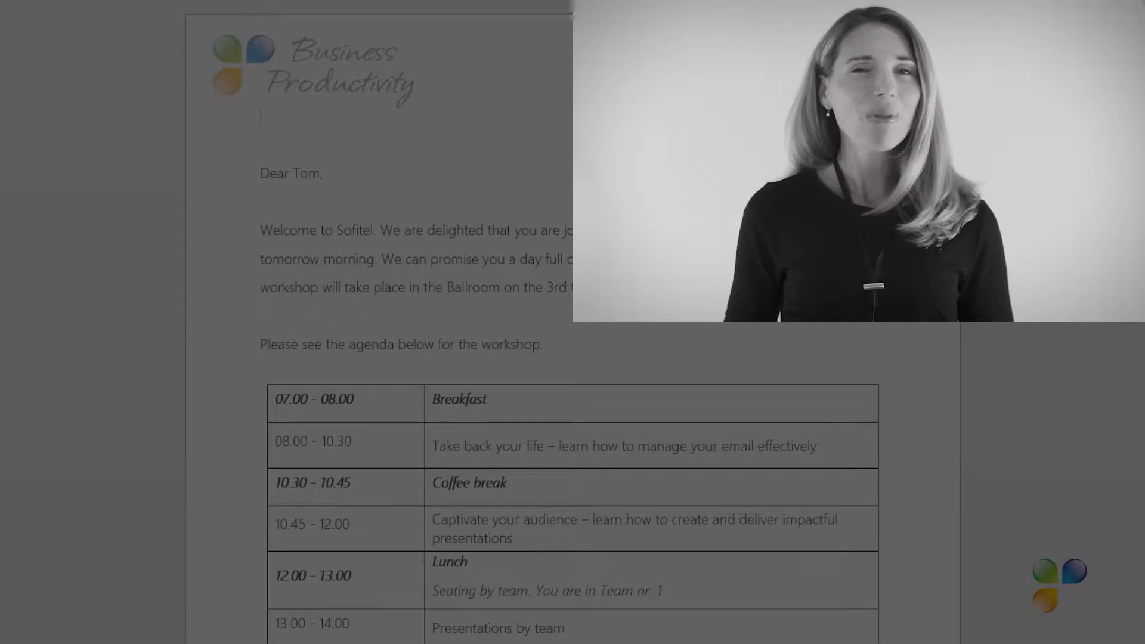
# Launch the Step-by-Step Mail Merge Wizard from Mailings with Letters as the document type.
pyautogui.click(836, 280)
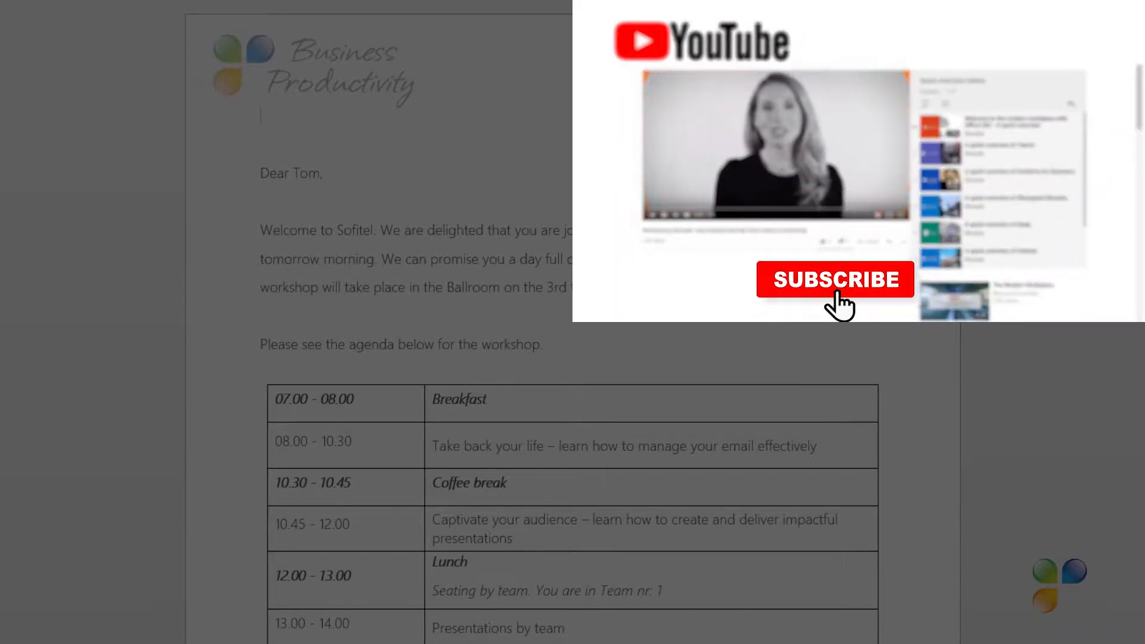
pyautogui.click(837, 279)
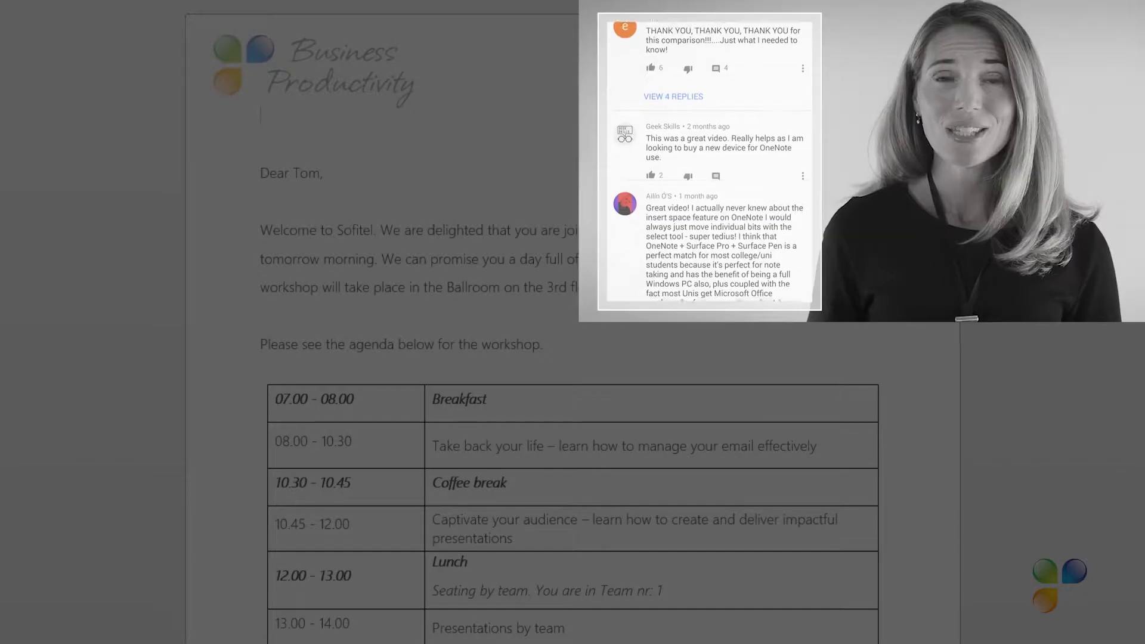
pyautogui.scroll(-3)
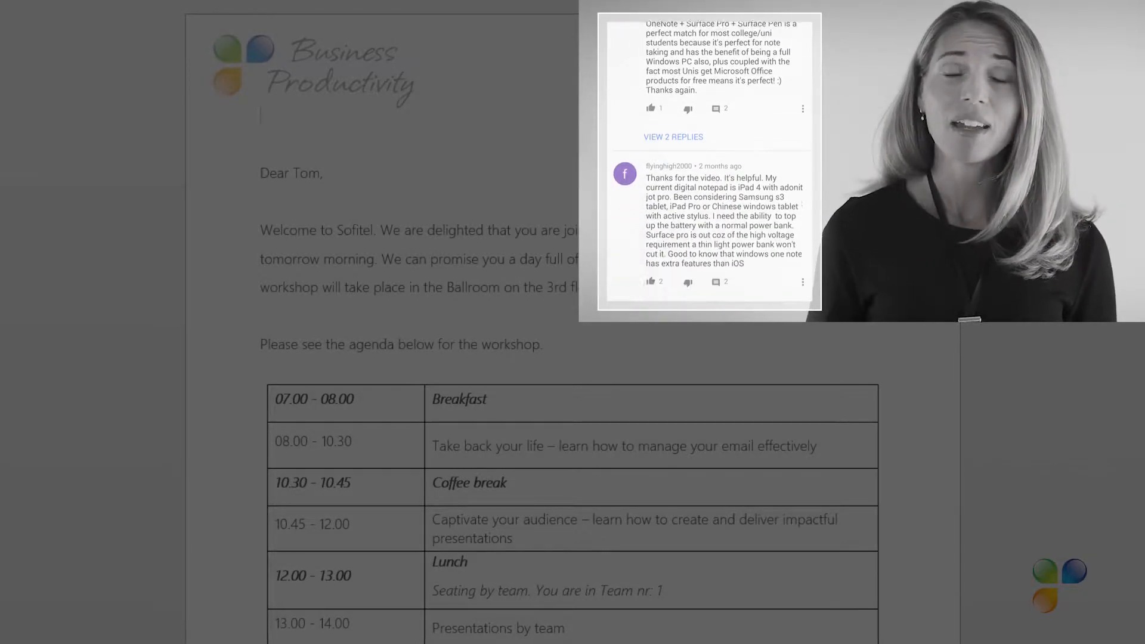
pyautogui.scroll(-3)
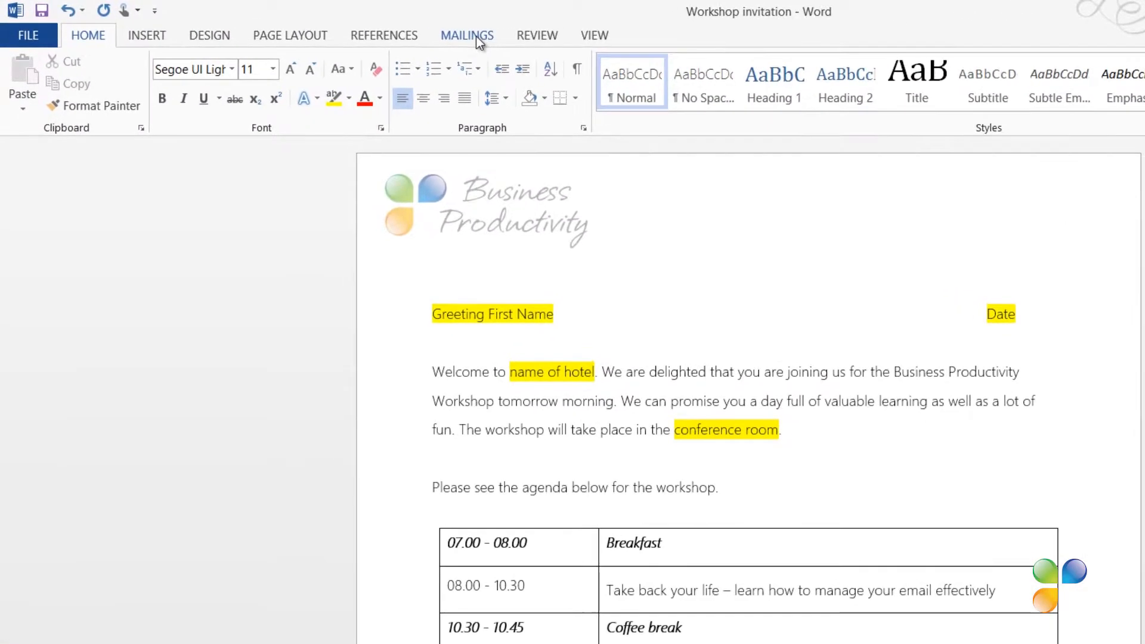
pyautogui.click(466, 35)
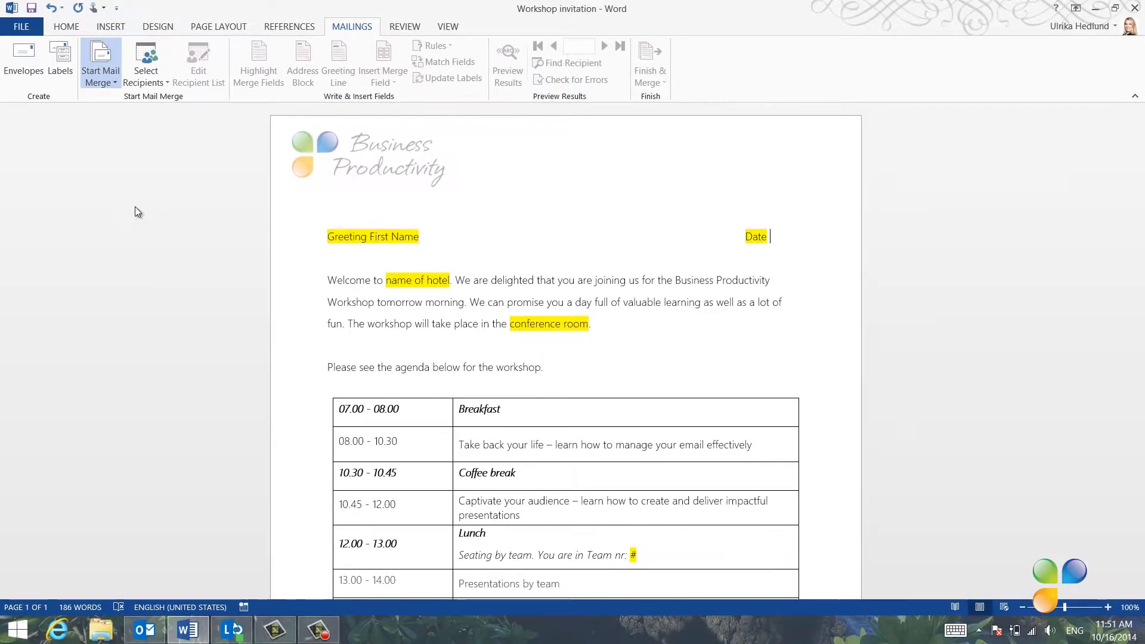
pyautogui.click(100, 62)
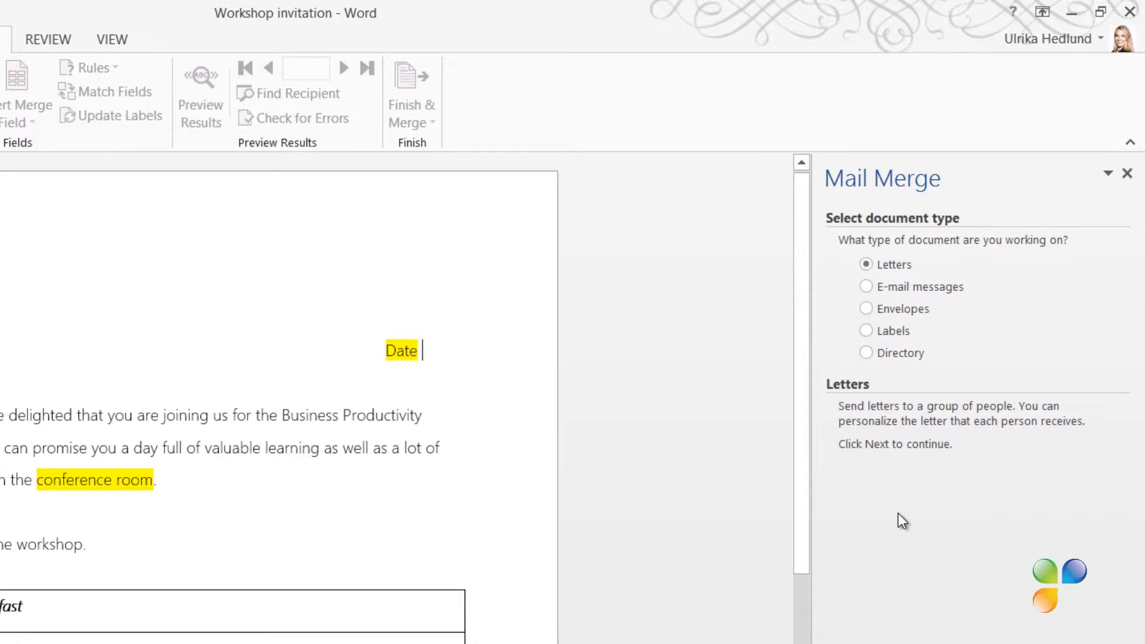
pyautogui.moveTo(1043, 376)
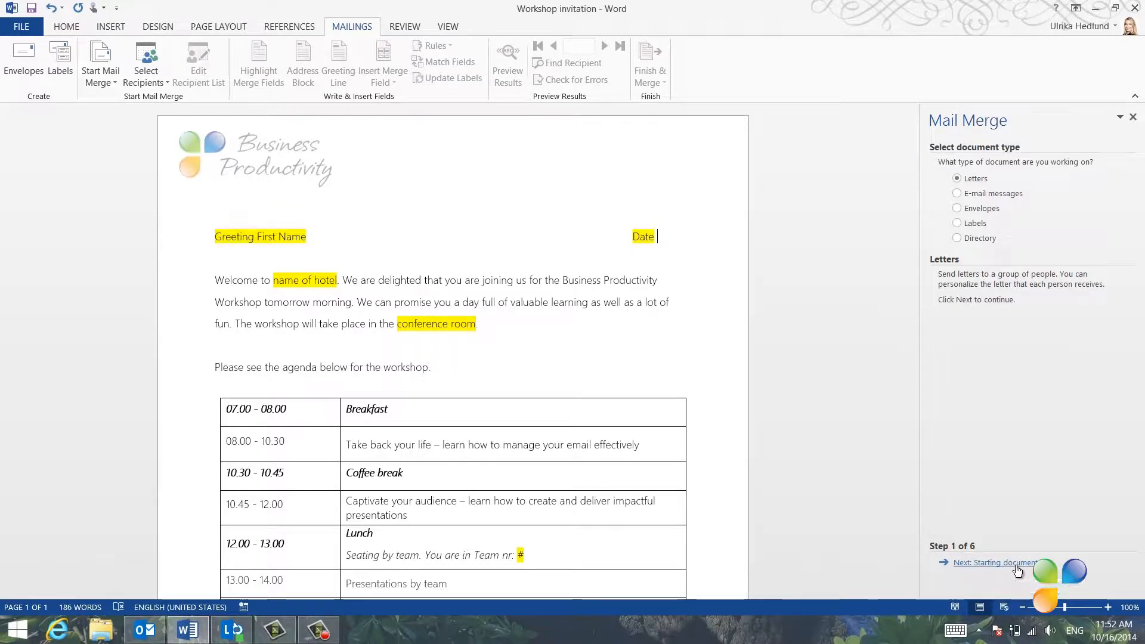
# Keep Use the current document as the start and advance to selecting recipients.
pyautogui.click(993, 562)
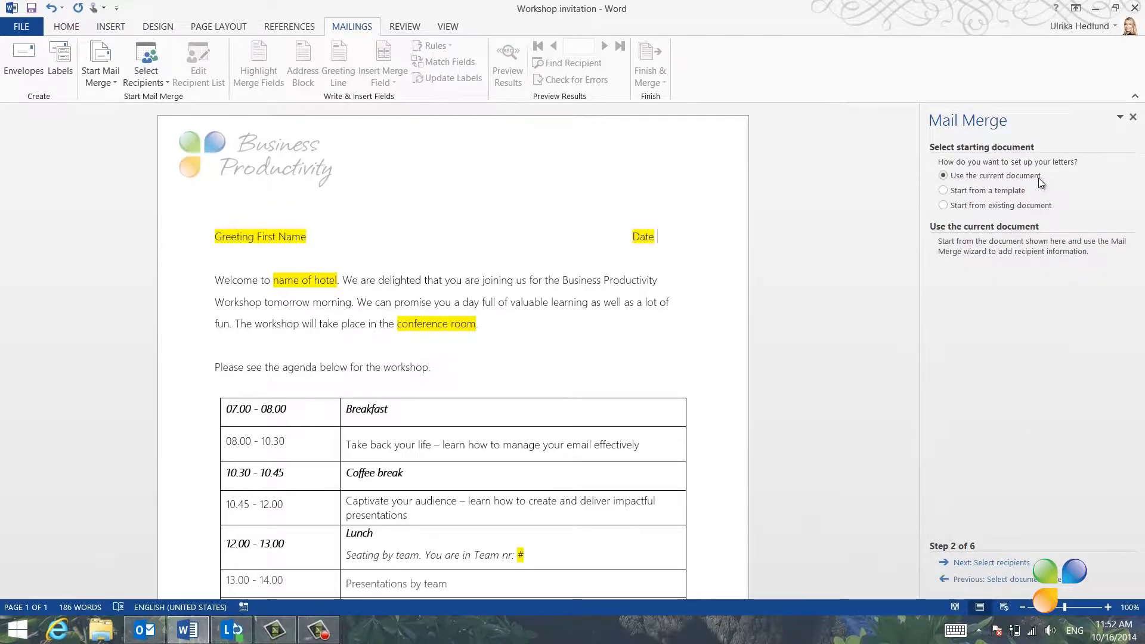
pyautogui.moveTo(1045, 197)
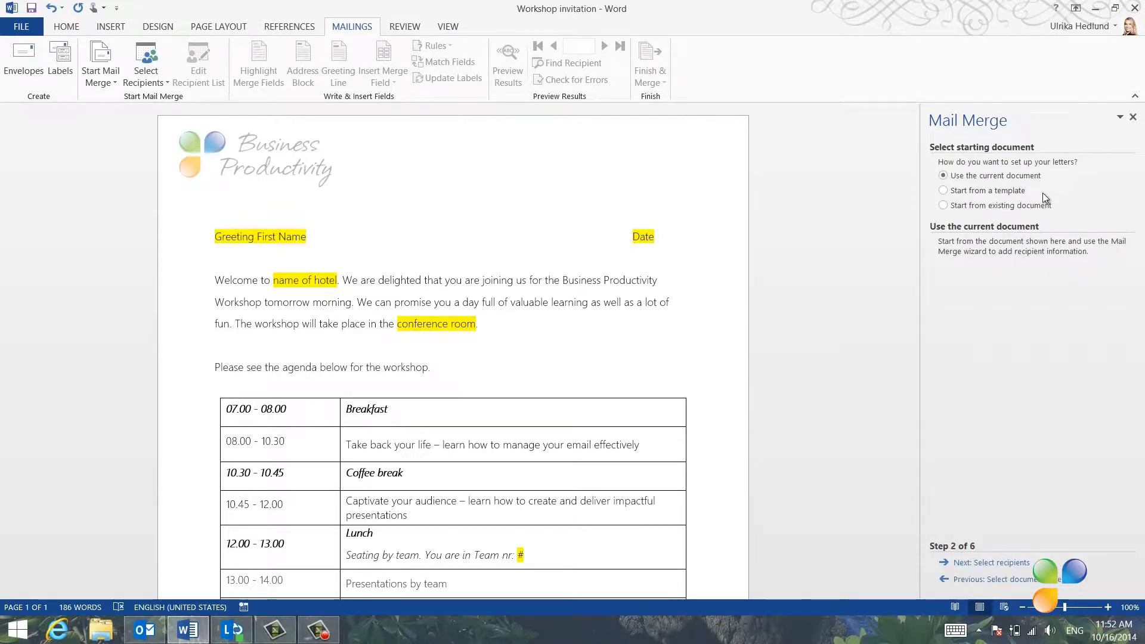
pyautogui.moveTo(1037, 473)
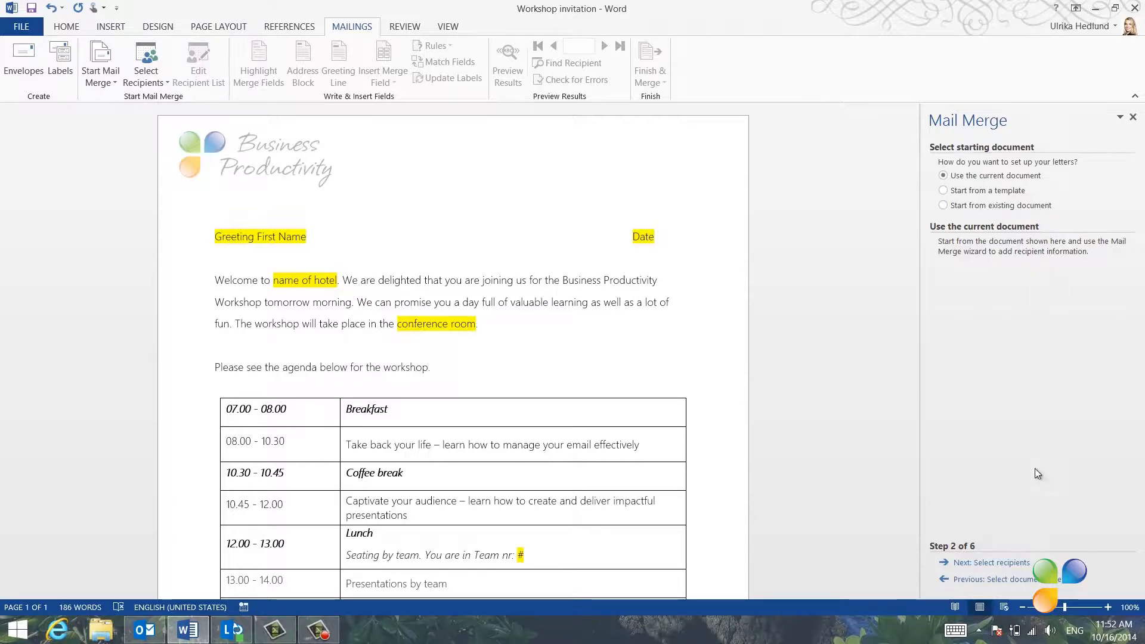
pyautogui.click(989, 563)
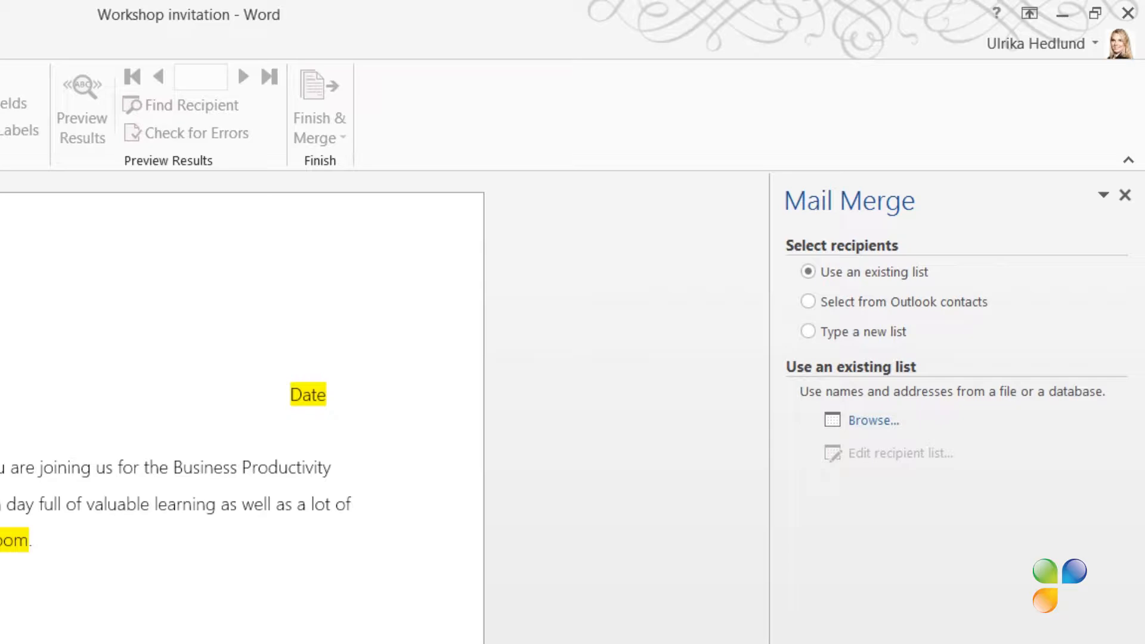
pyautogui.click(145, 615)
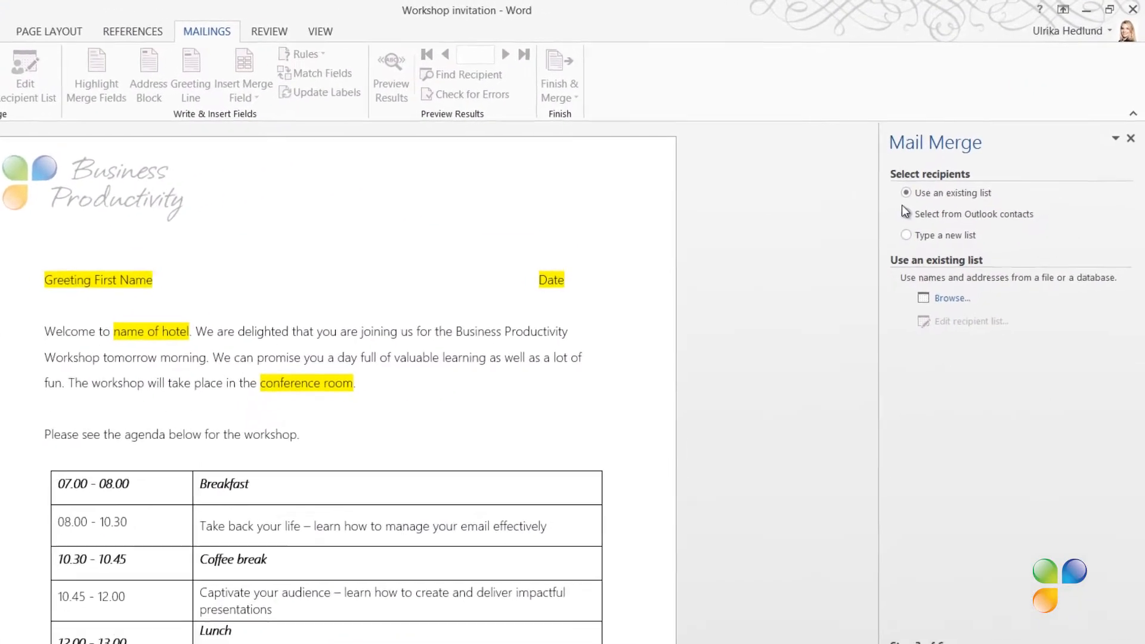
# Load recipients from the Outlook Contacts folder with 48 entries.
pyautogui.click(906, 214)
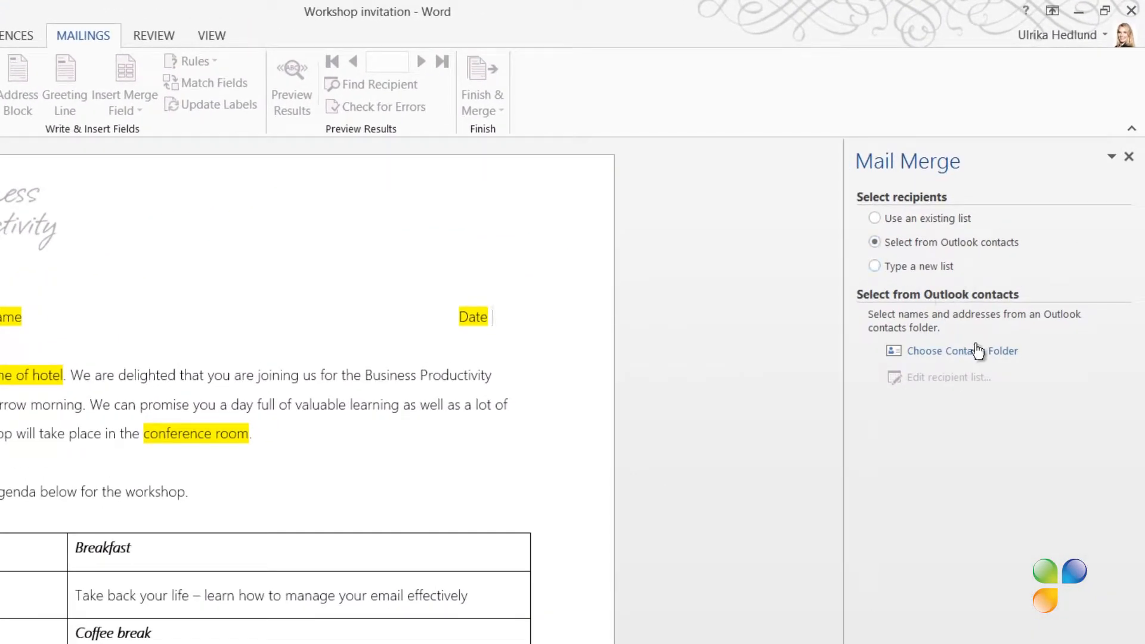
pyautogui.click(962, 351)
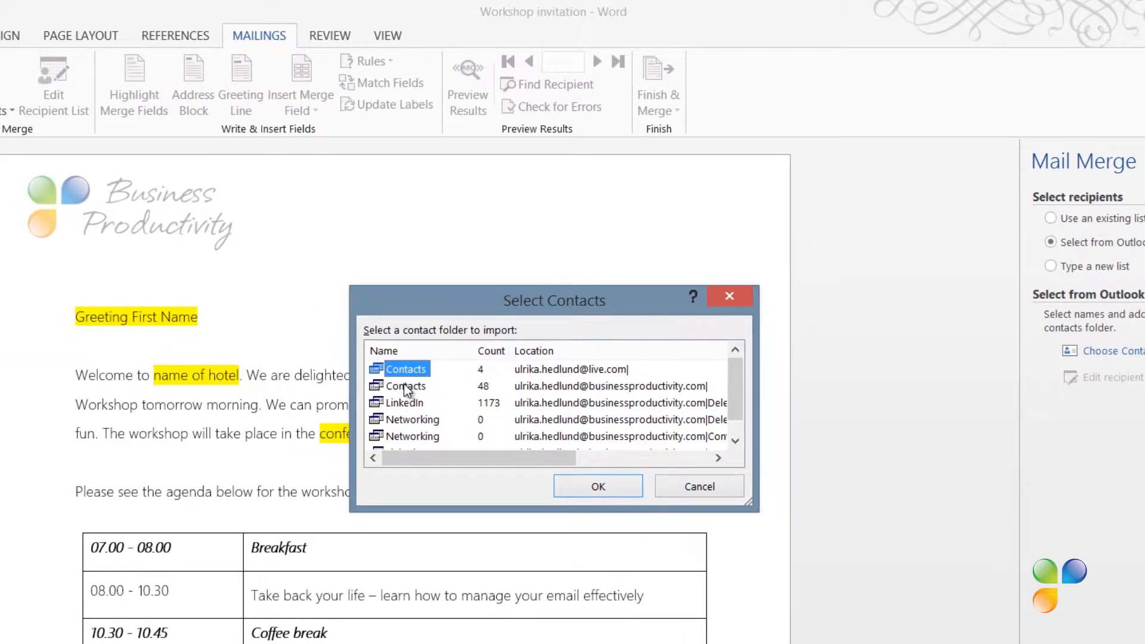
pyautogui.click(405, 386)
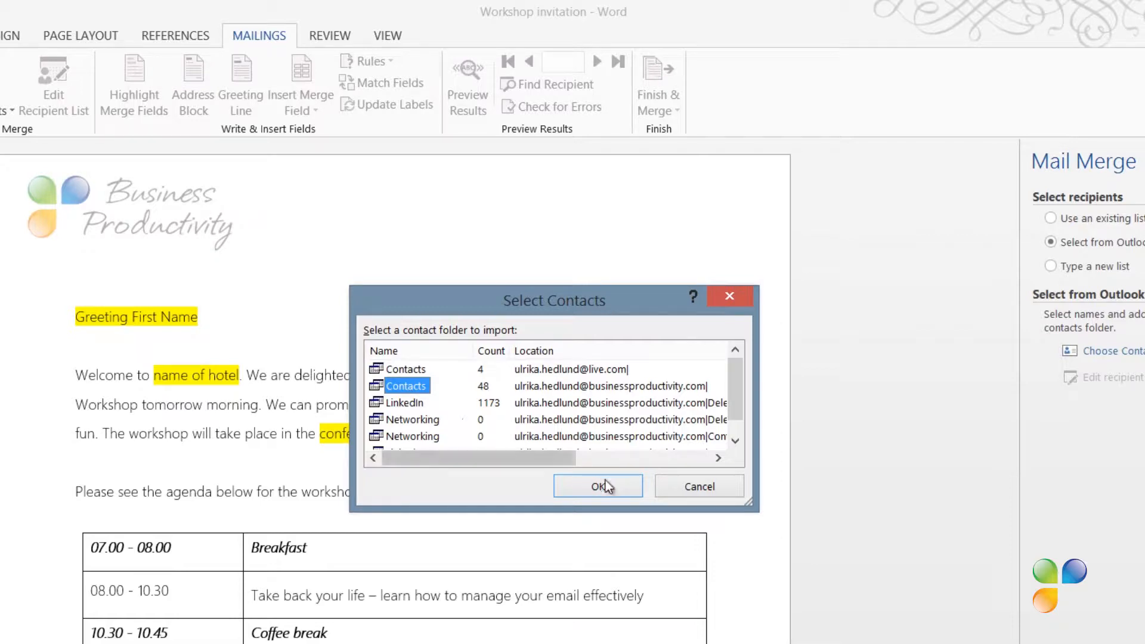
pyautogui.click(597, 485)
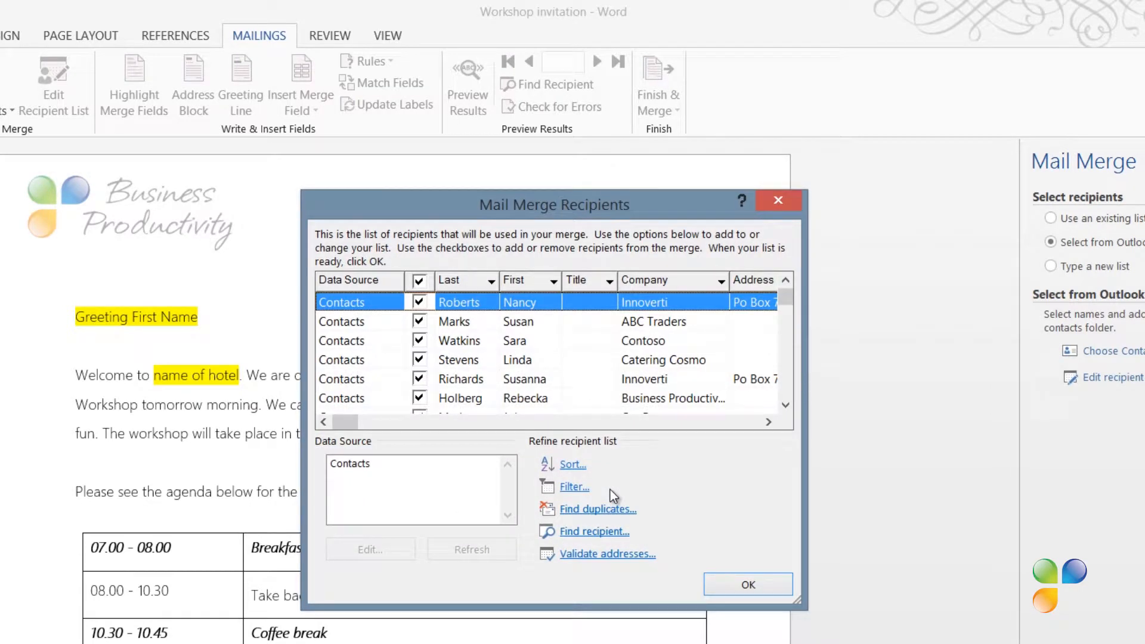
pyautogui.moveTo(592, 494)
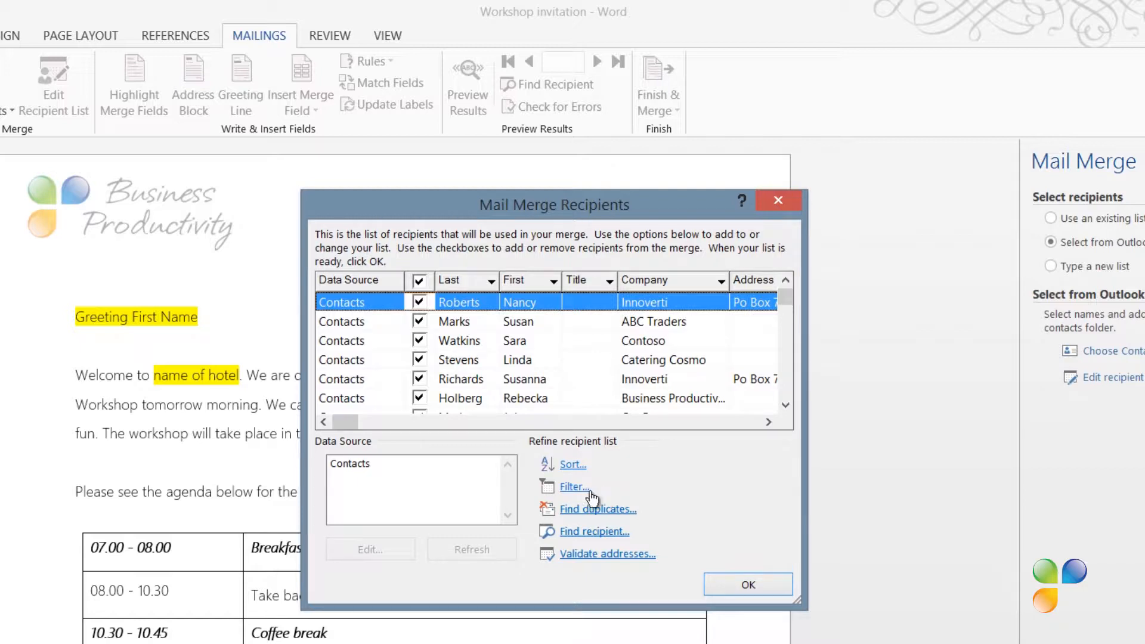
pyautogui.moveTo(571, 491)
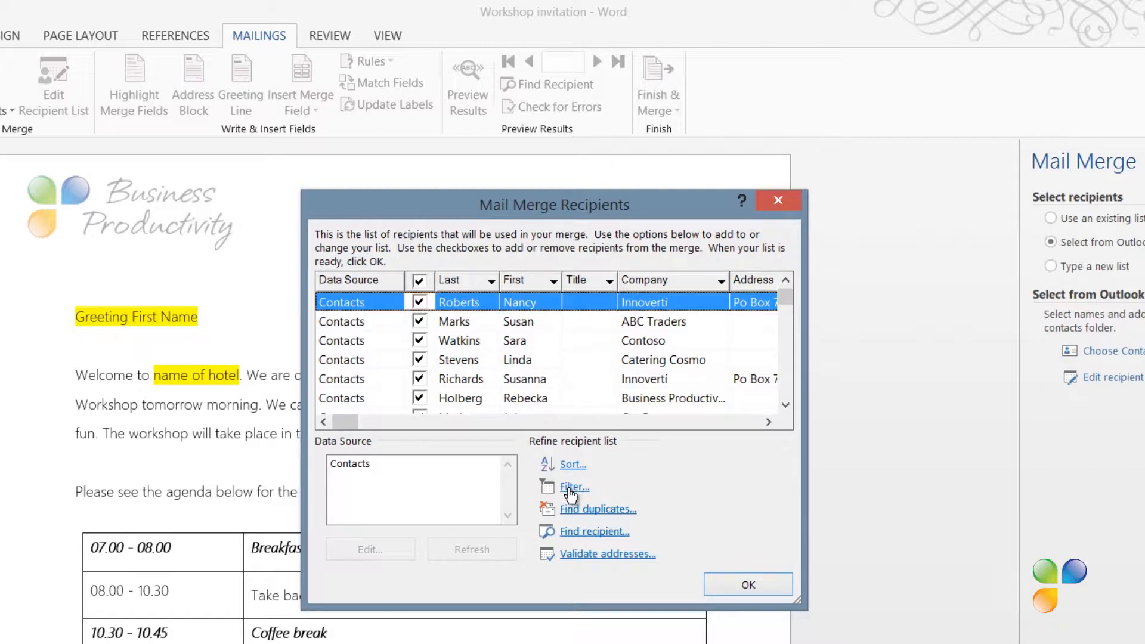
# Filter recipients to Company equal to 'BPG Group' and accept the filtered list.
pyautogui.click(1050, 217)
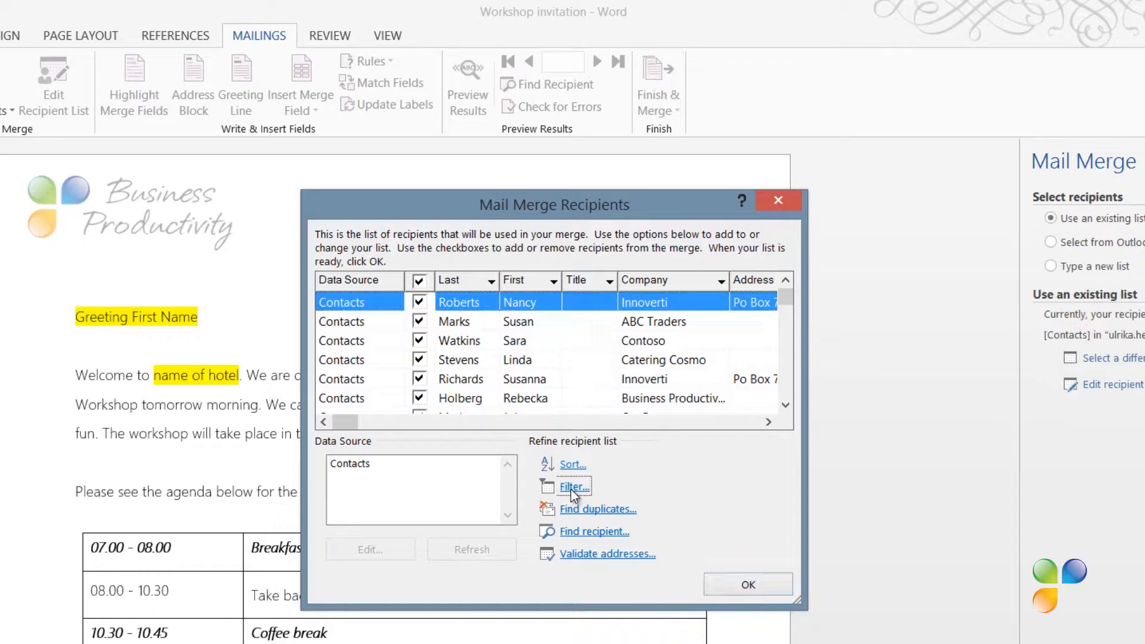
pyautogui.click(574, 486)
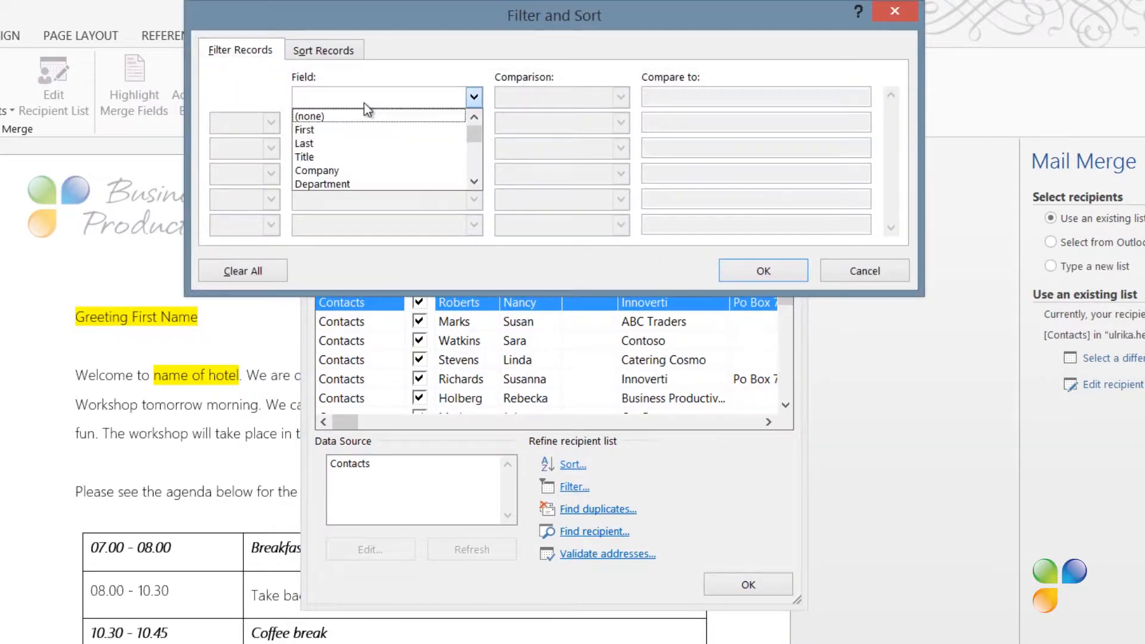
pyautogui.click(317, 171)
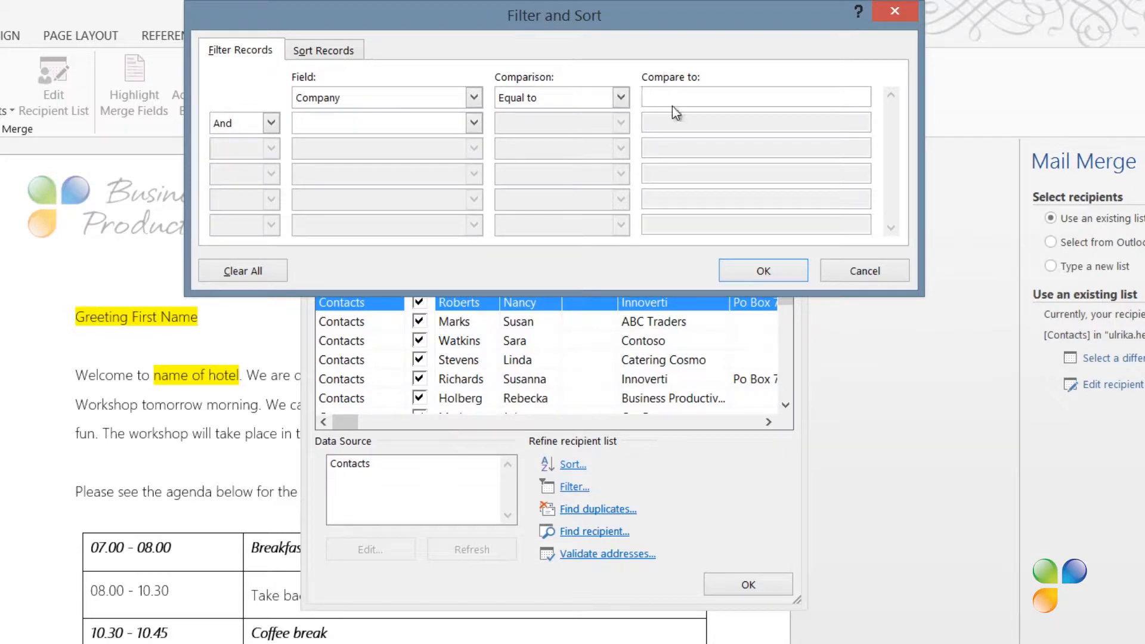
pyautogui.write('BPG Gro')
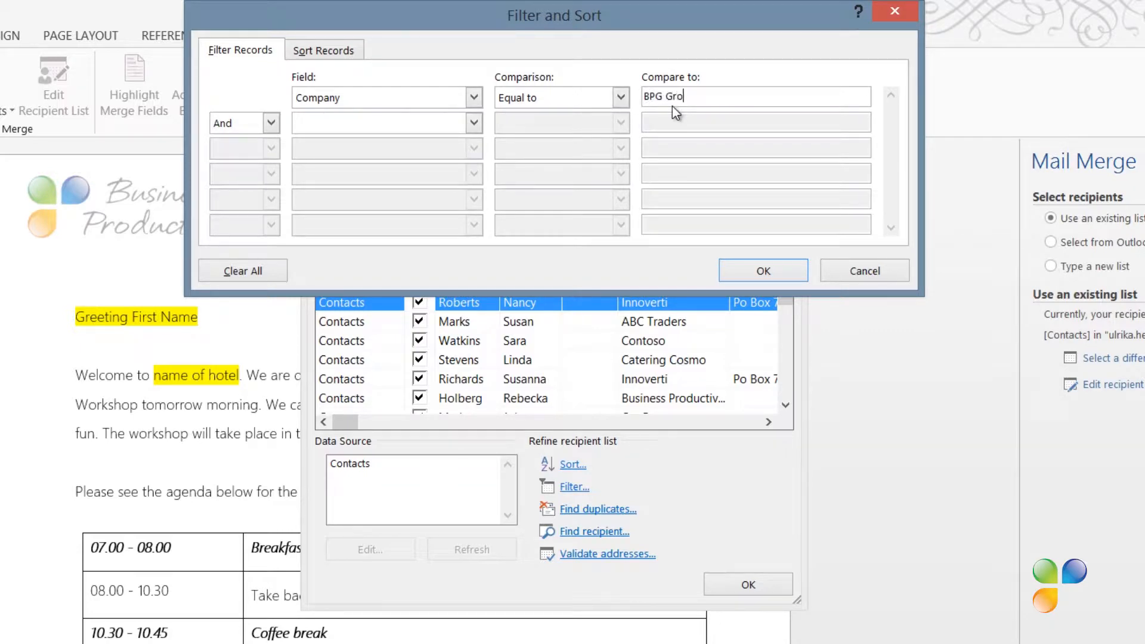
pyautogui.write('up')
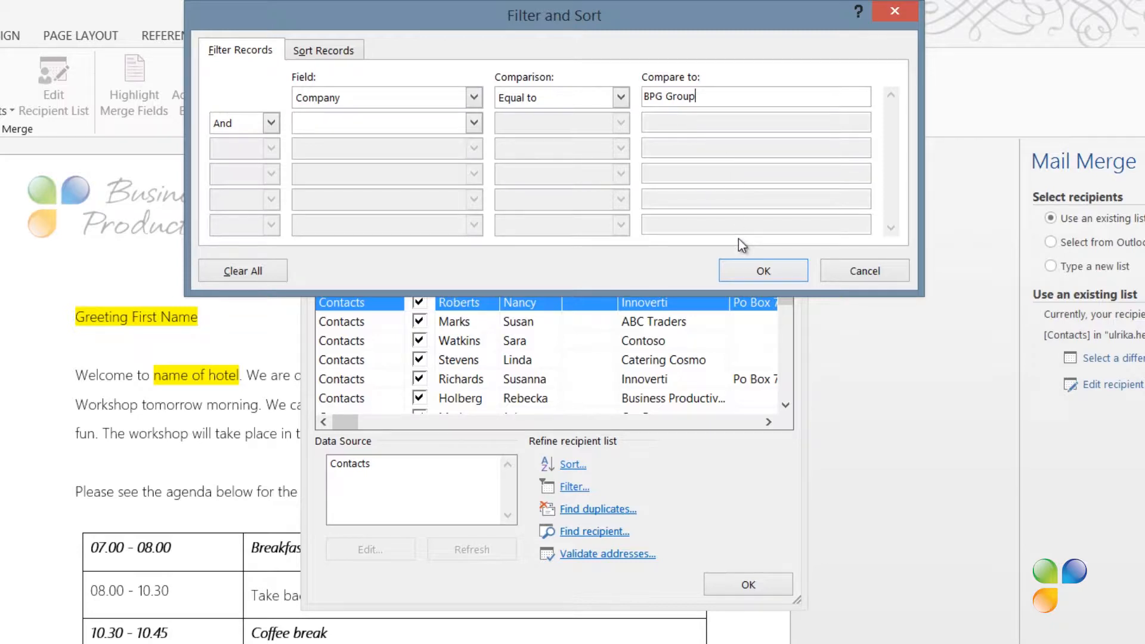
pyautogui.click(762, 270)
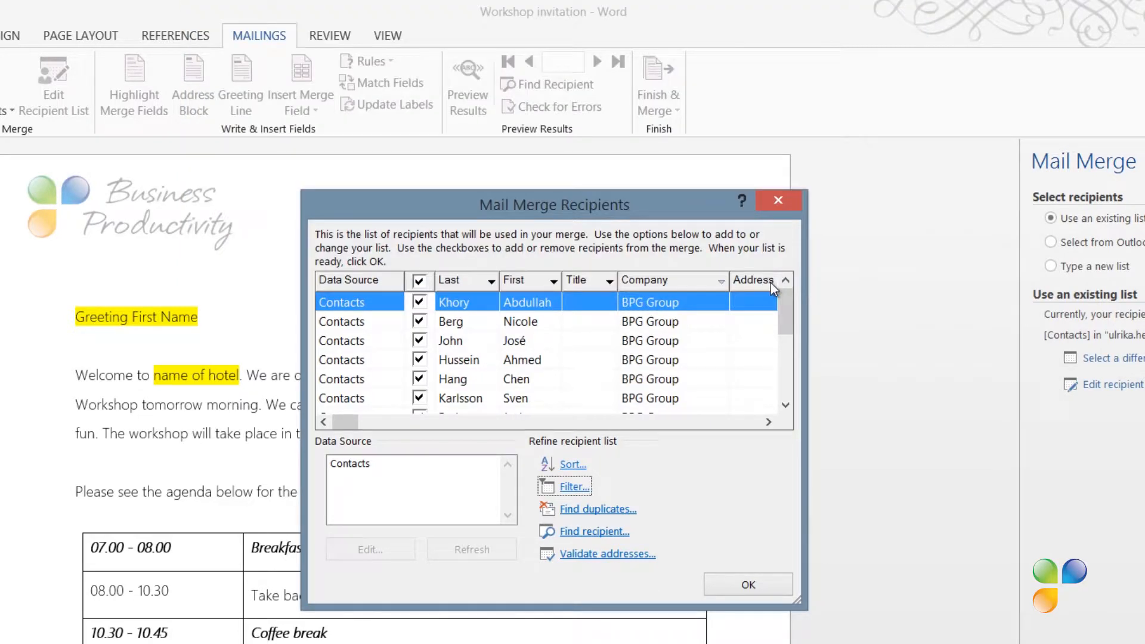
pyautogui.scroll(-3)
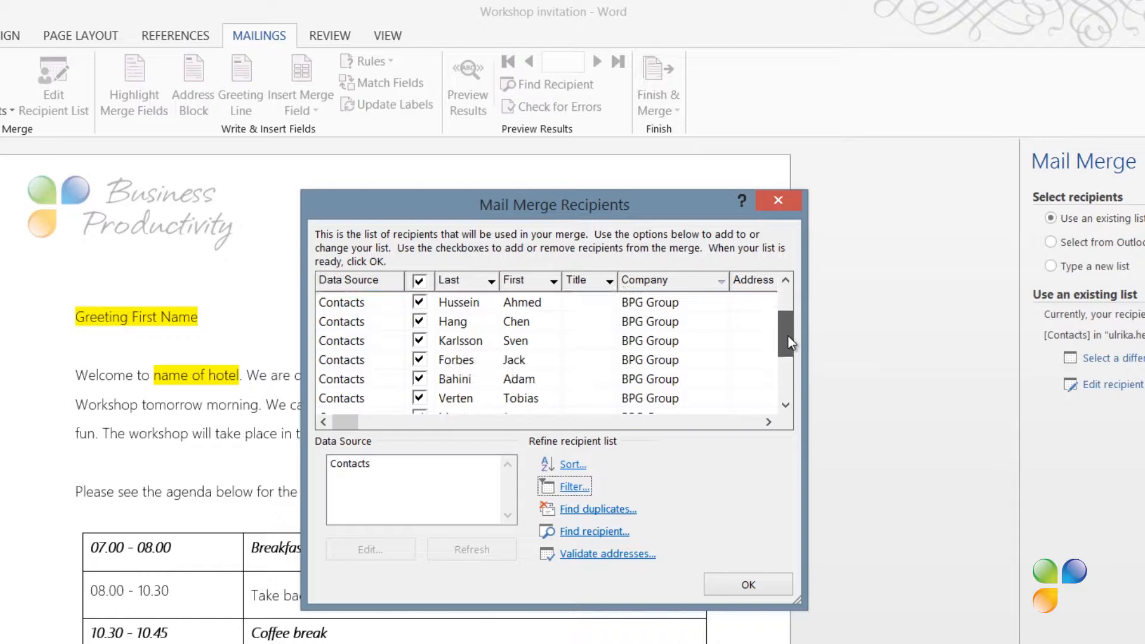
pyautogui.scroll(-3)
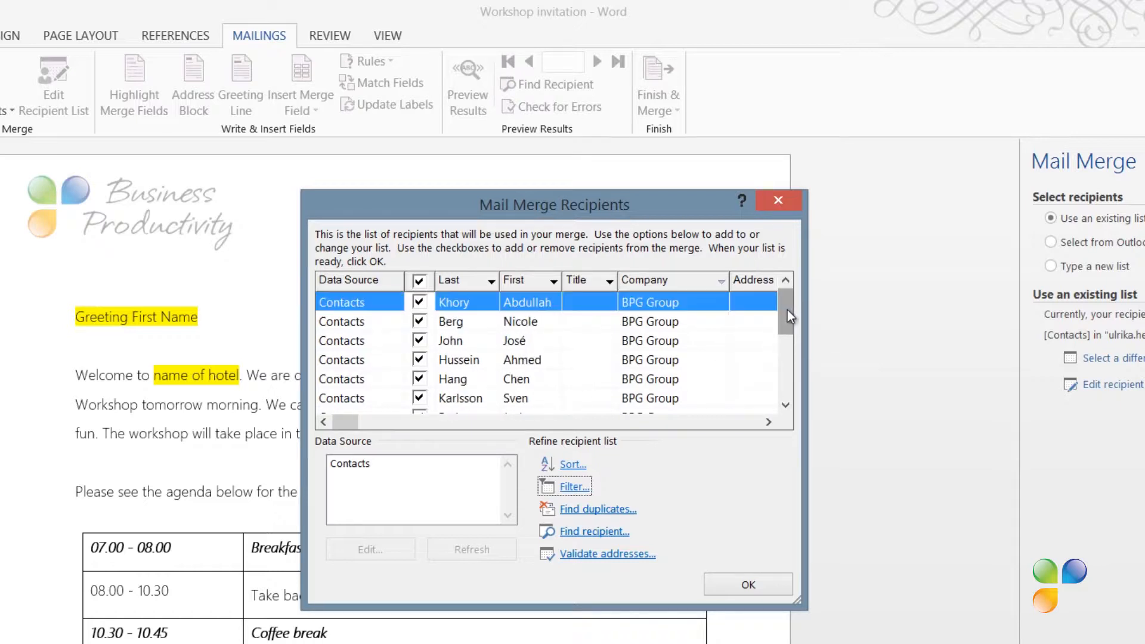
pyautogui.click(748, 584)
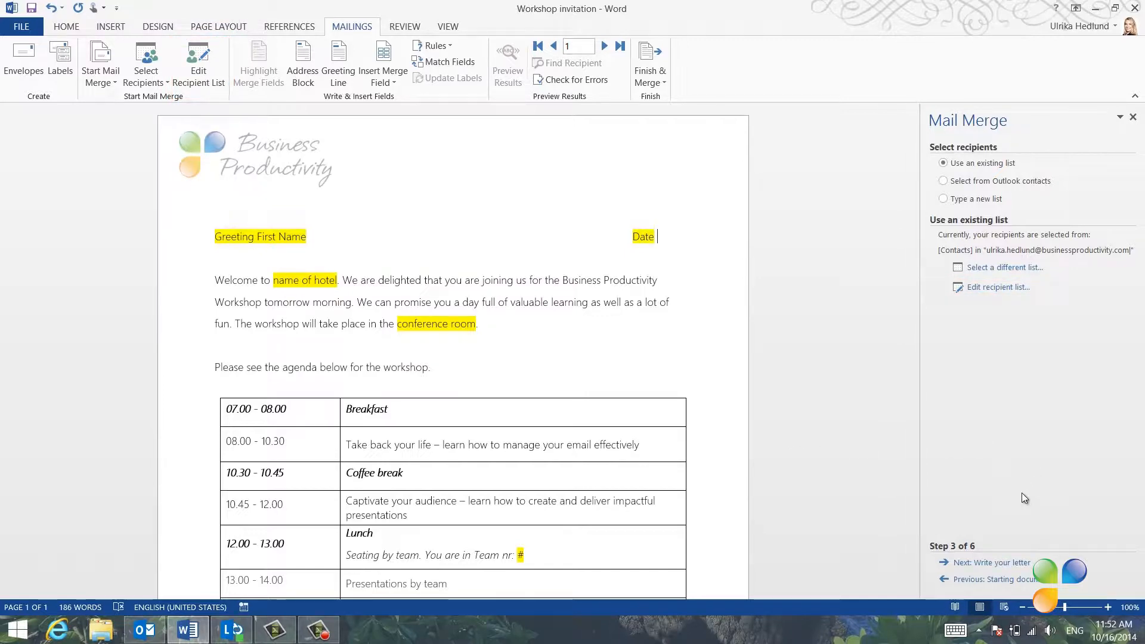
# Advance to Write your letter and delete the Greeting First Name placeholder.
pyautogui.click(992, 563)
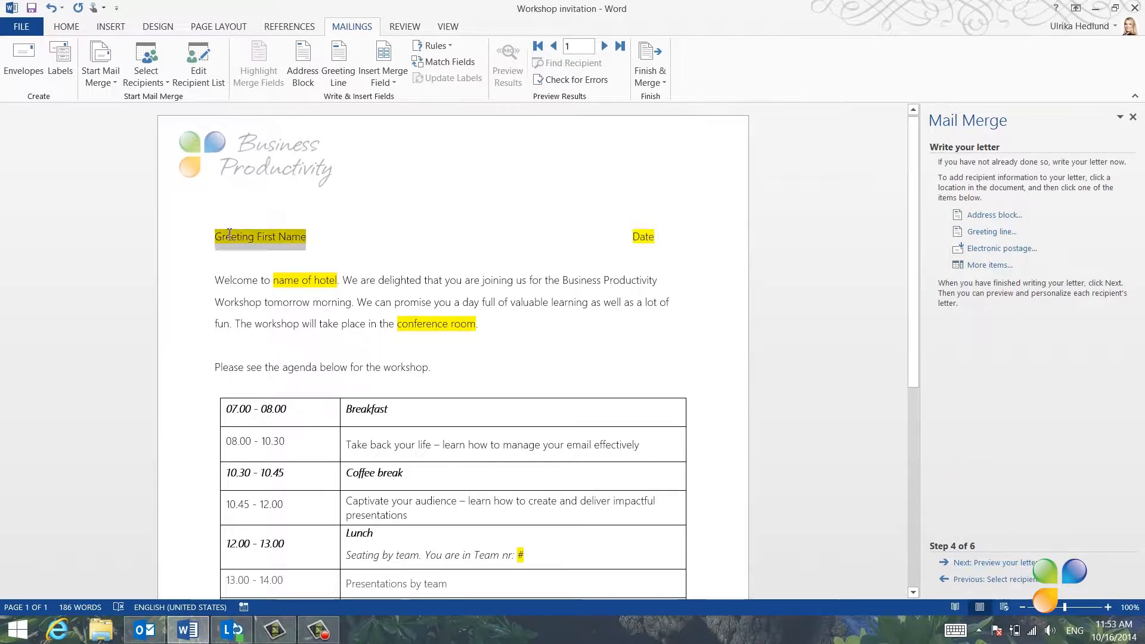
pyautogui.press('Delete')
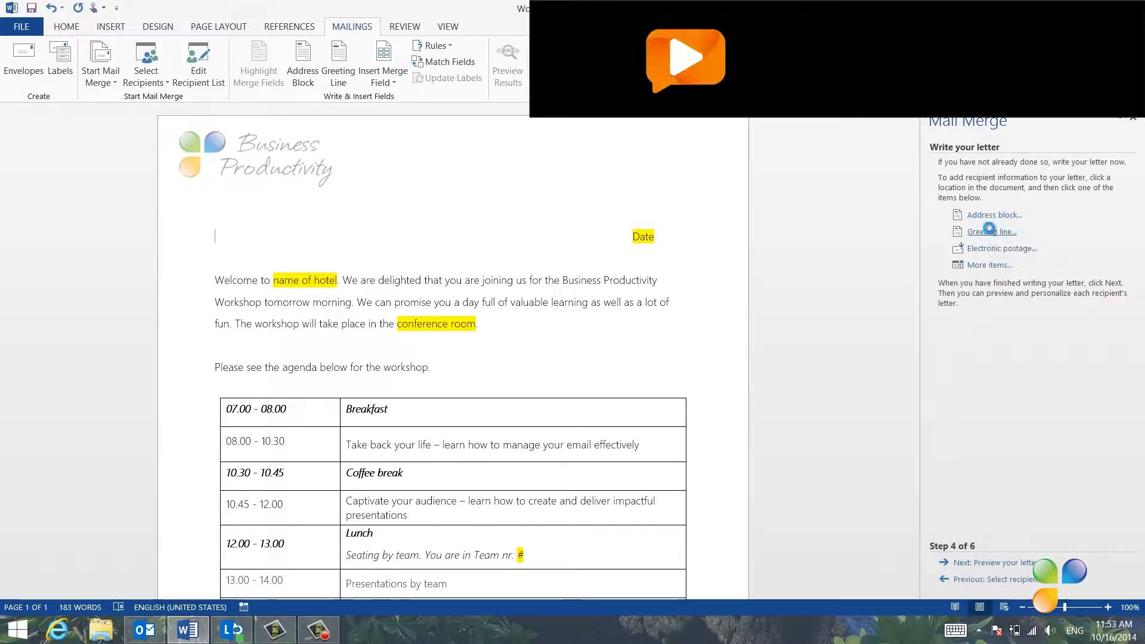
# Insert a first-name Greeting line after previewing it for three recipients.
pyautogui.click(988, 231)
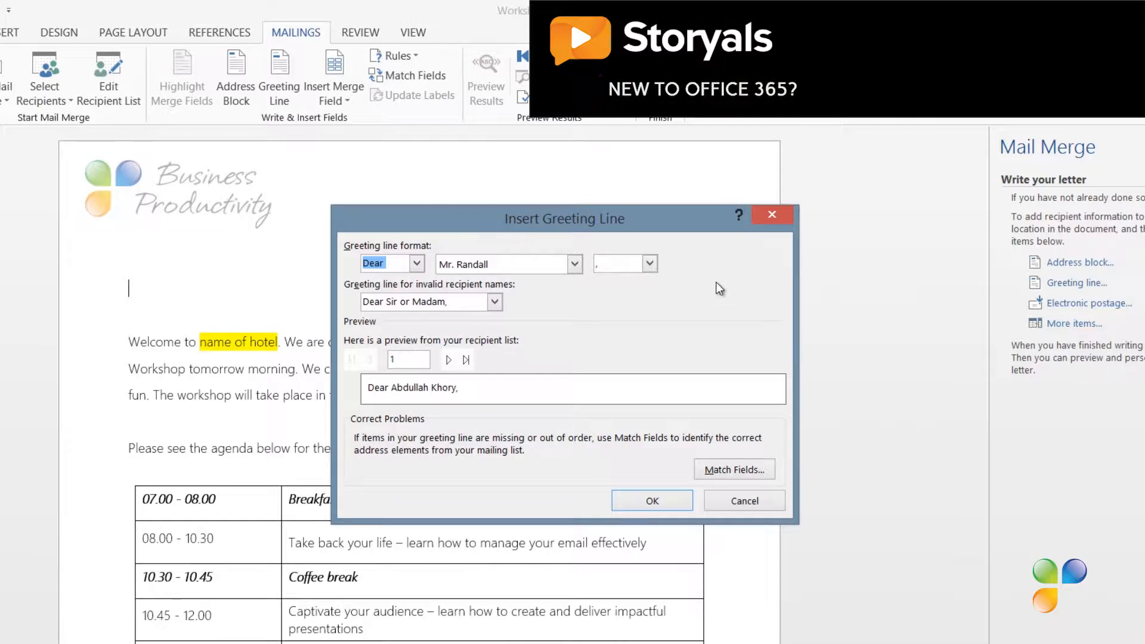
pyautogui.click(574, 264)
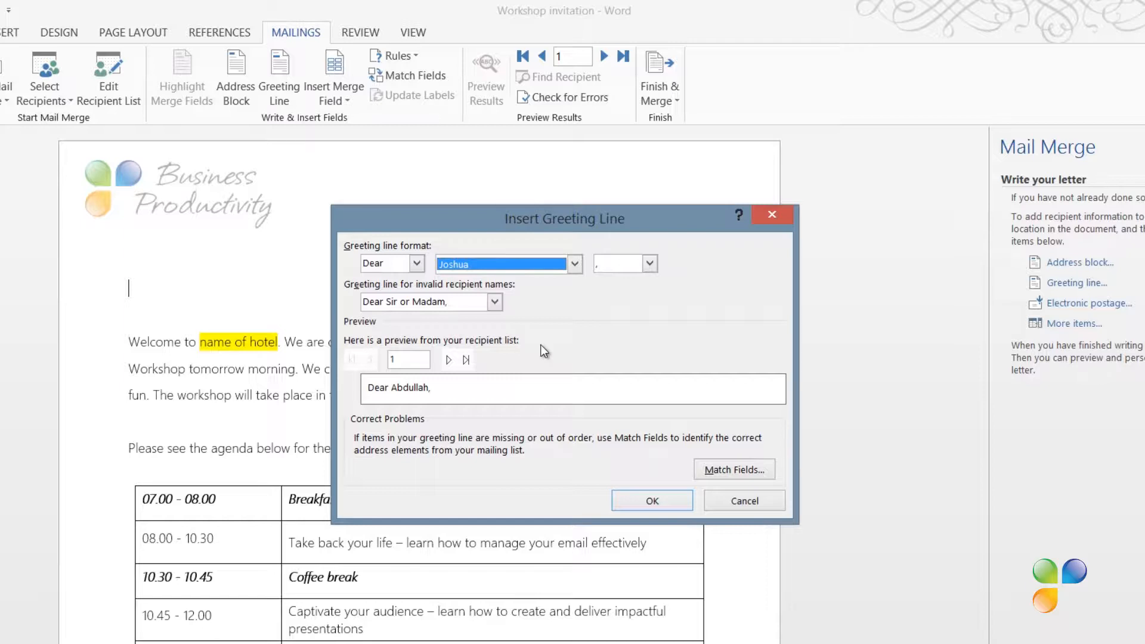
pyautogui.moveTo(530, 359)
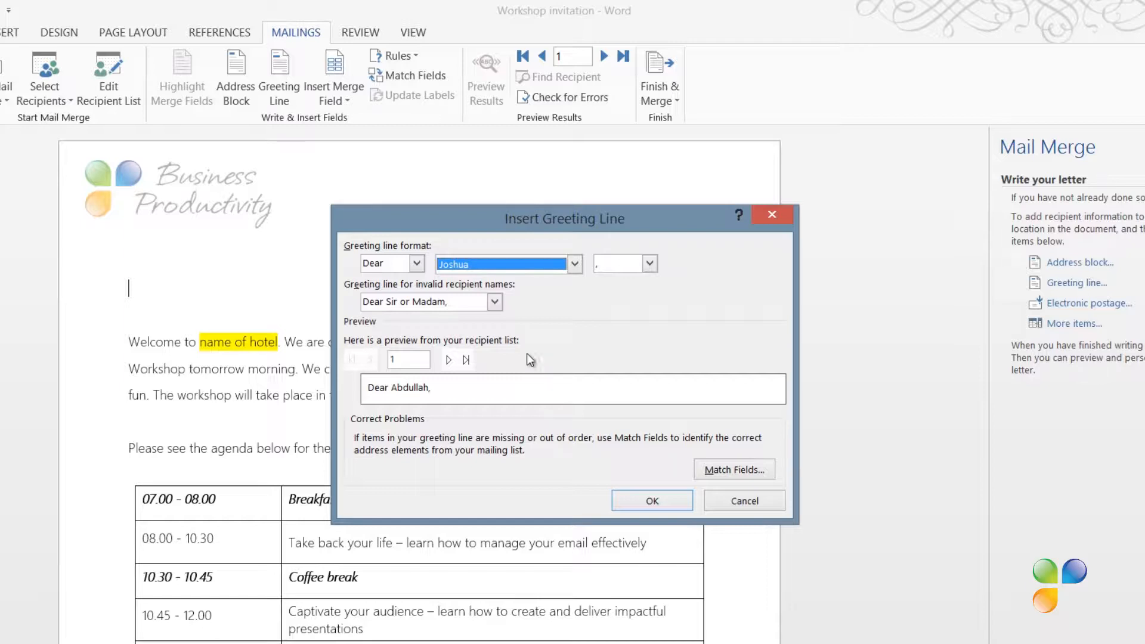
pyautogui.click(448, 360)
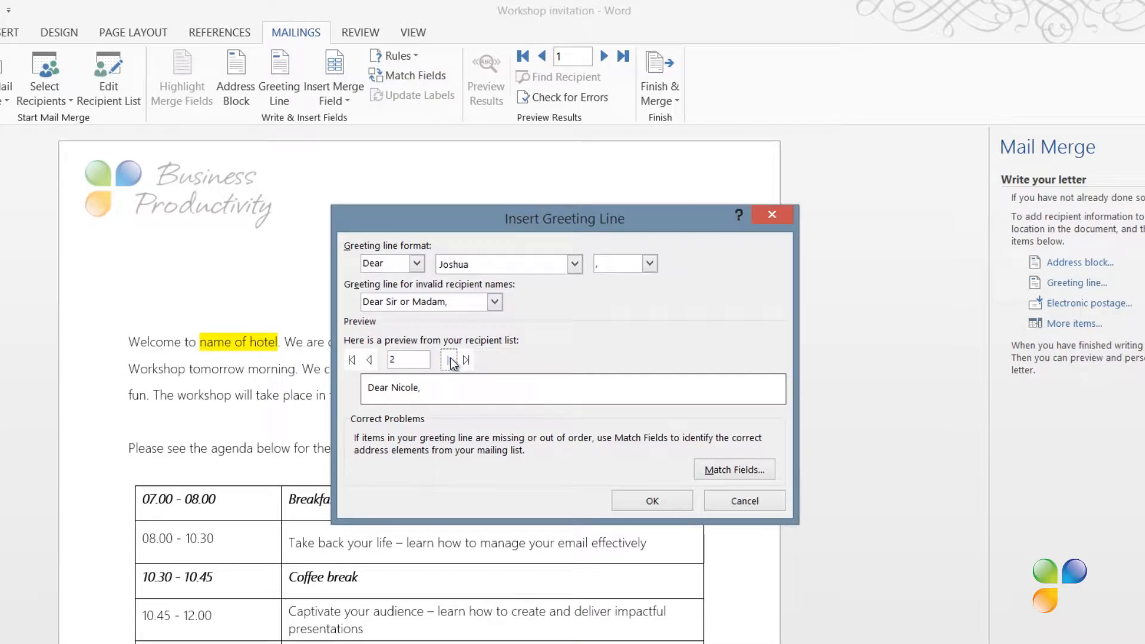
pyautogui.click(448, 359)
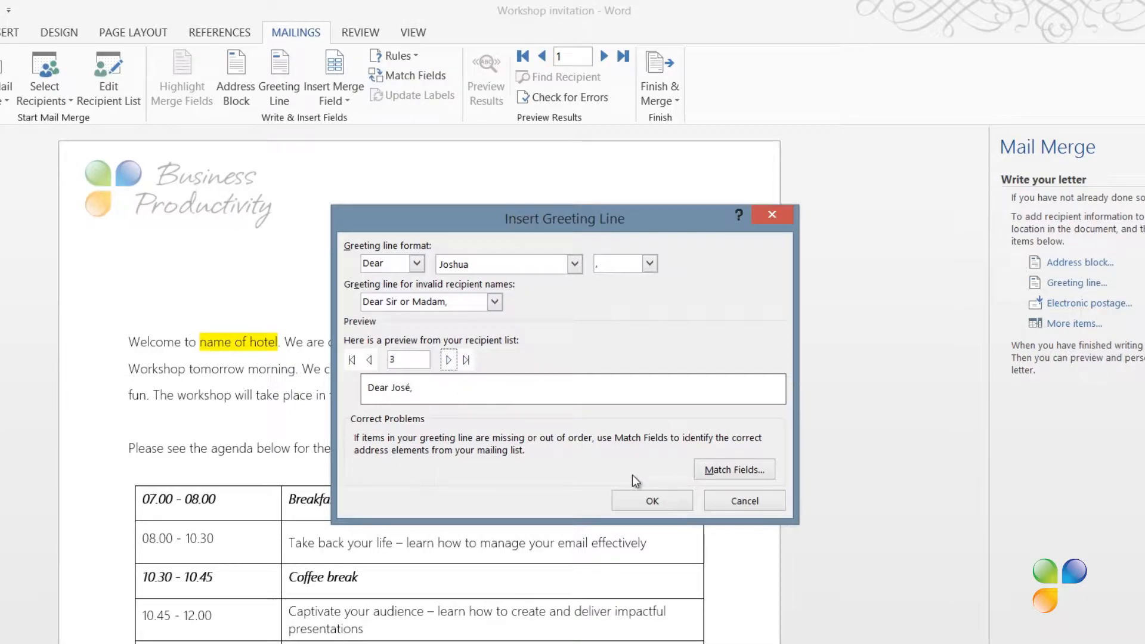
pyautogui.click(652, 500)
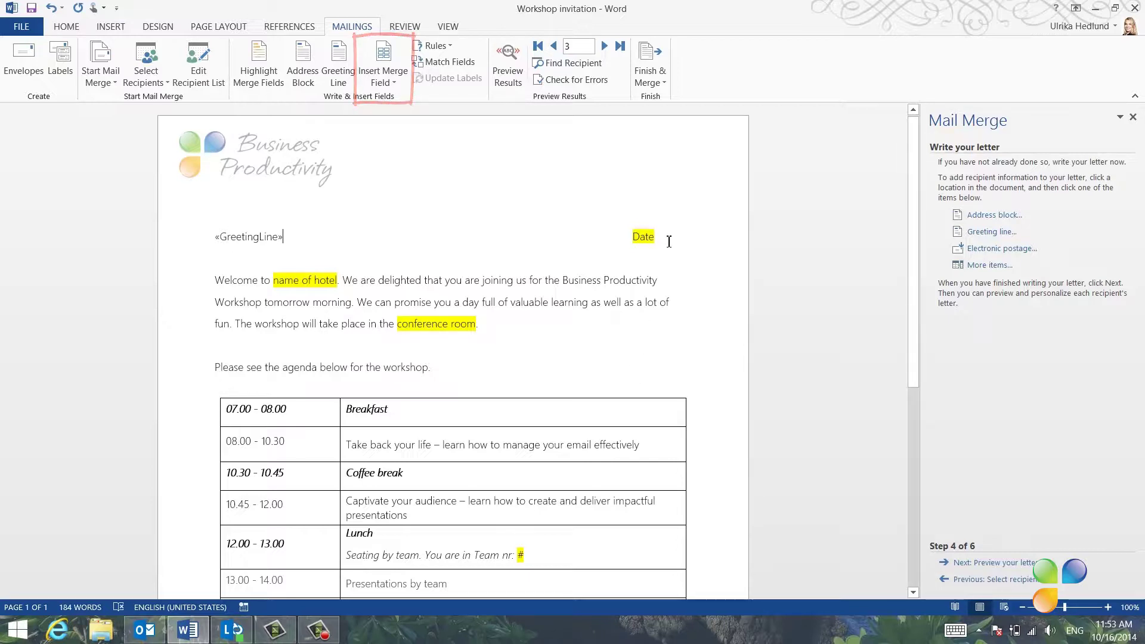
pyautogui.moveTo(989, 265)
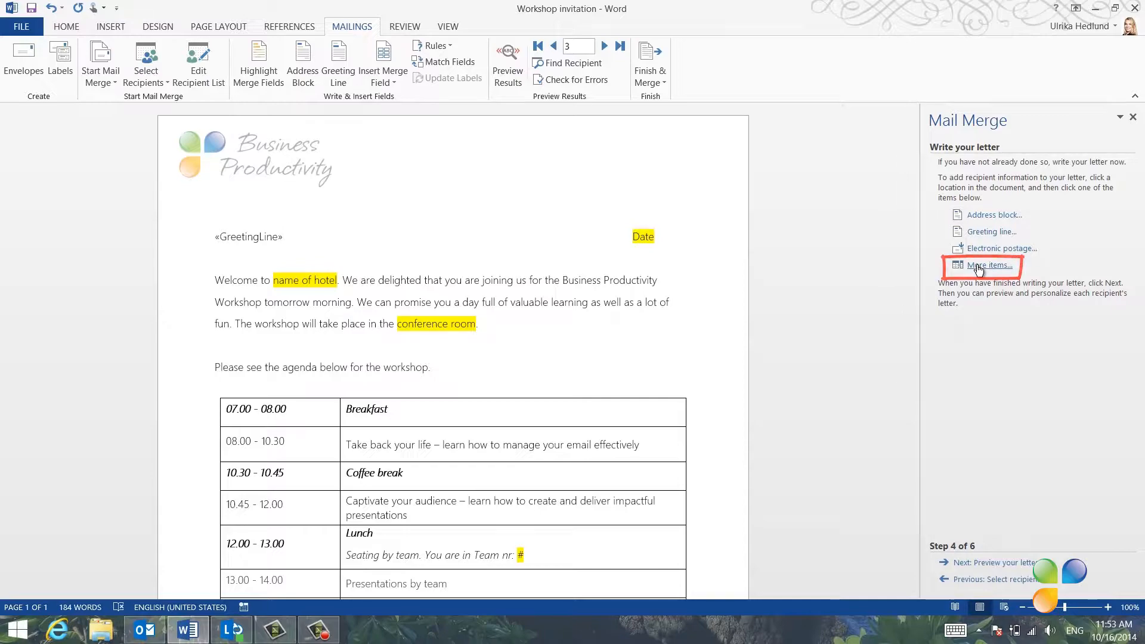
# Preview merged results up to the fifth recipient, 'Dear Chen,', and select the Date placeholder.
pyautogui.click(990, 265)
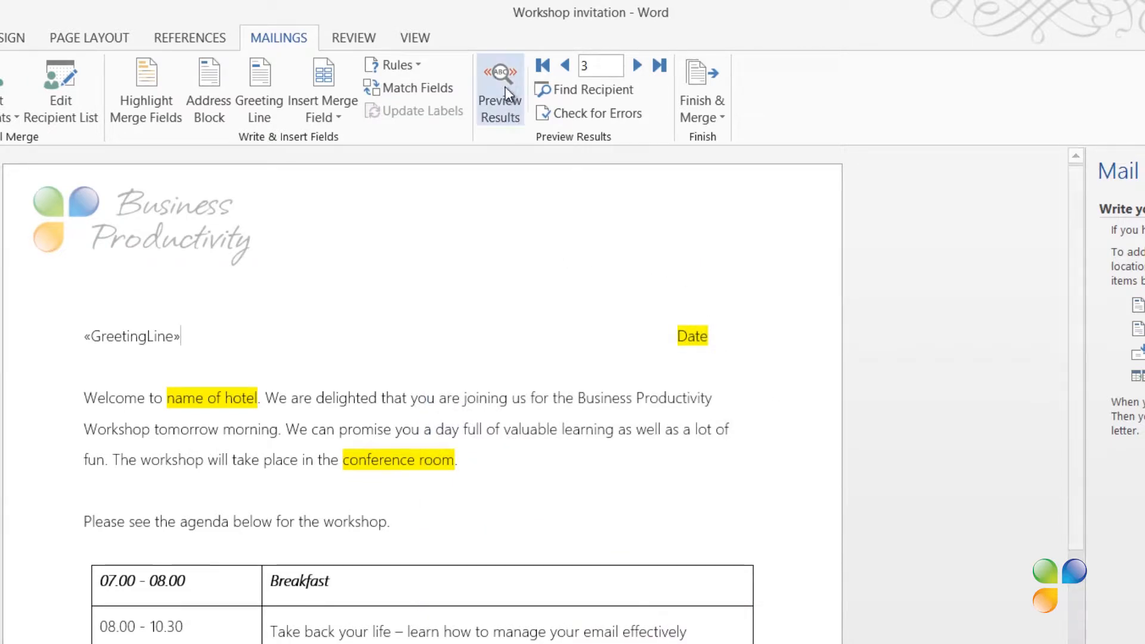
pyautogui.click(500, 90)
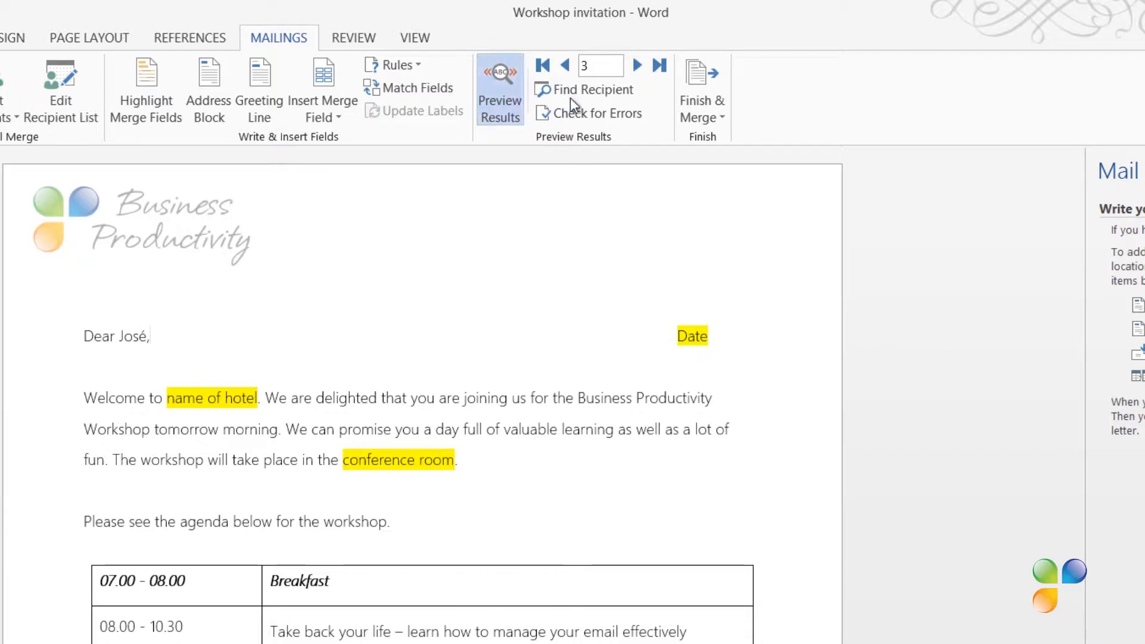
pyautogui.click(638, 66)
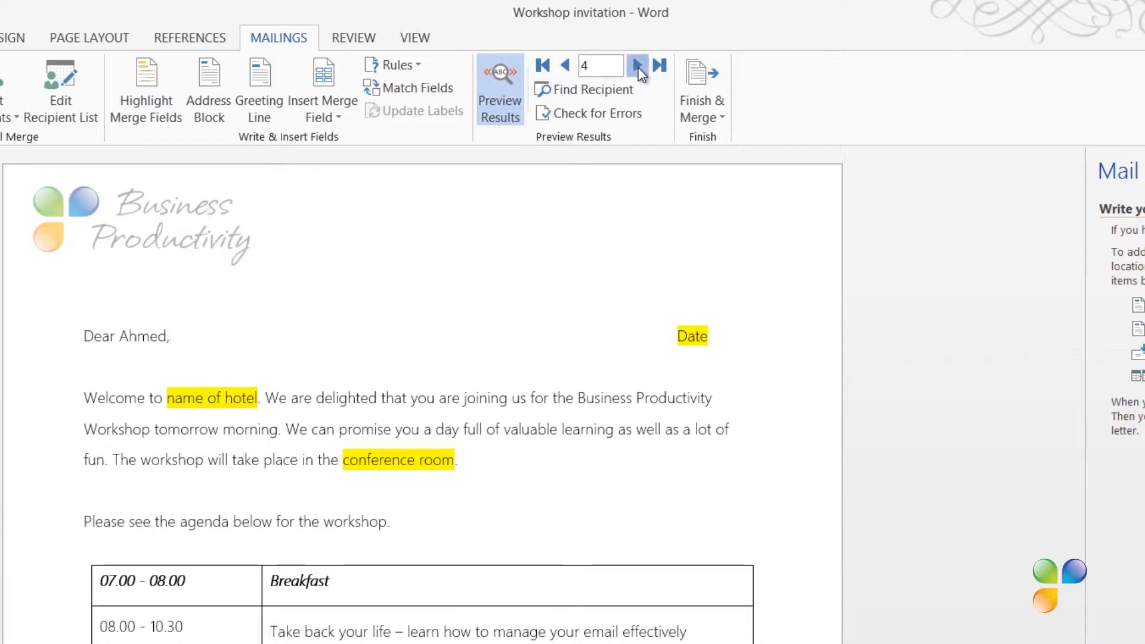
pyautogui.click(637, 66)
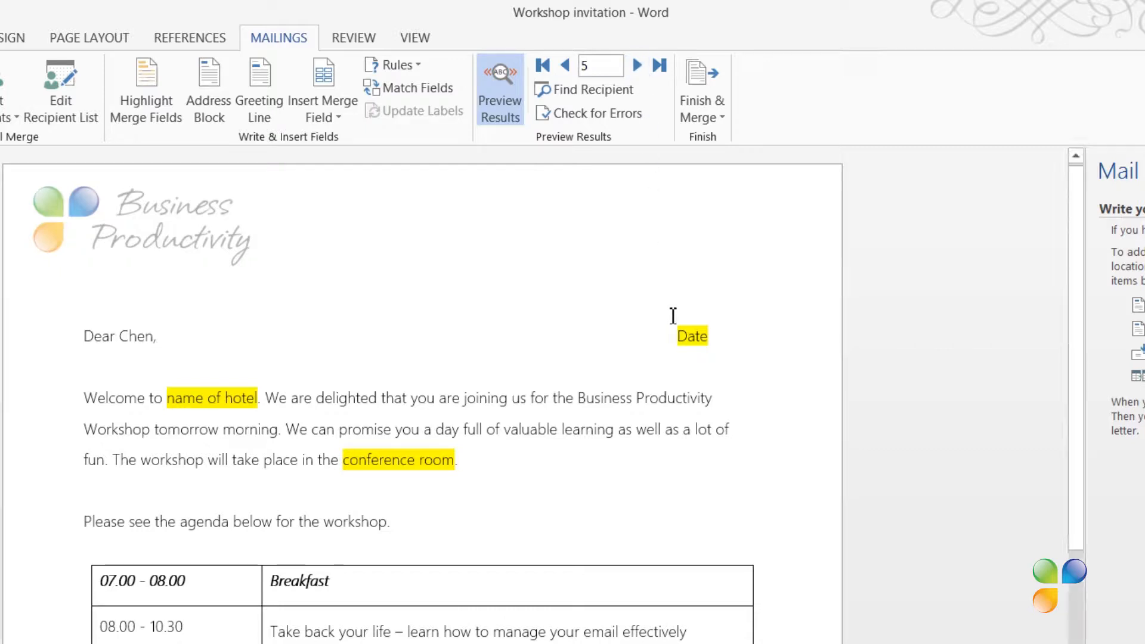
pyautogui.doubleClick(691, 337)
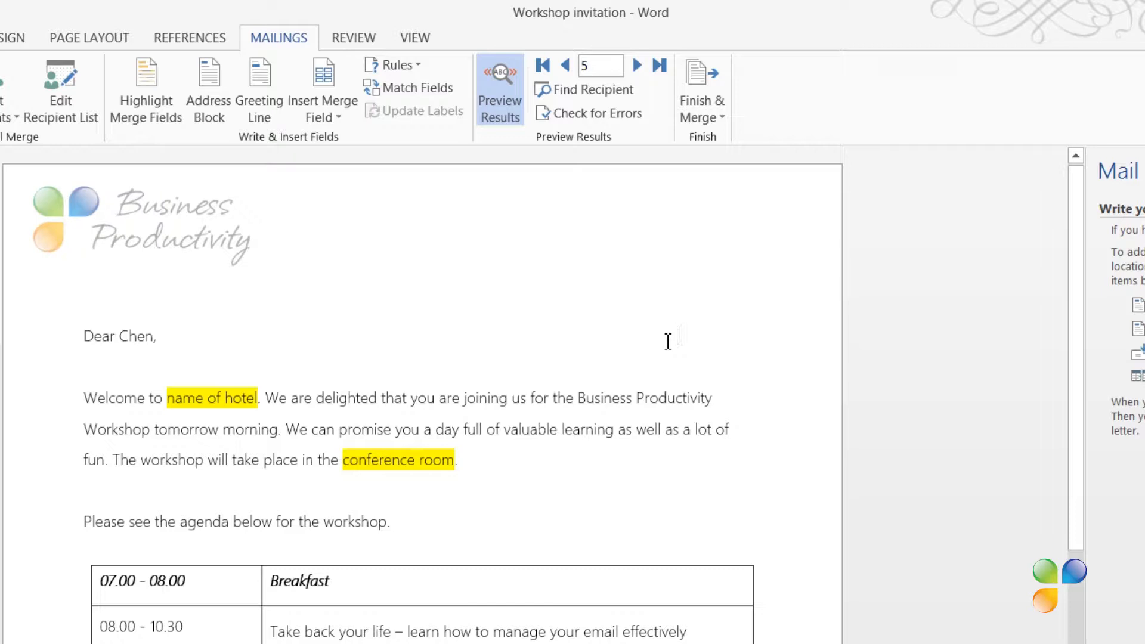
# Add a Fill-in rule prompting 'Letter date:', asked once, with November 3rd, 2014.
pyautogui.click(393, 65)
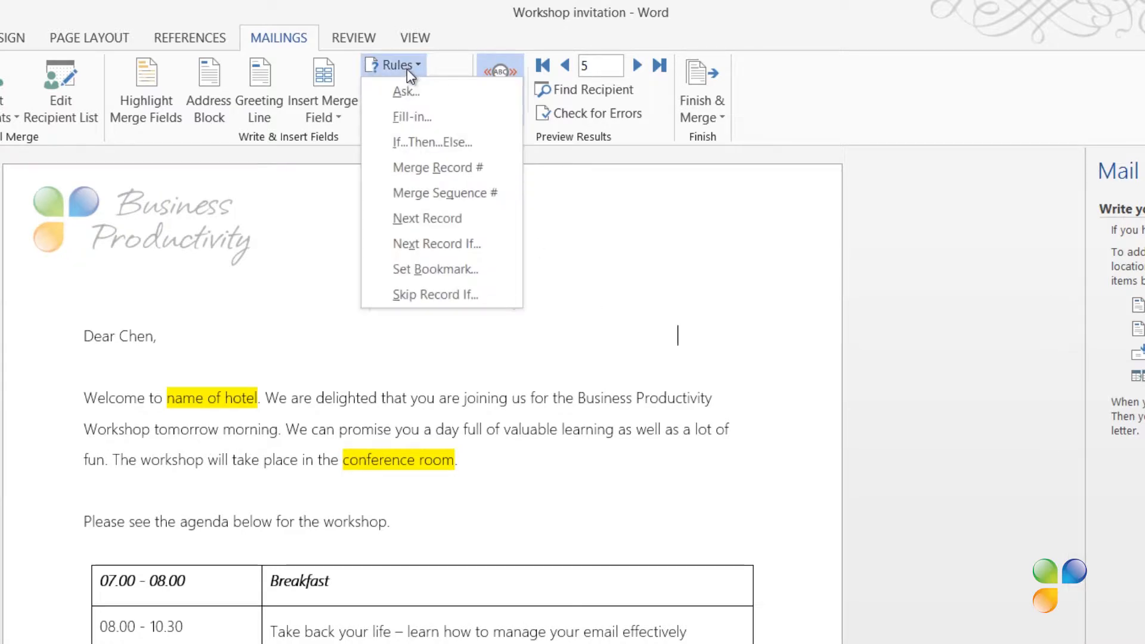
pyautogui.click(411, 116)
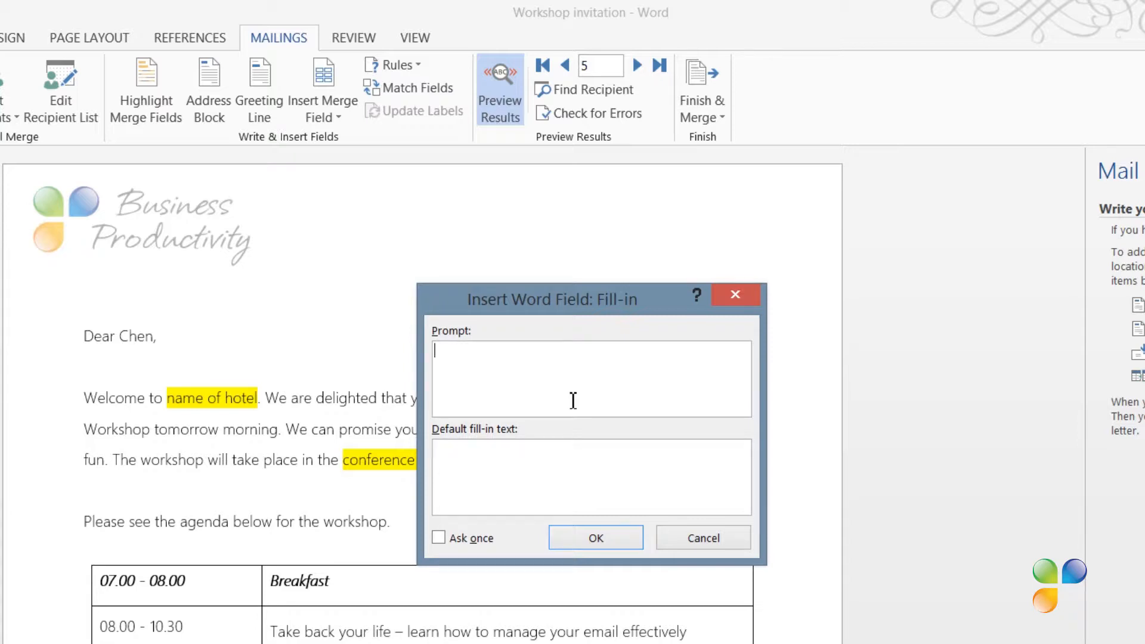
pyautogui.write('Letter date')
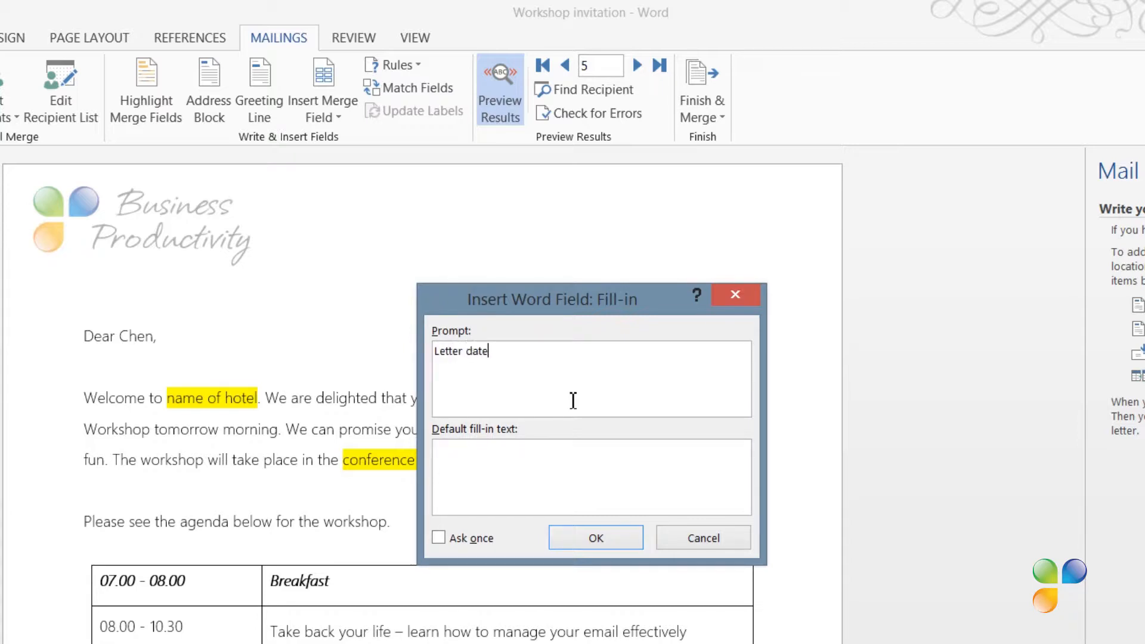
pyautogui.write(':')
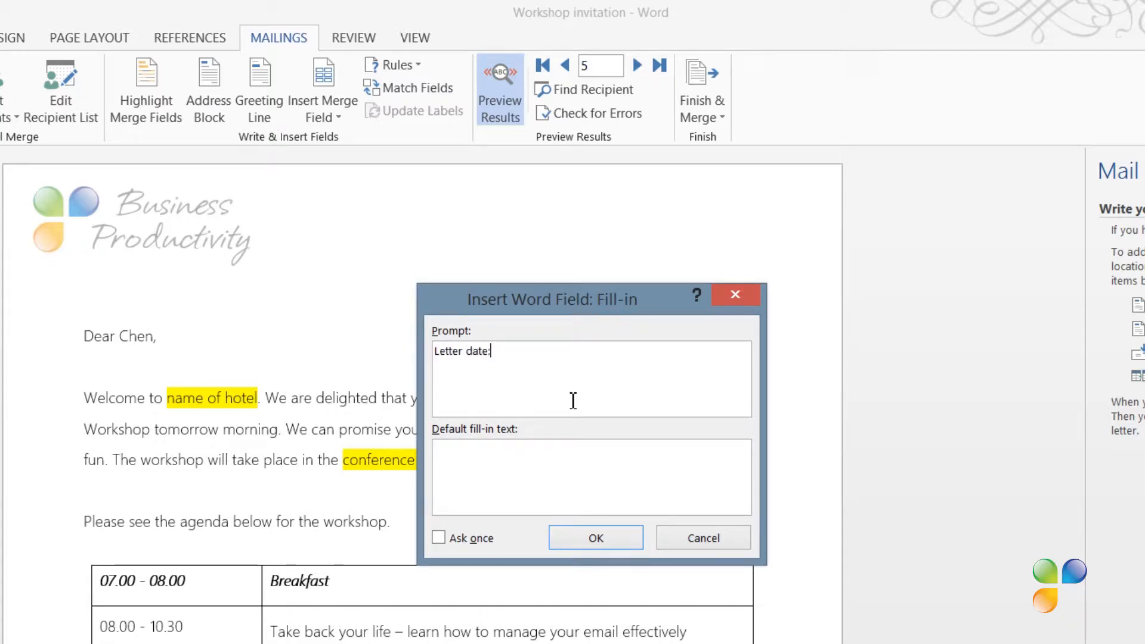
pyautogui.moveTo(571, 478)
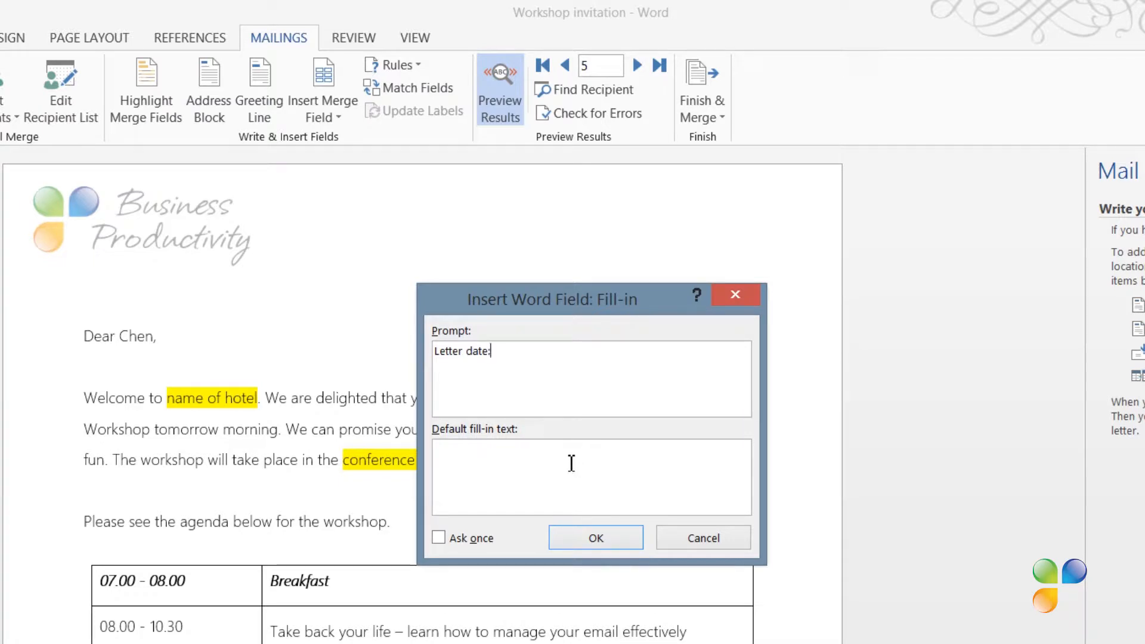
pyautogui.moveTo(568, 458)
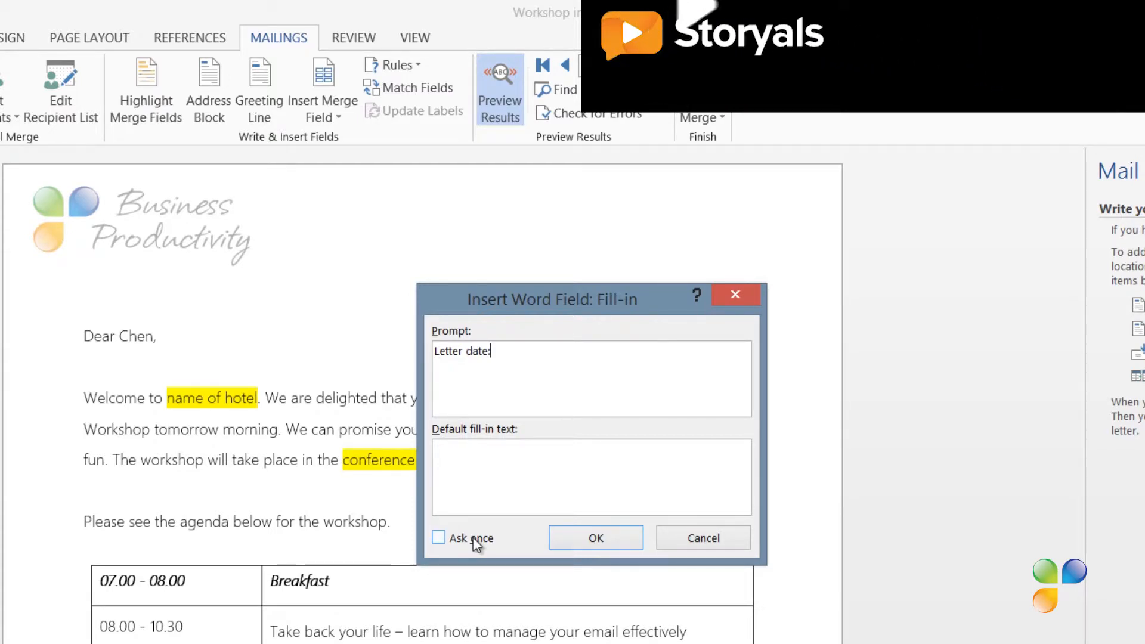
pyautogui.click(439, 538)
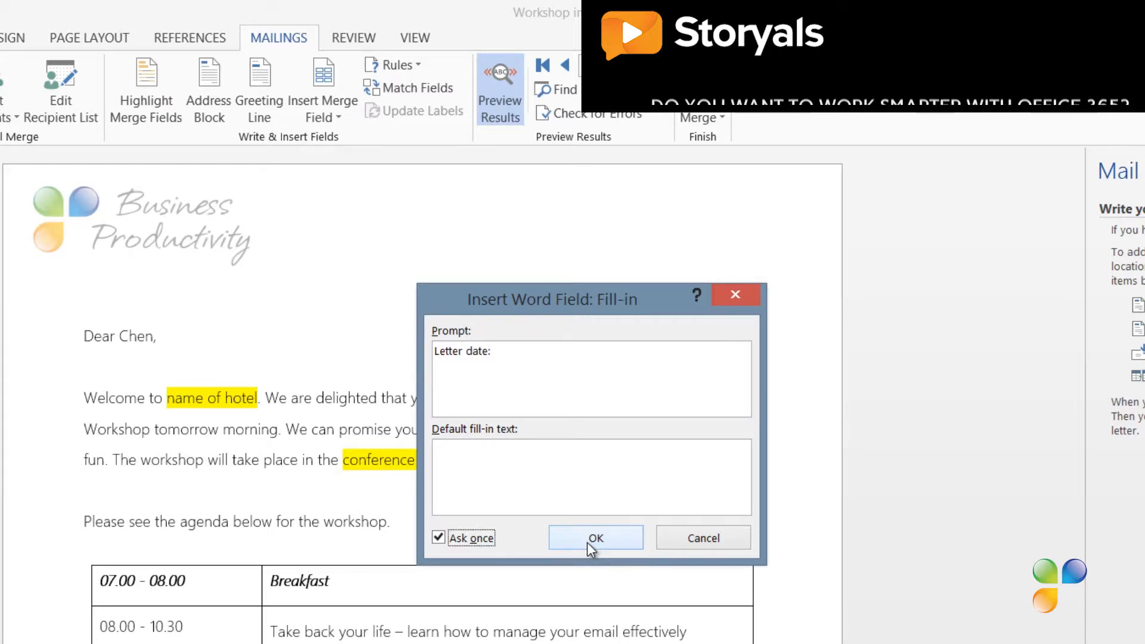
pyautogui.click(596, 538)
pyautogui.write('November 3rd, 2')
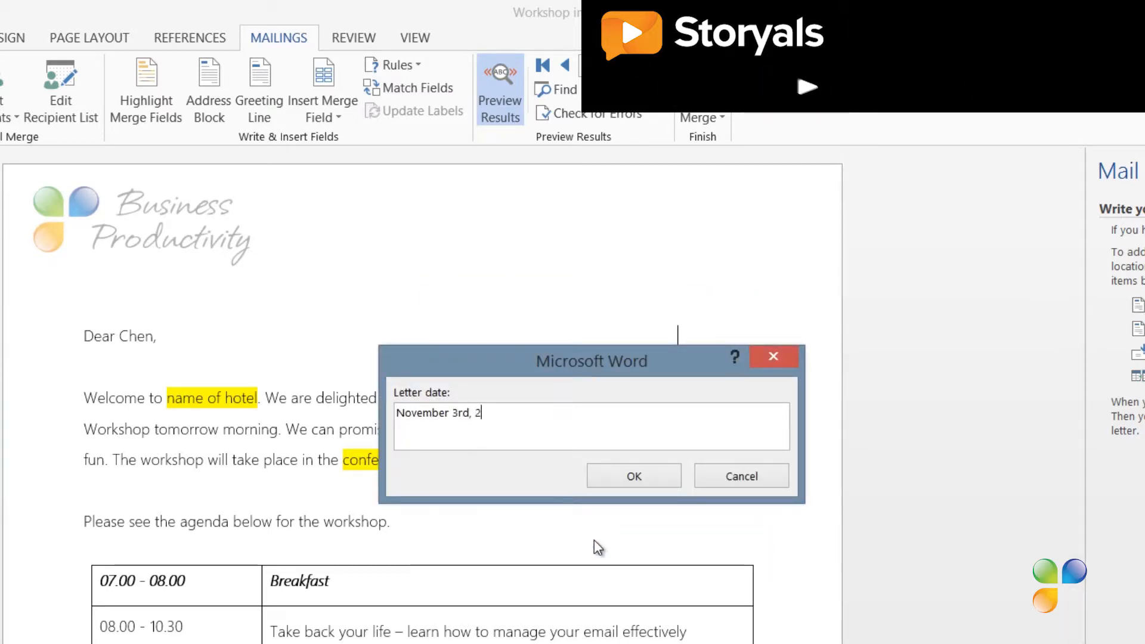
pyautogui.write('014')
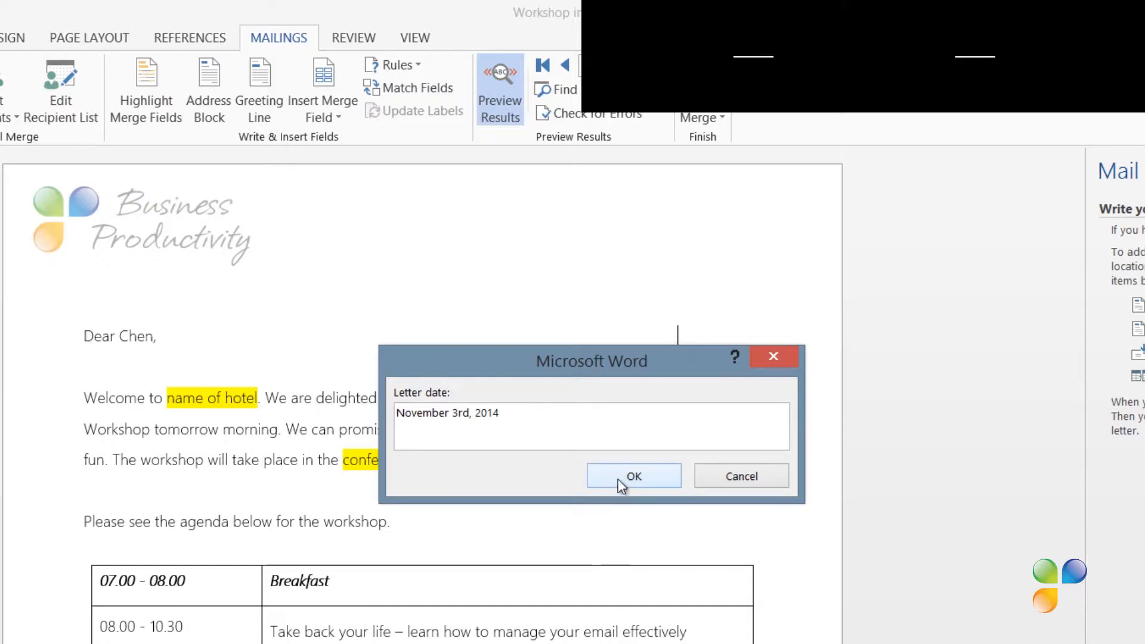
pyautogui.click(633, 476)
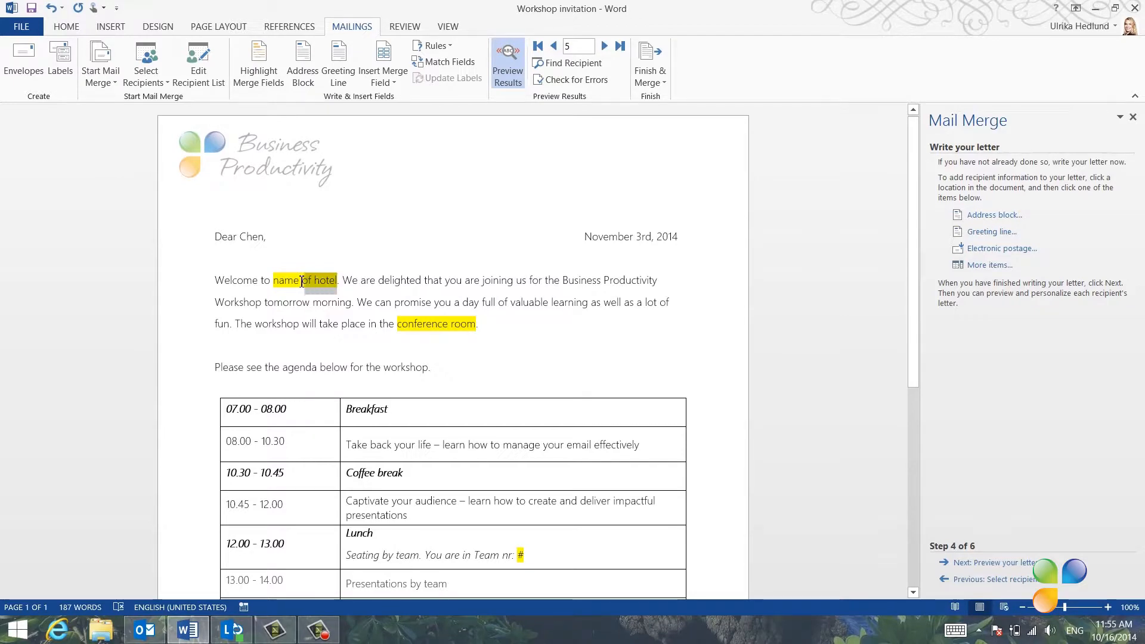
# Delete the hotel name placeholder text in the welcome paragraph.
pyautogui.press('Delete')
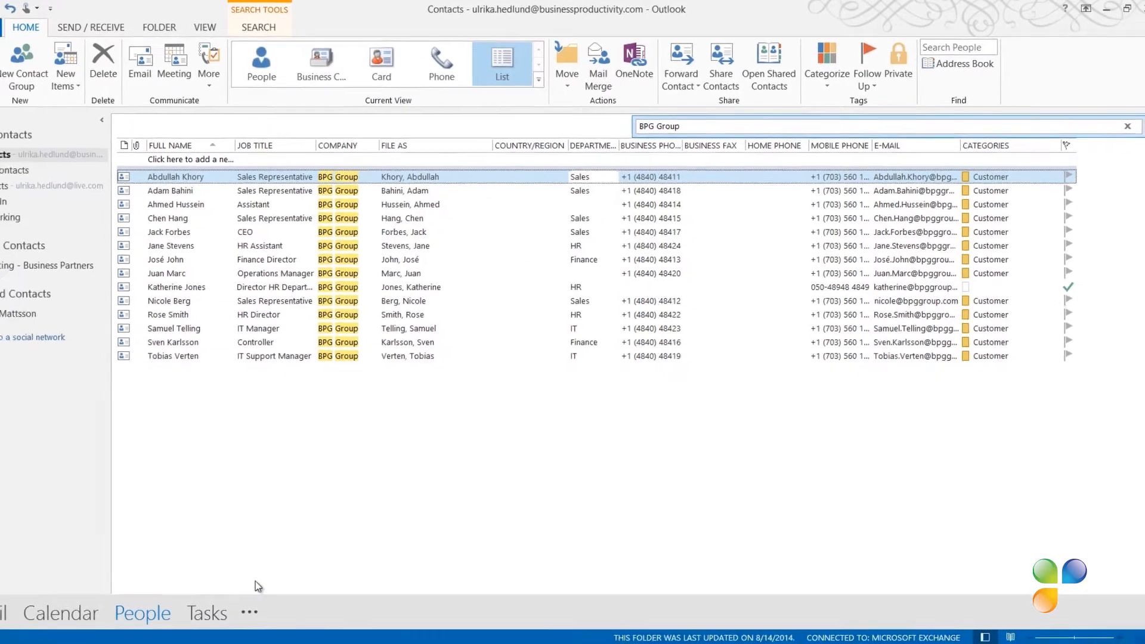
# Bring up Microsoft Outlook to view the BPG Group contacts.
pyautogui.click(188, 629)
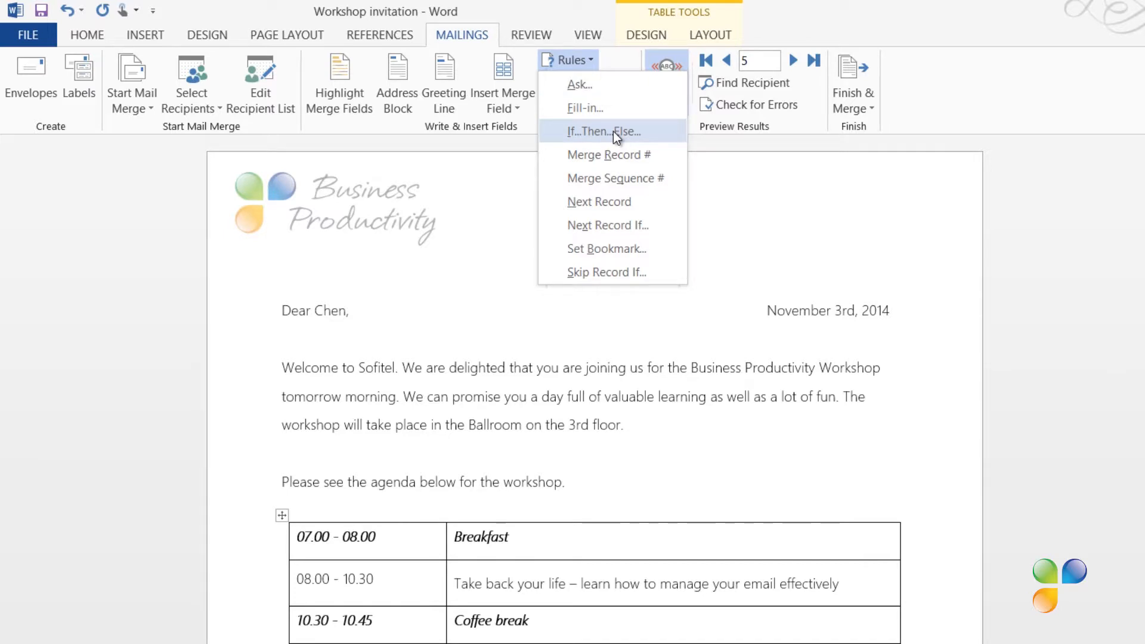
# Insert an If...Then...Else rule: Department equal to Sales gives team 1, otherwise 2.
pyautogui.click(603, 132)
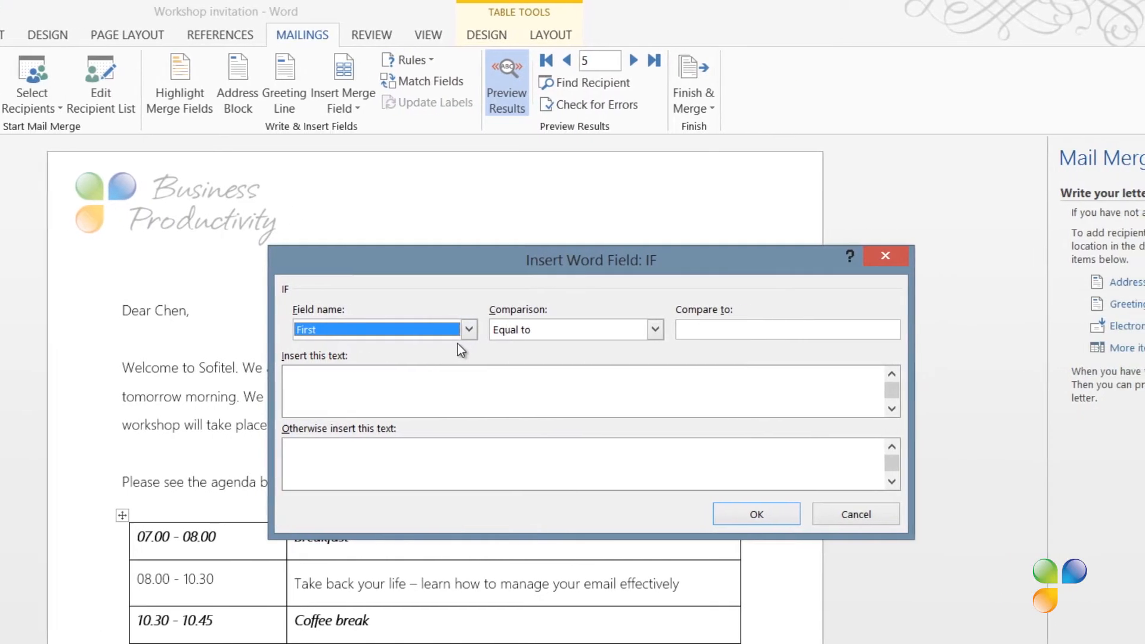
pyautogui.click(468, 330)
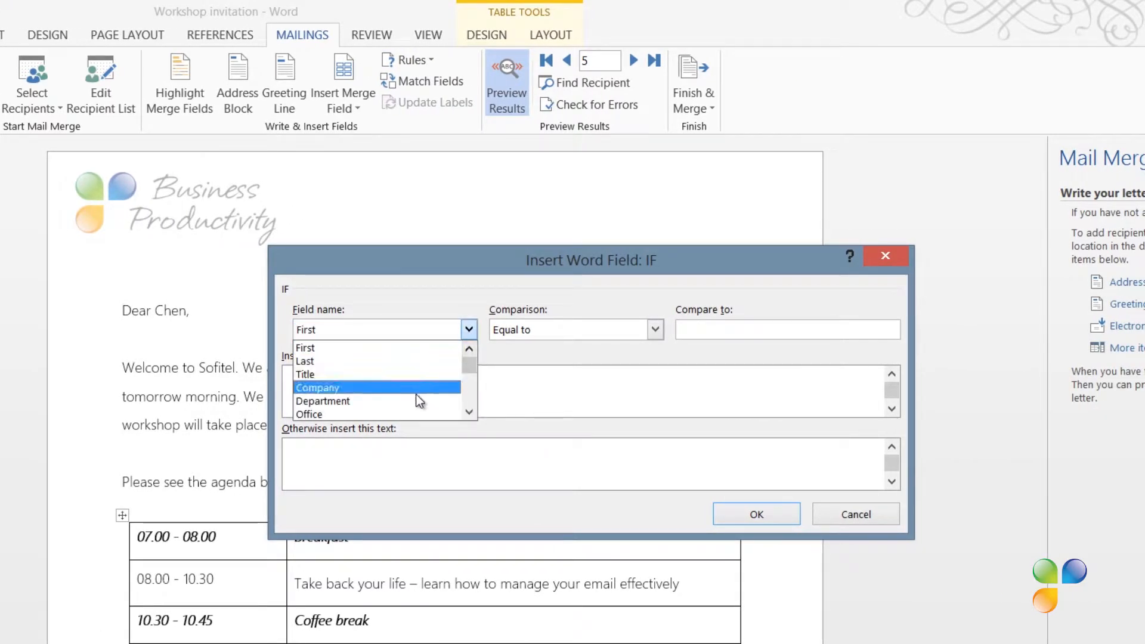
pyautogui.click(322, 401)
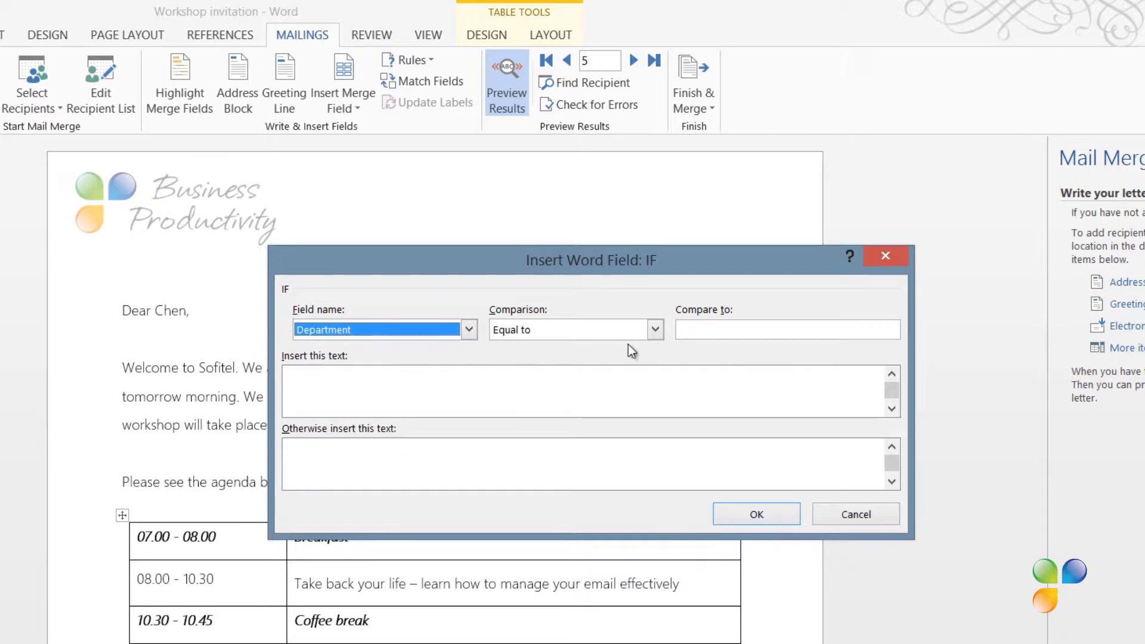
pyautogui.click(787, 330)
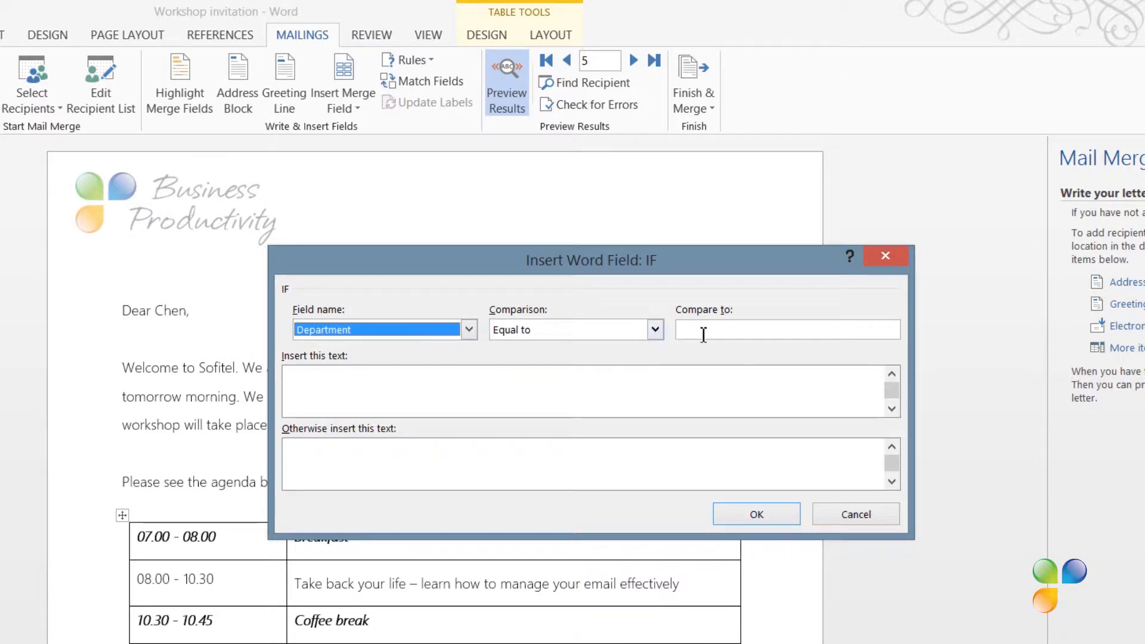
pyautogui.write('S')
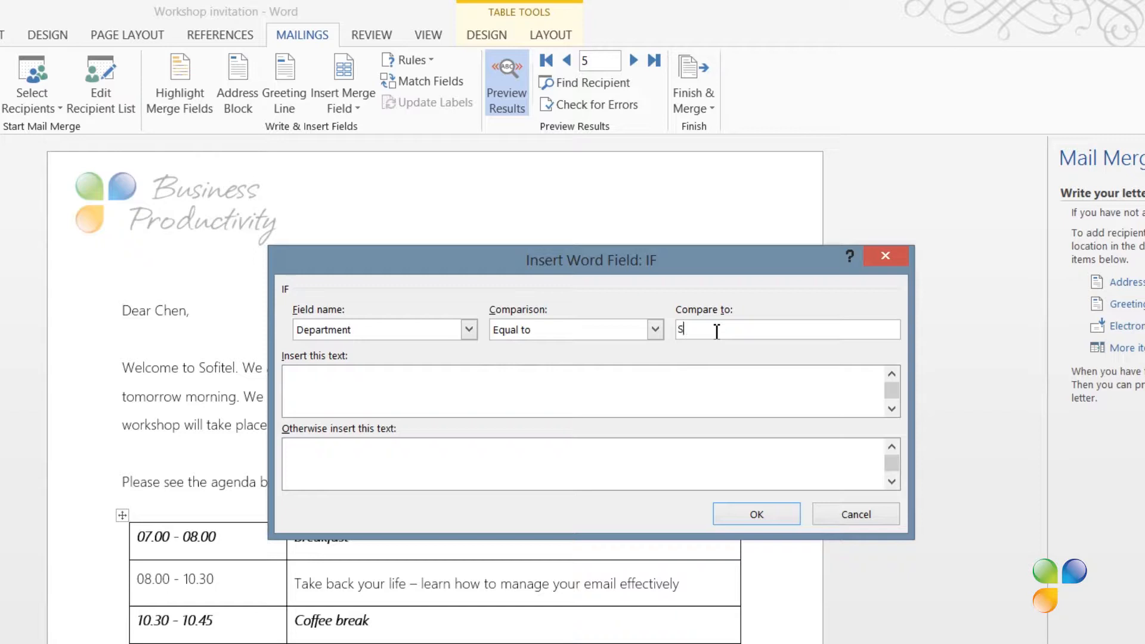
pyautogui.write('ales')
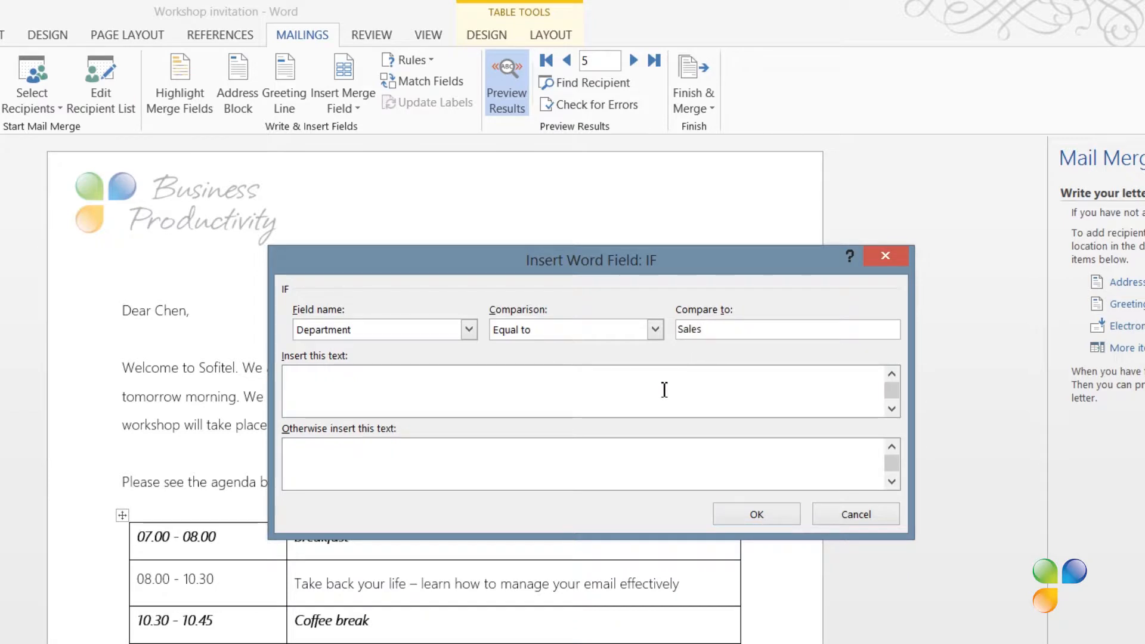
pyautogui.write('1')
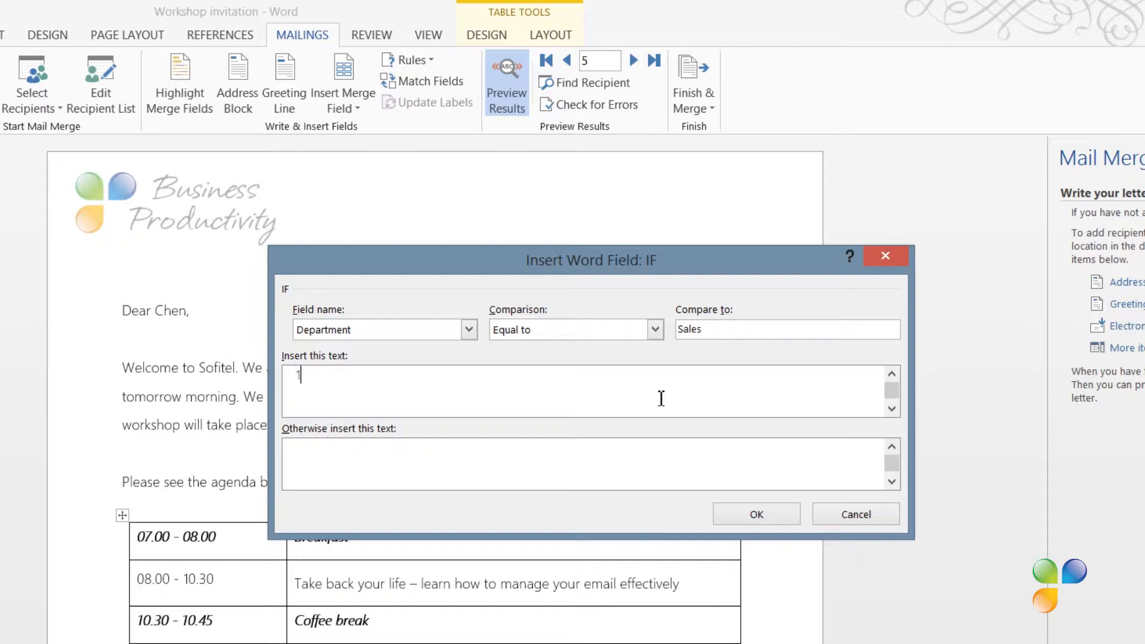
pyautogui.click(641, 459)
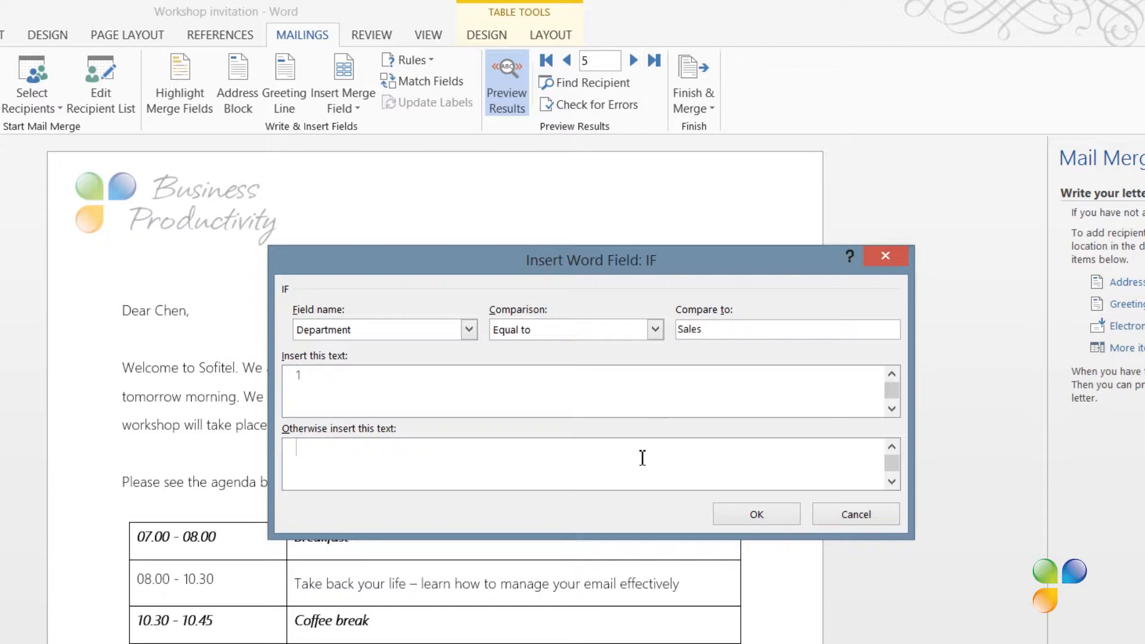
pyautogui.write('2')
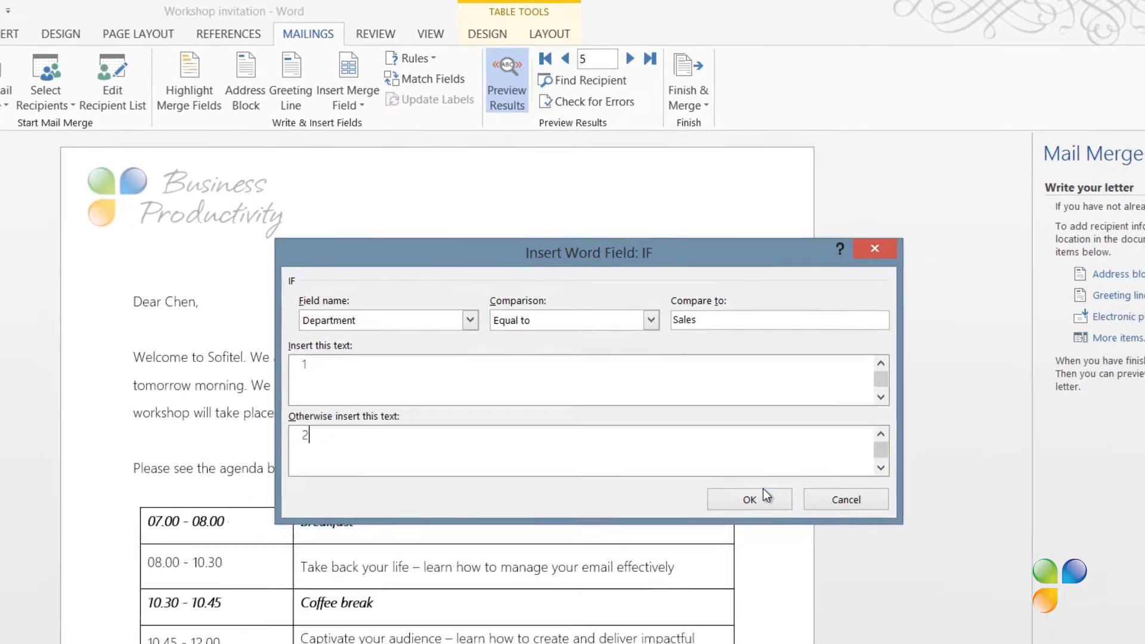
pyautogui.click(749, 499)
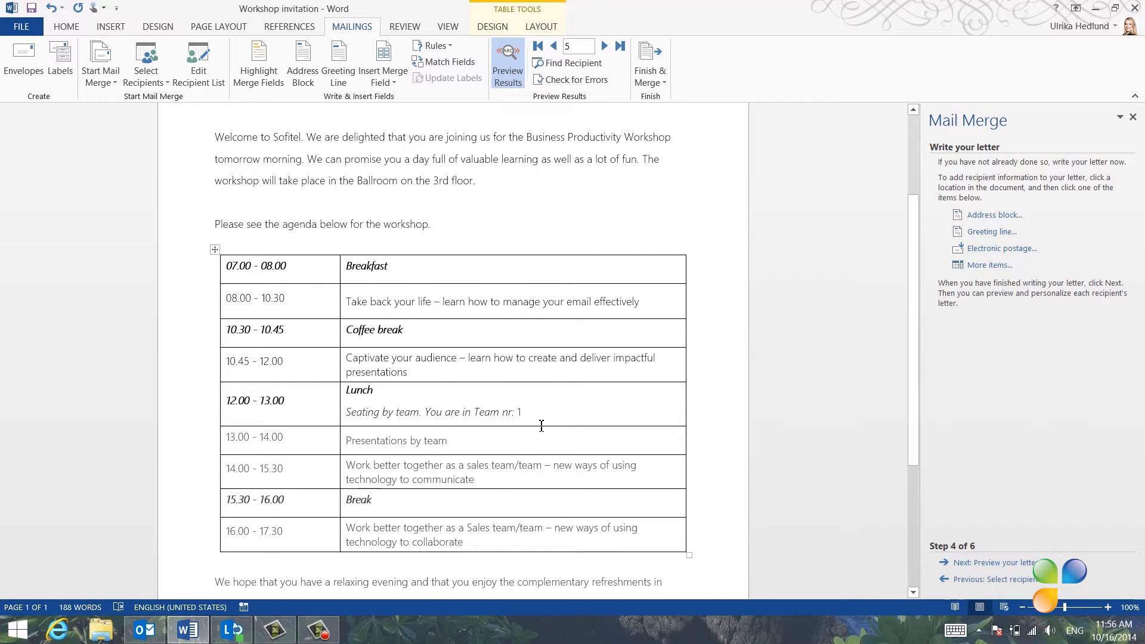
# Preview Abdullah's letter, which assigns him Team nr: 1 in the lunch row.
pyautogui.moveTo(472, 411); pyautogui.dragTo(524, 411)
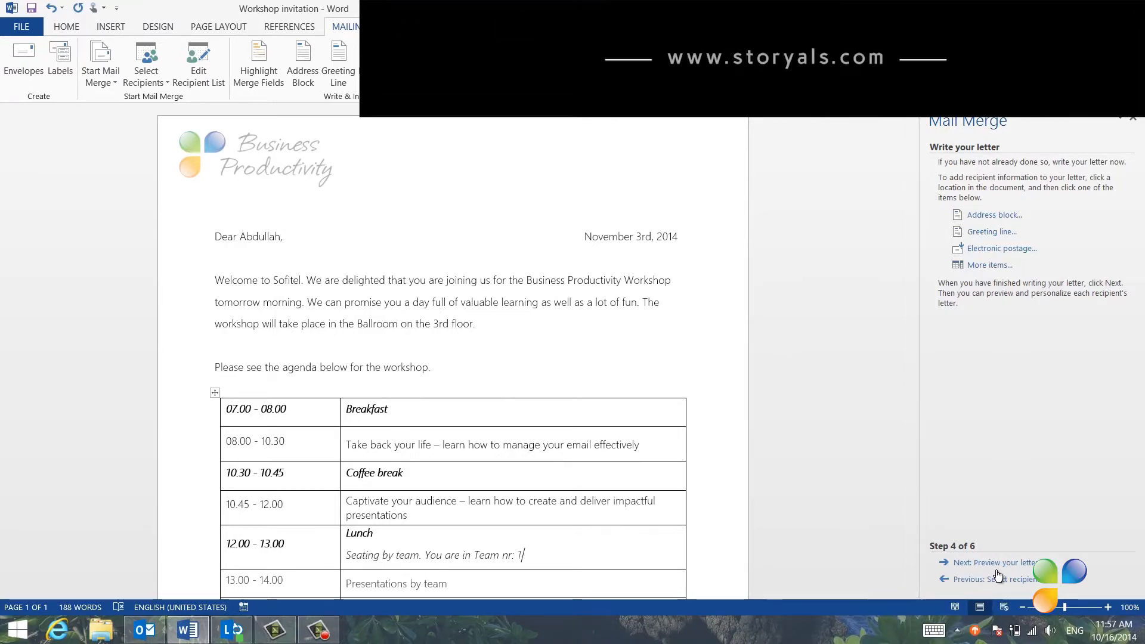
# Advance the mail merge wizard to its final step and close the Mail Merge pane.
pyautogui.click(998, 562)
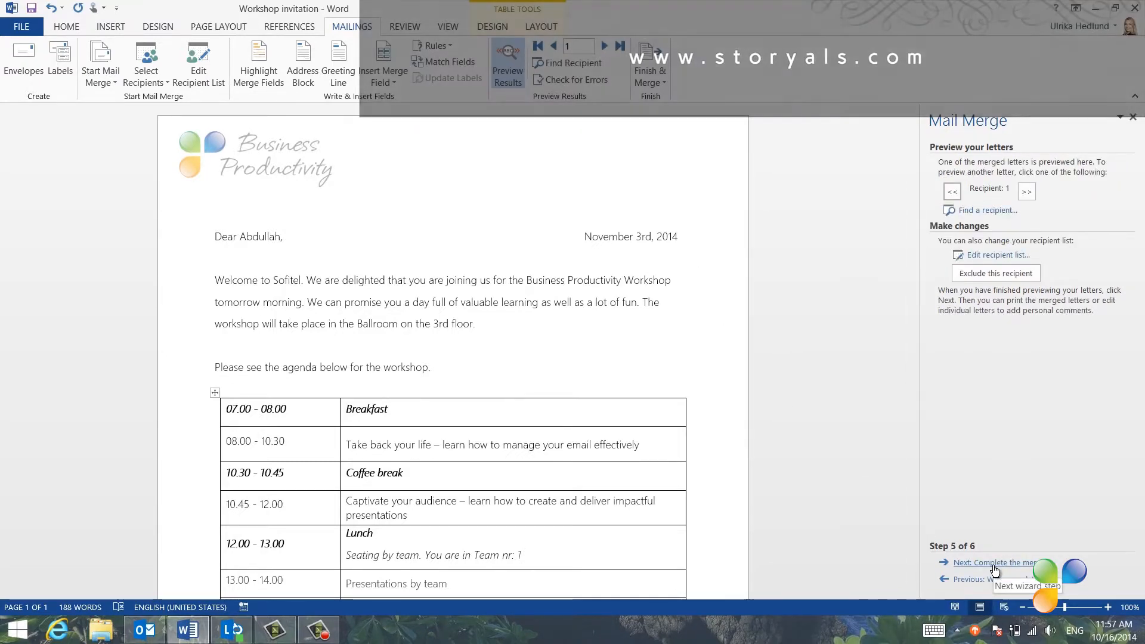
pyautogui.click(994, 563)
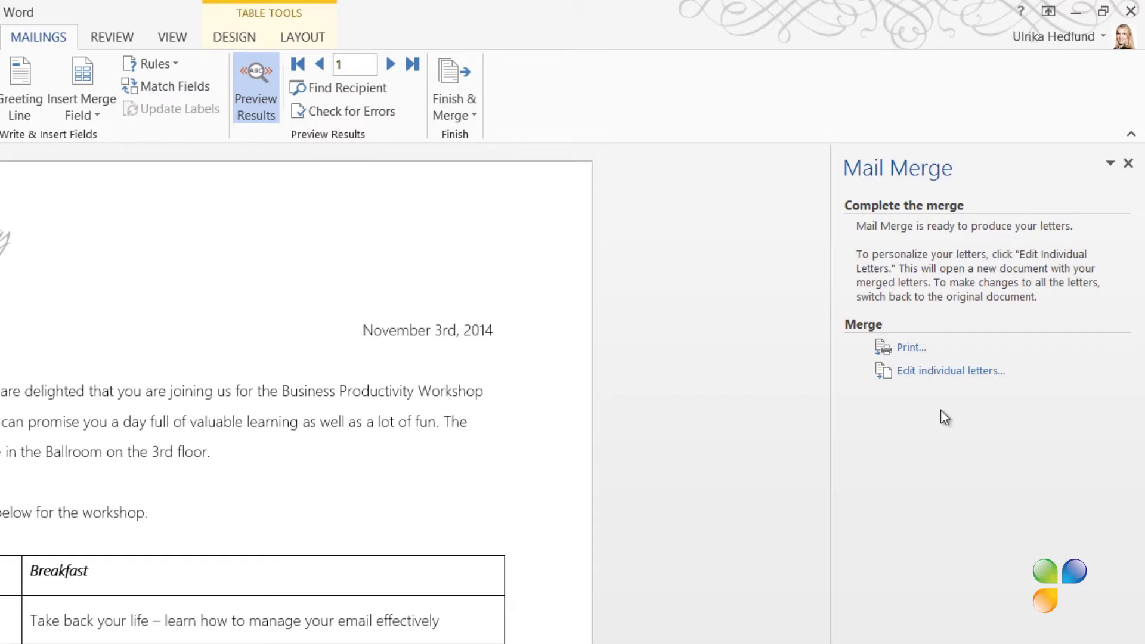
pyautogui.moveTo(949, 372)
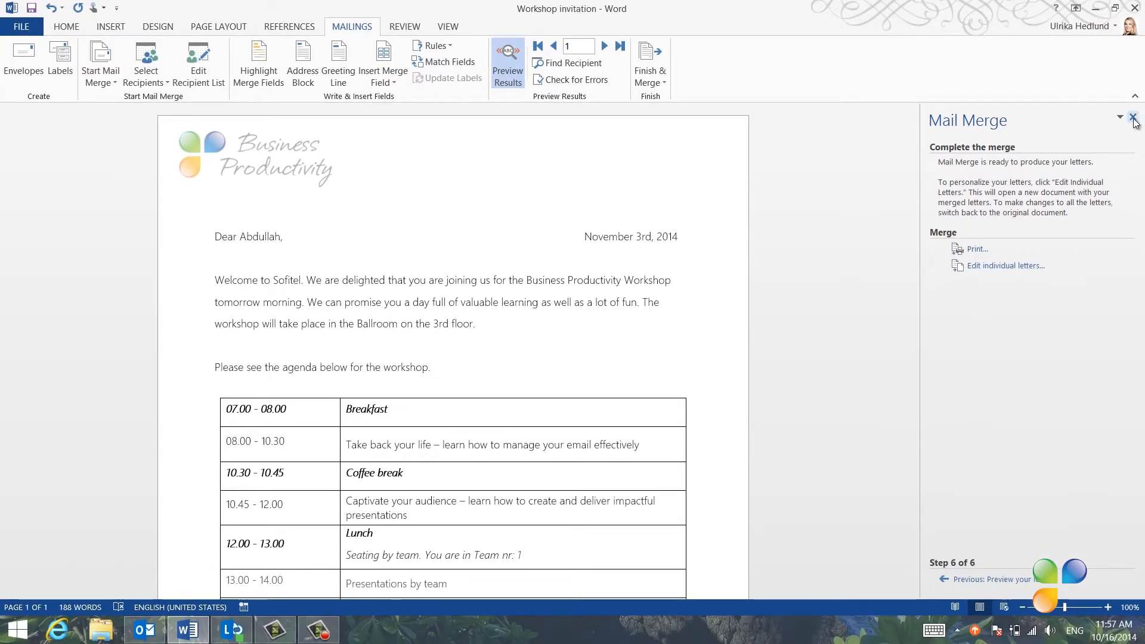
pyautogui.click(1133, 121)
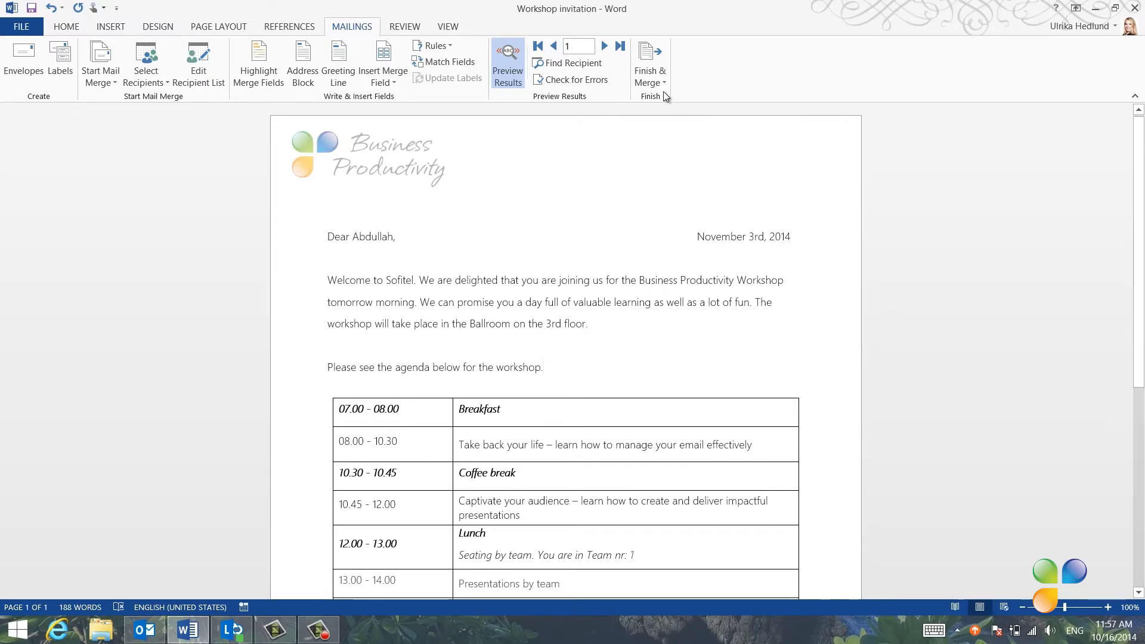
pyautogui.click(650, 69)
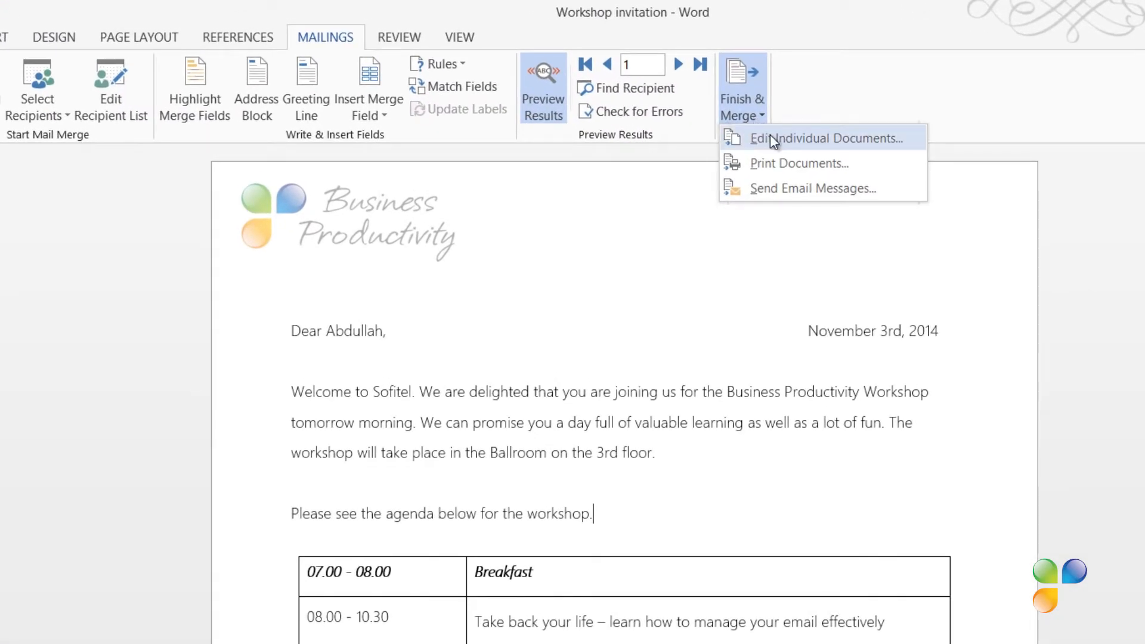
# Merge all records into new individual letters, accepting the November 3rd, 2014 date and Ballroom room.
pyautogui.click(823, 138)
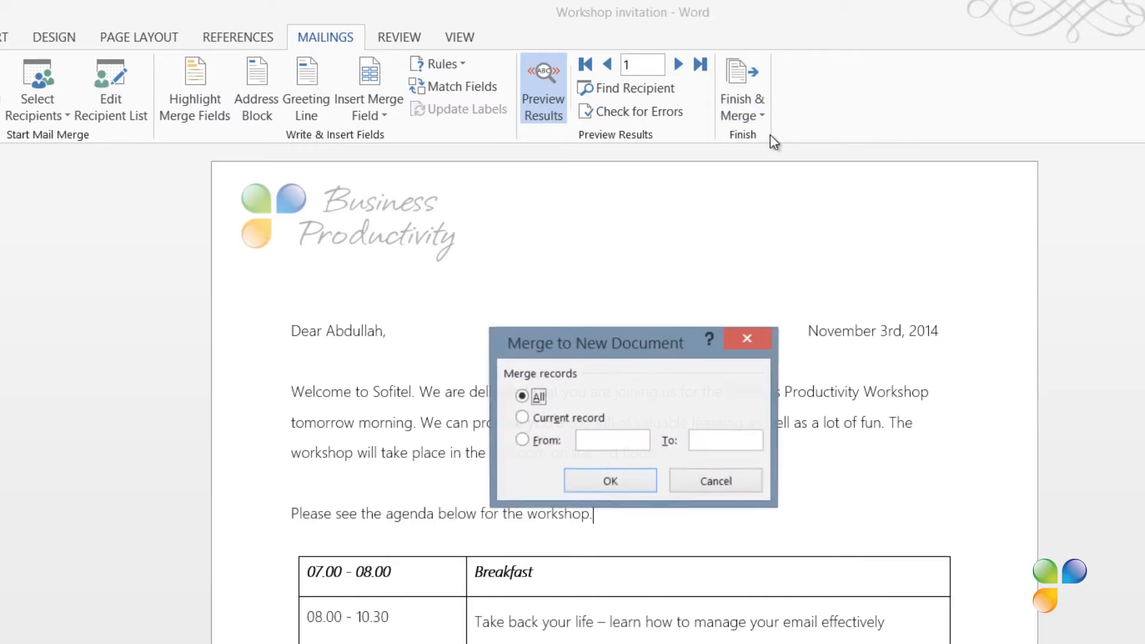
pyautogui.moveTo(742, 426)
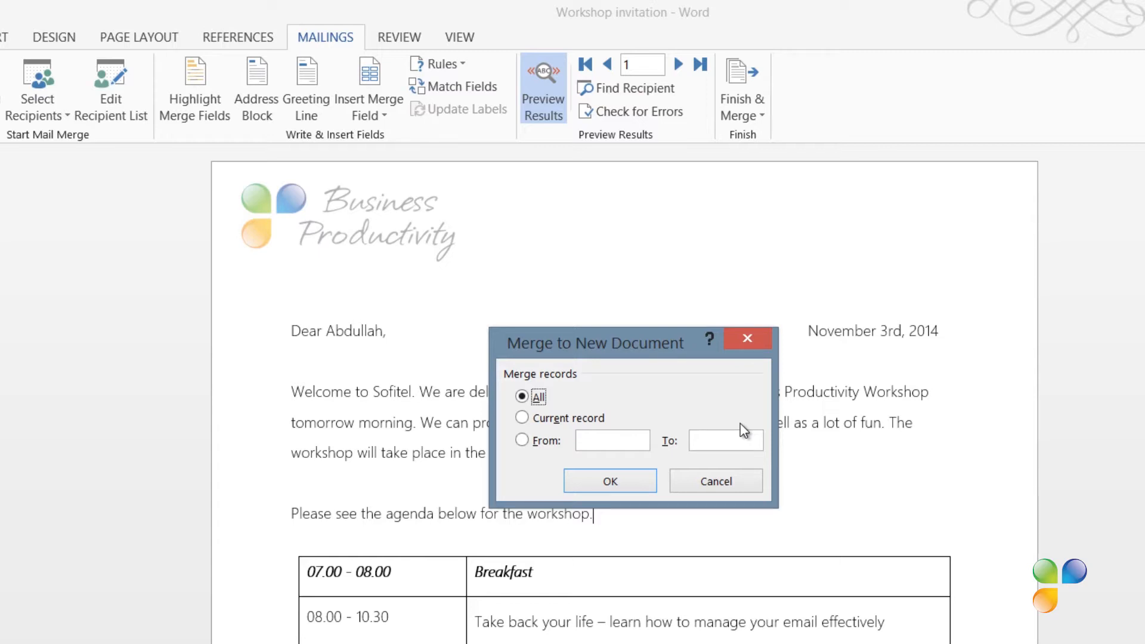
pyautogui.click(610, 480)
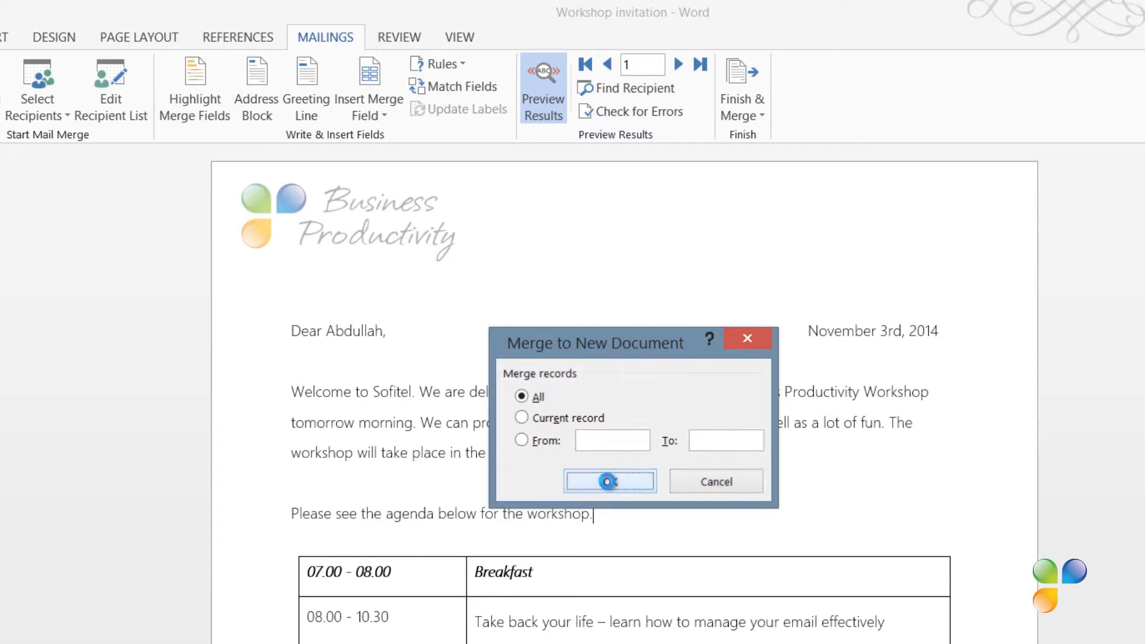
pyautogui.click(609, 481)
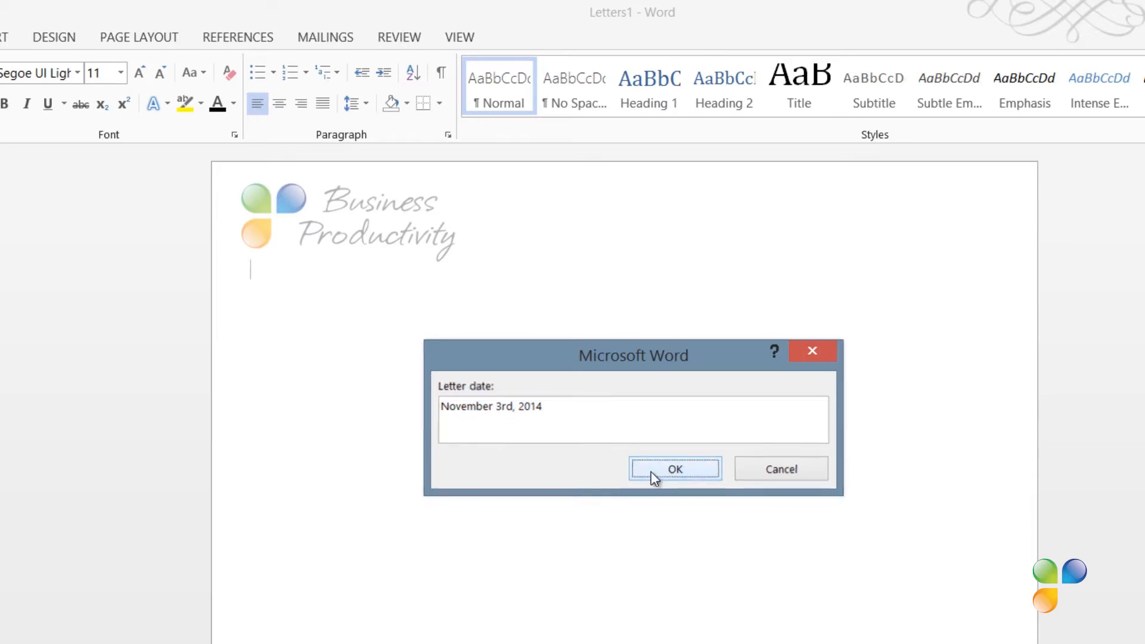
pyautogui.click(675, 469)
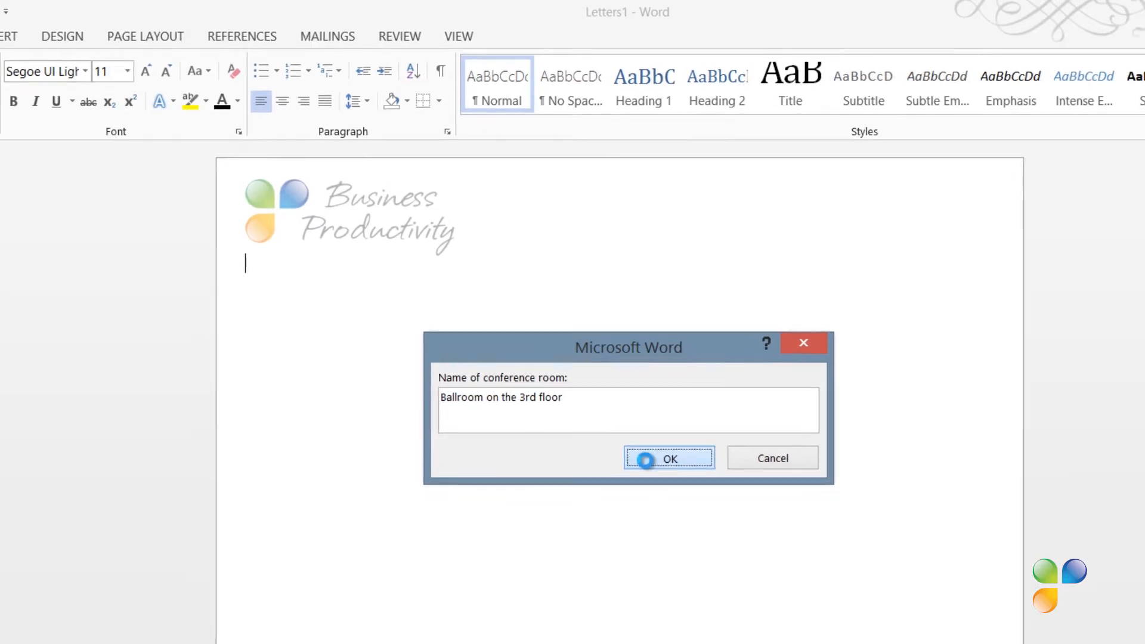
pyautogui.click(669, 458)
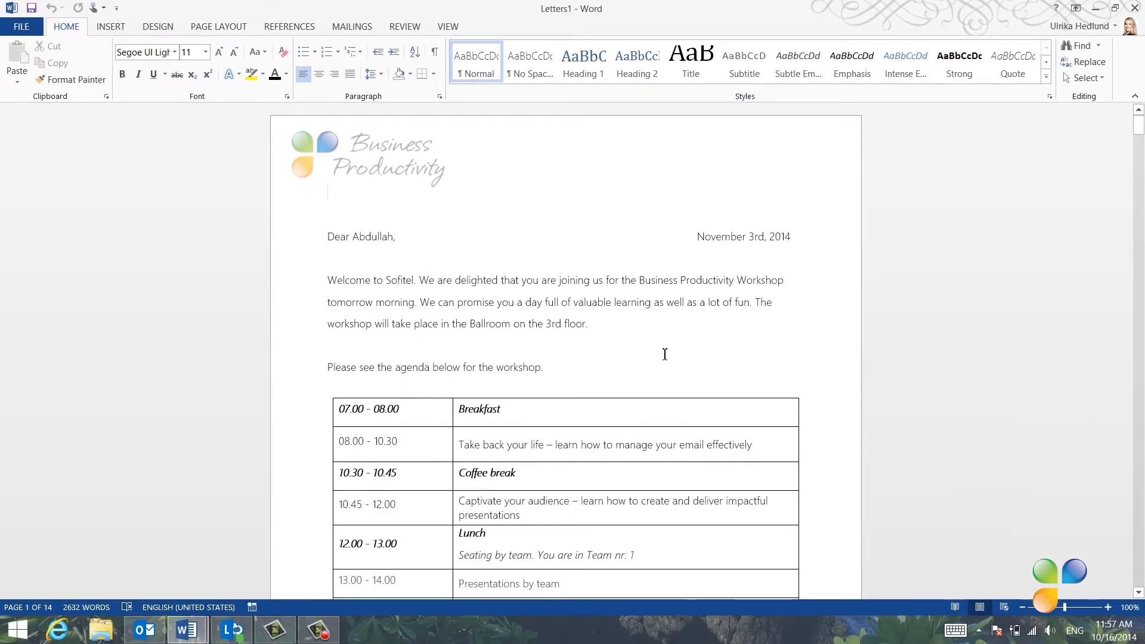
pyautogui.scroll(-3)
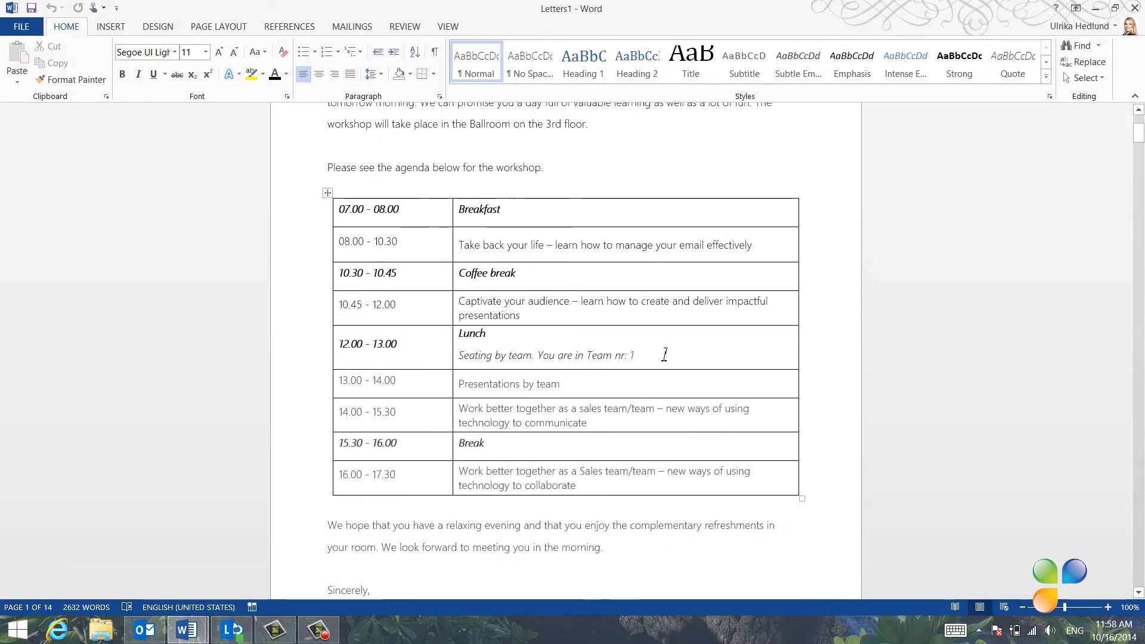
pyautogui.scroll(-3)
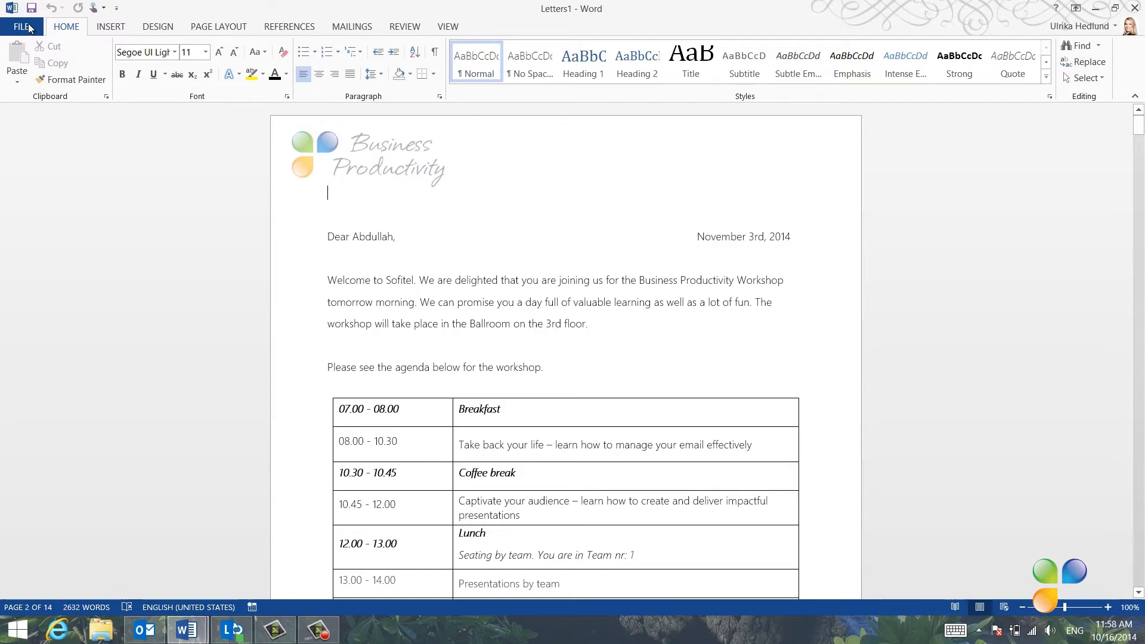
# Save the merged letters as 'Workshop invitation letter all'.
pyautogui.click(22, 27)
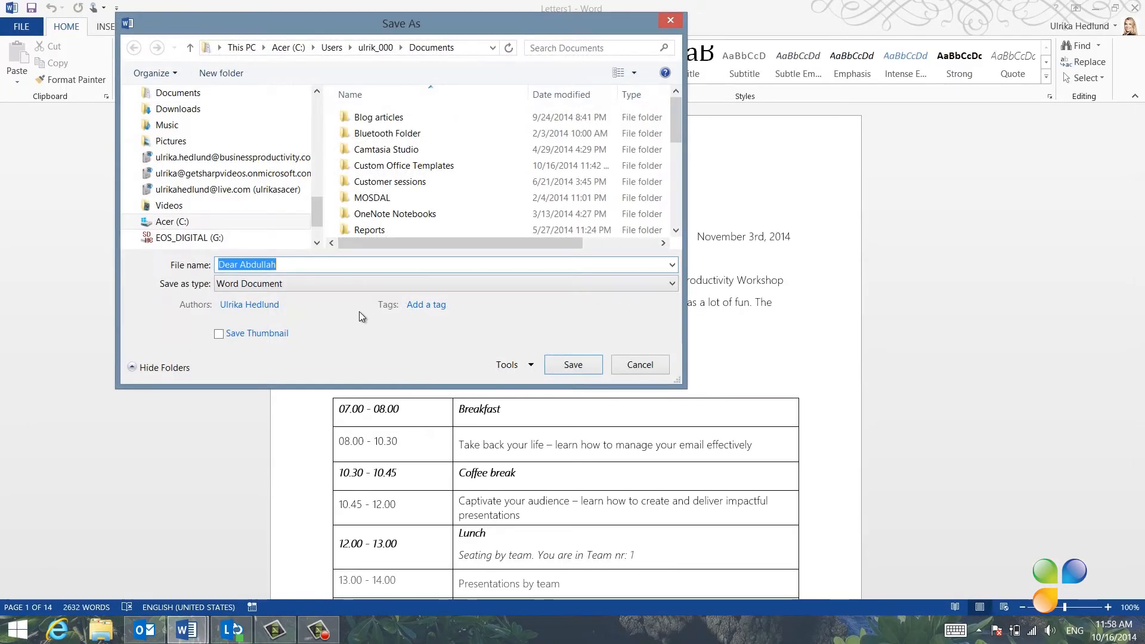
pyautogui.write('Workshop invitation')
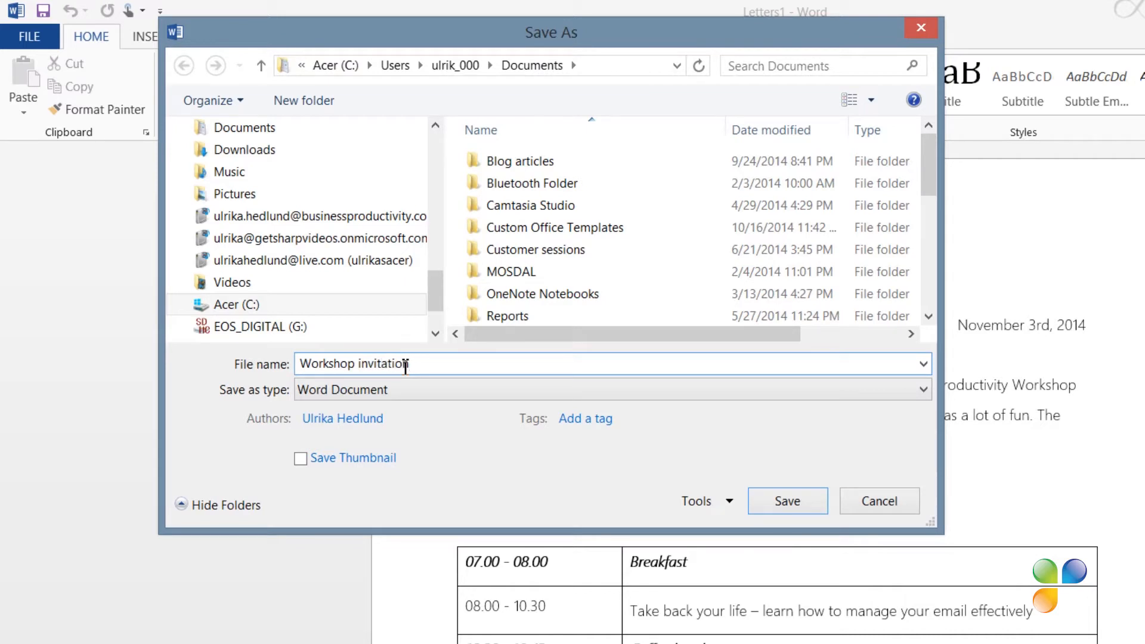
pyautogui.write('letter all')
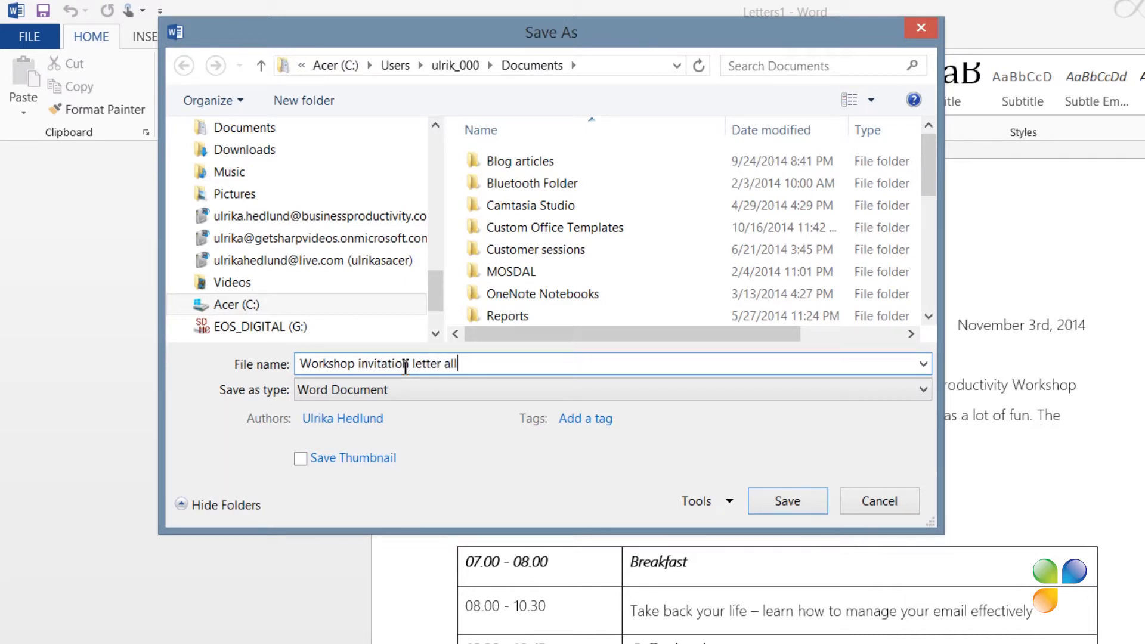
pyautogui.click(787, 501)
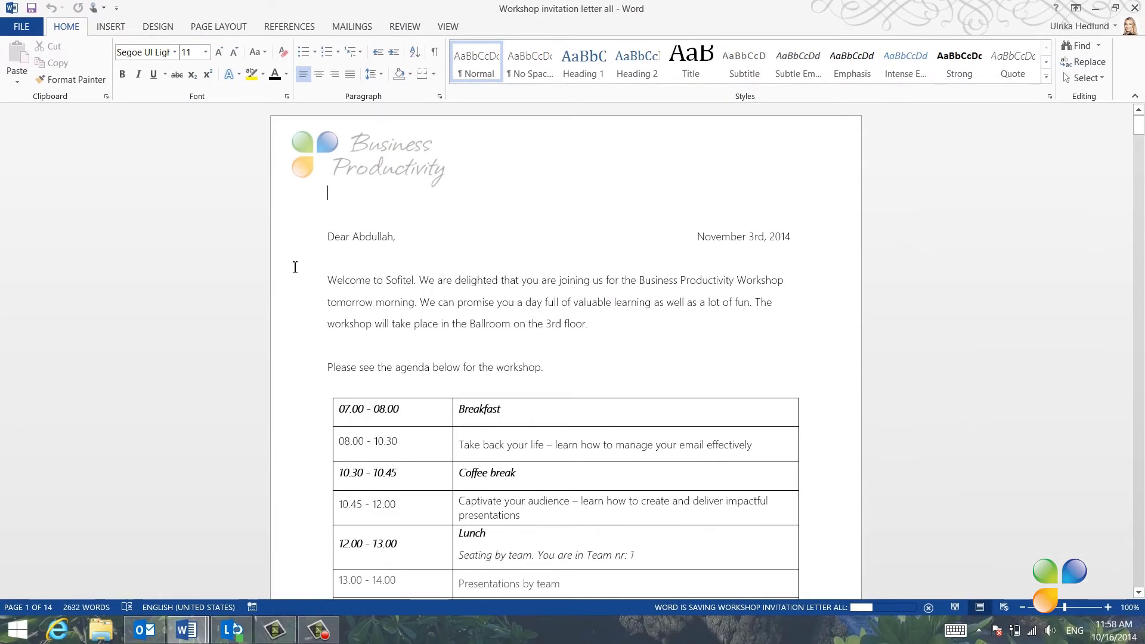
pyautogui.click(22, 27)
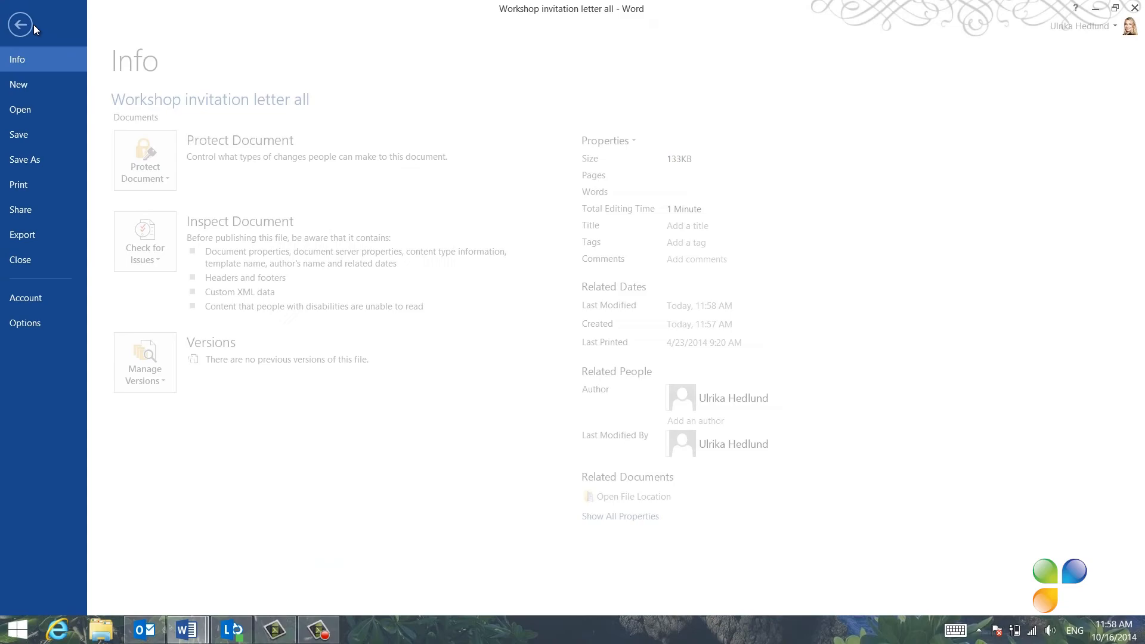
# Print all 14 merged letters, then close Word.
pyautogui.click(18, 185)
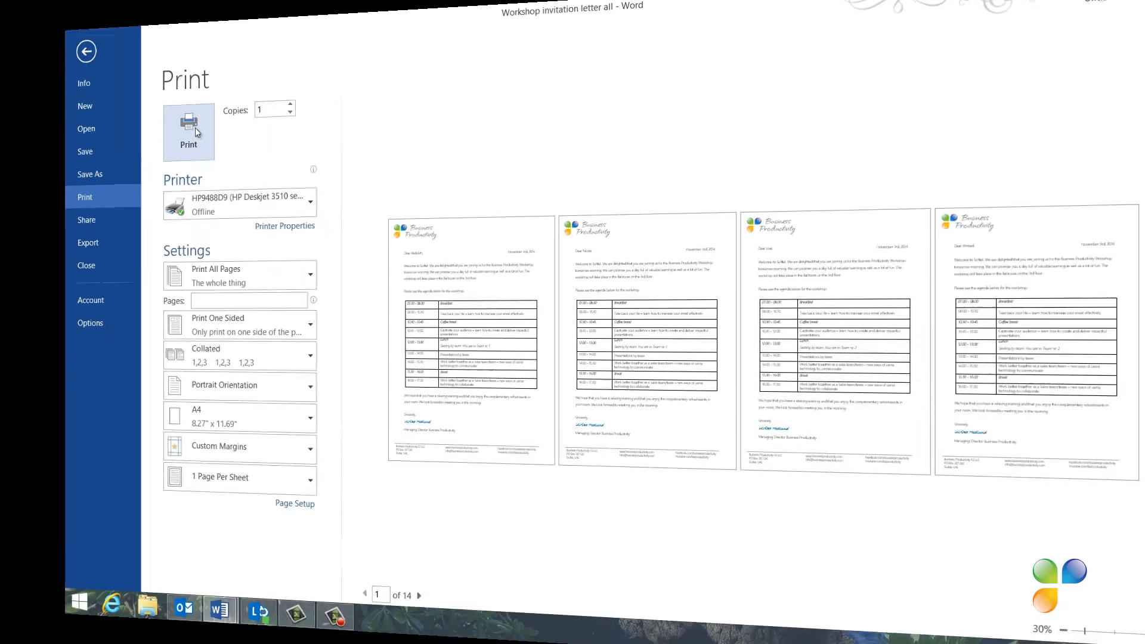
pyautogui.click(85, 53)
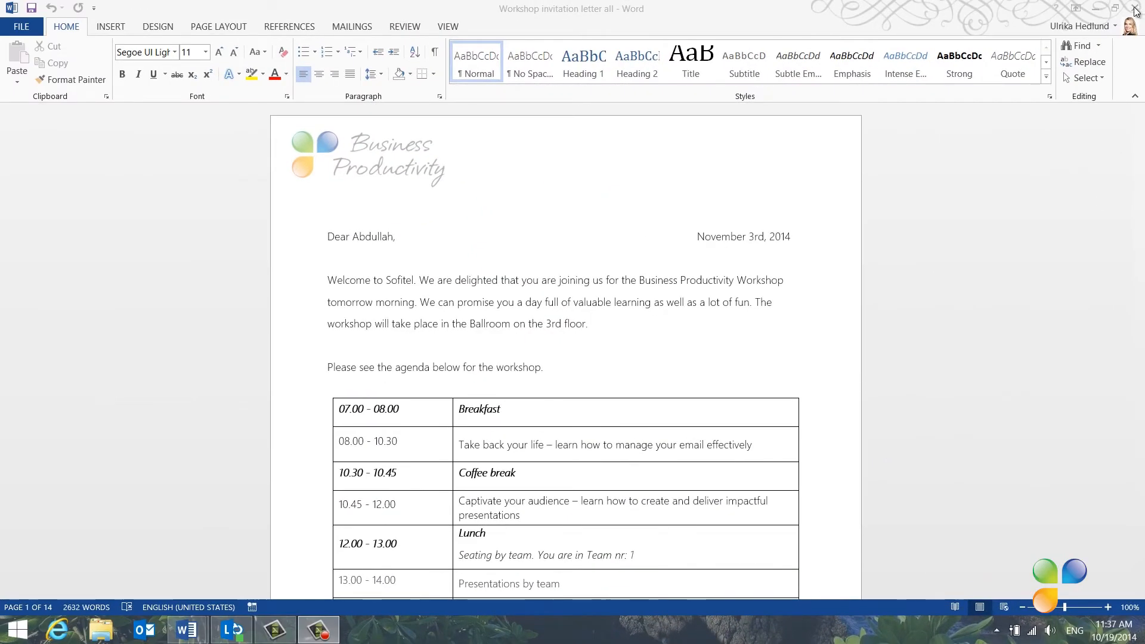
pyautogui.click(352, 26)
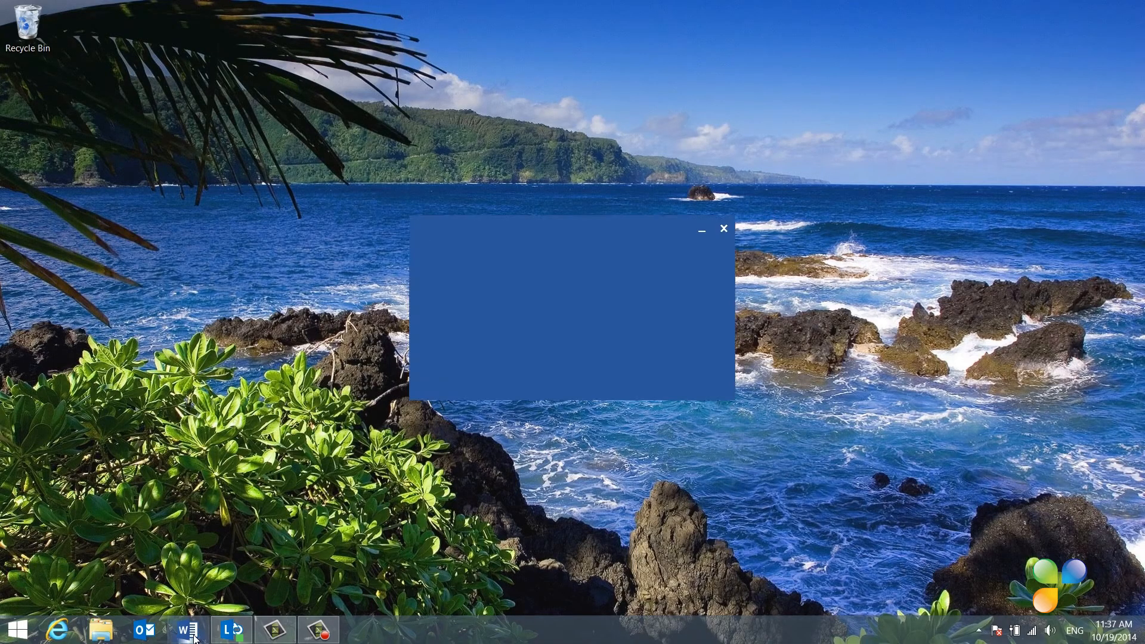
# Relaunch Word and reopen Workshop invitation, reconnecting the contacts folder as its data source.
pyautogui.click(188, 629)
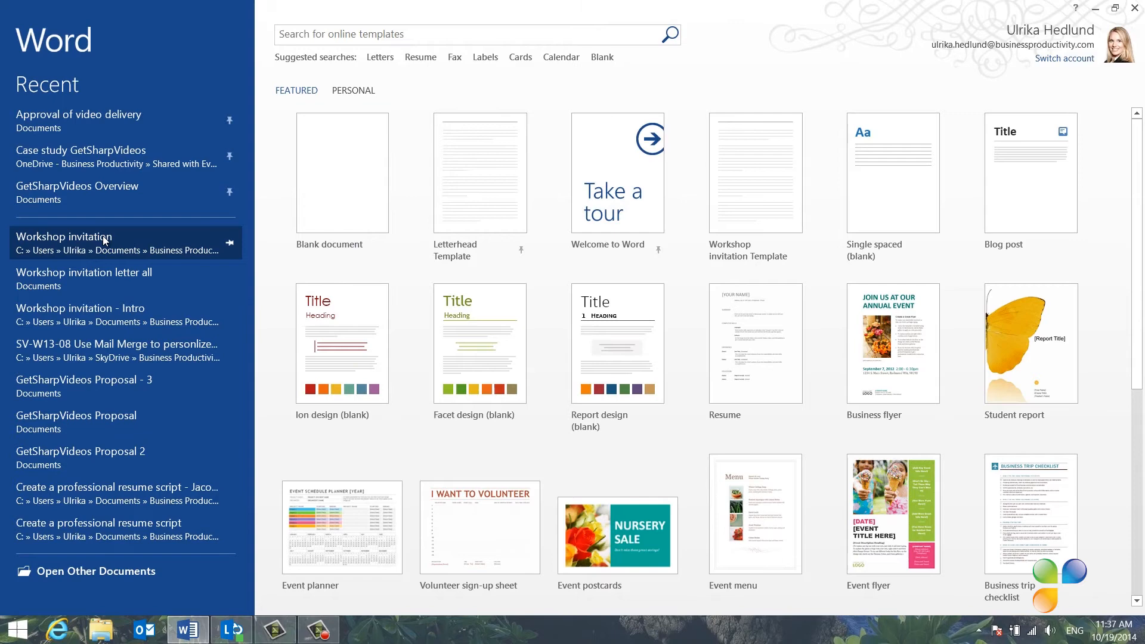
pyautogui.click(63, 236)
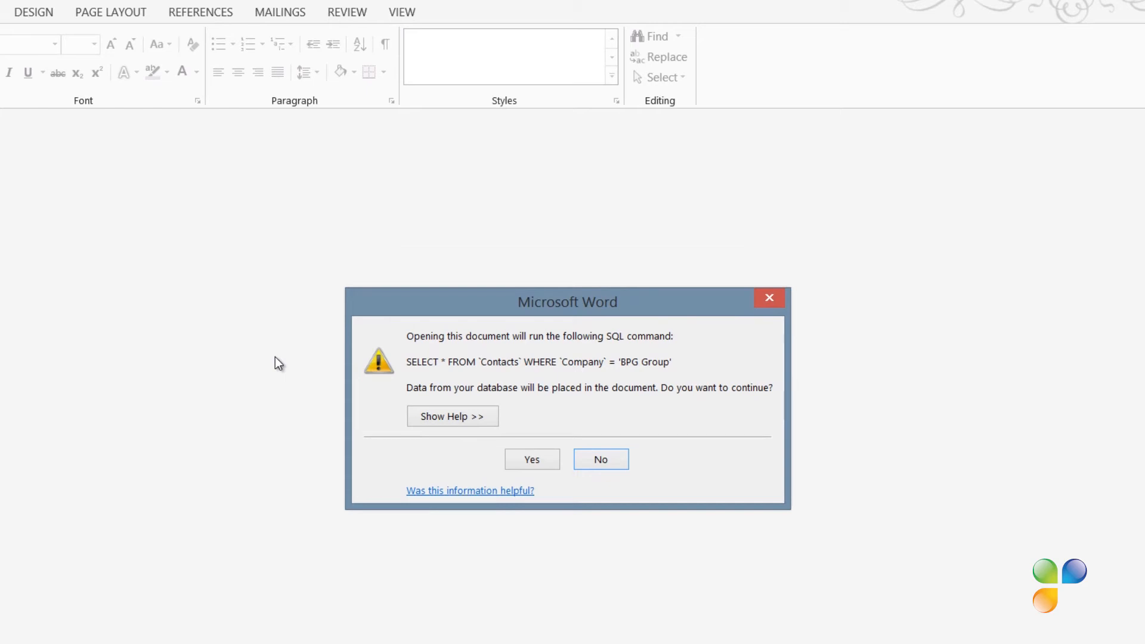
pyautogui.click(532, 459)
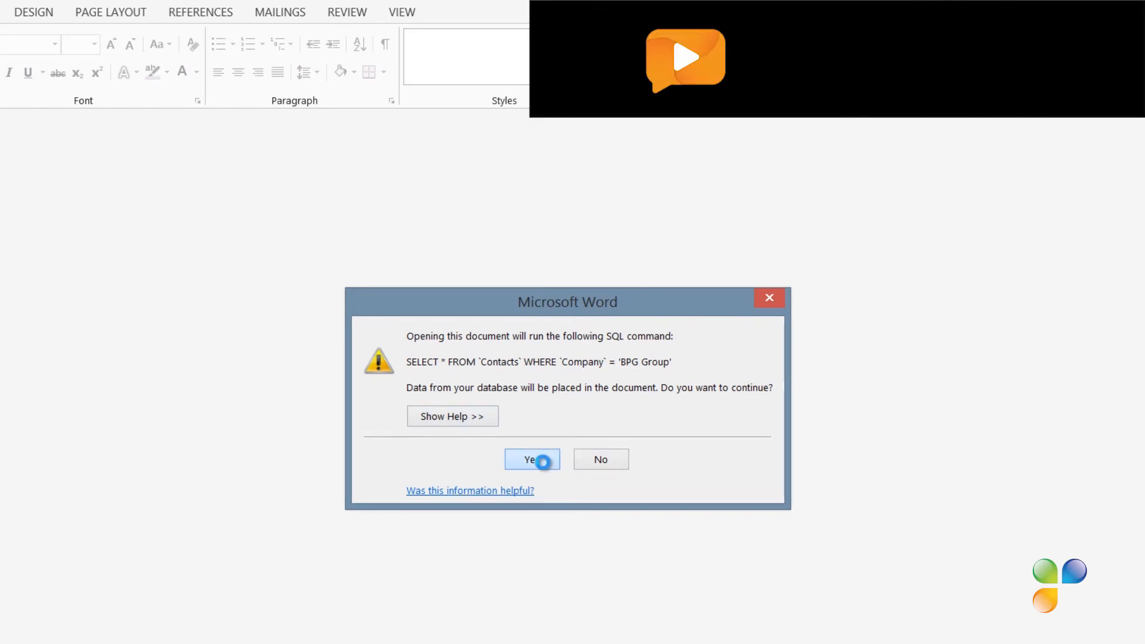
pyautogui.click(532, 459)
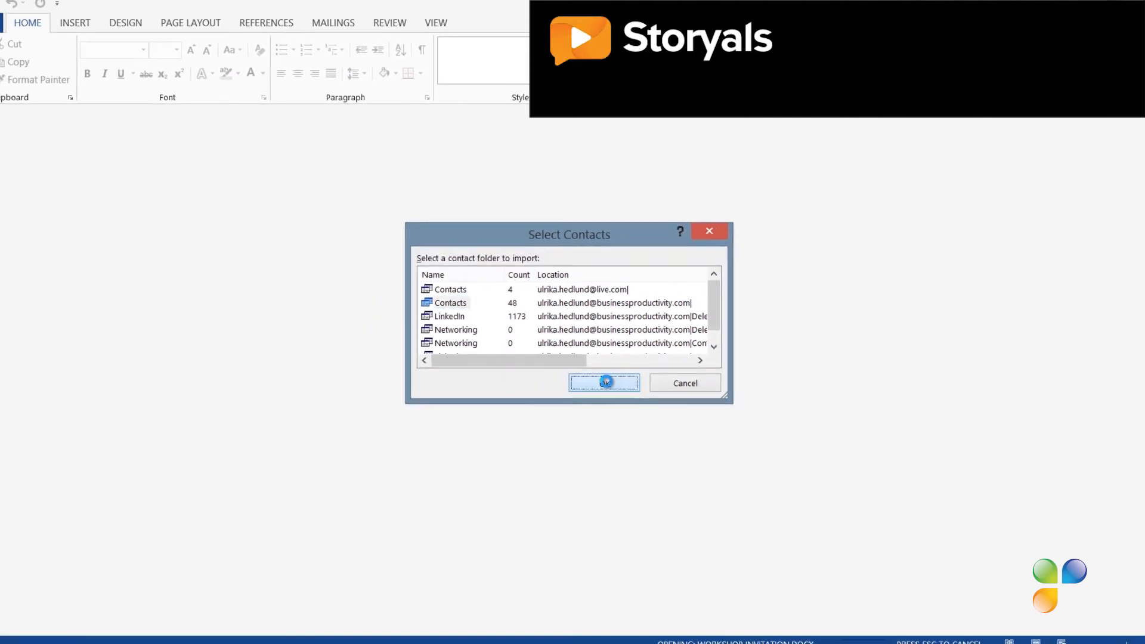
pyautogui.click(604, 383)
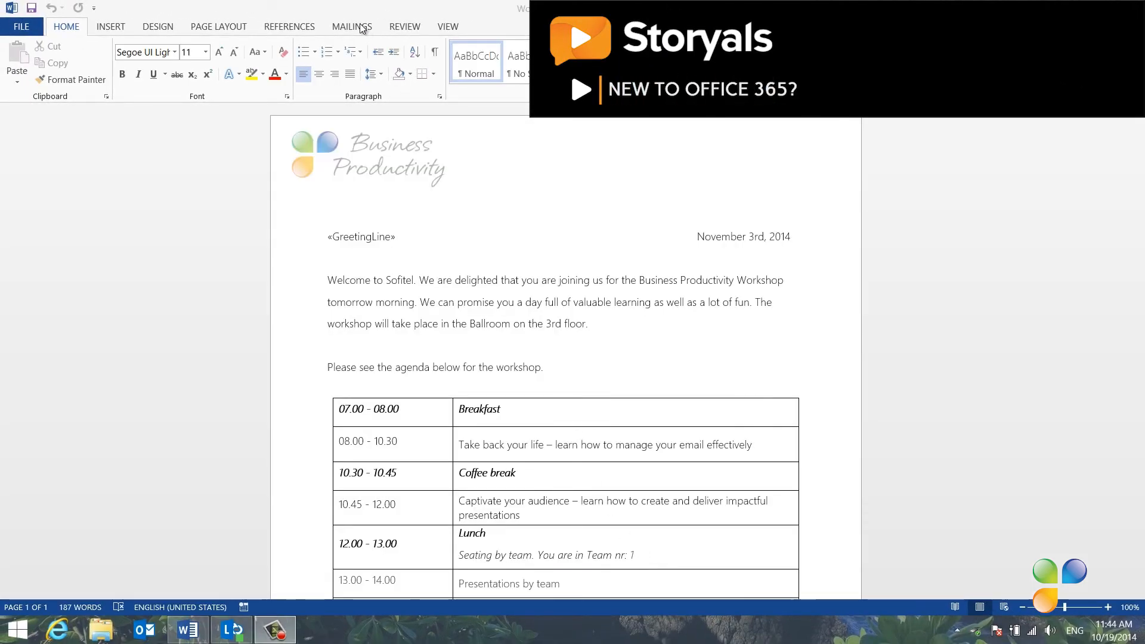
pyautogui.click(352, 27)
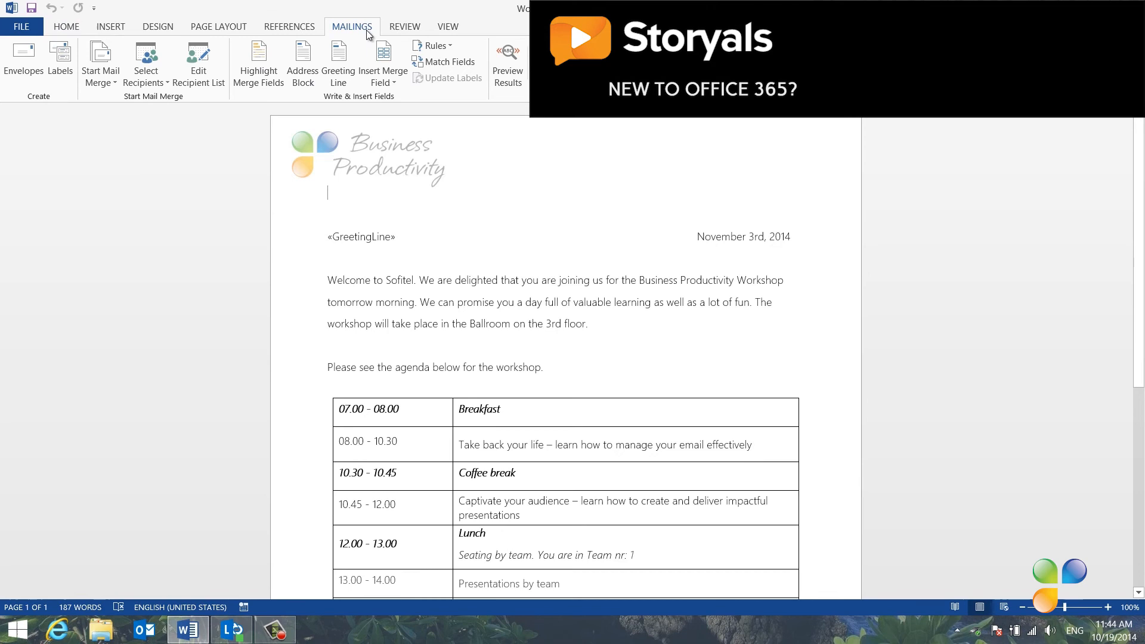